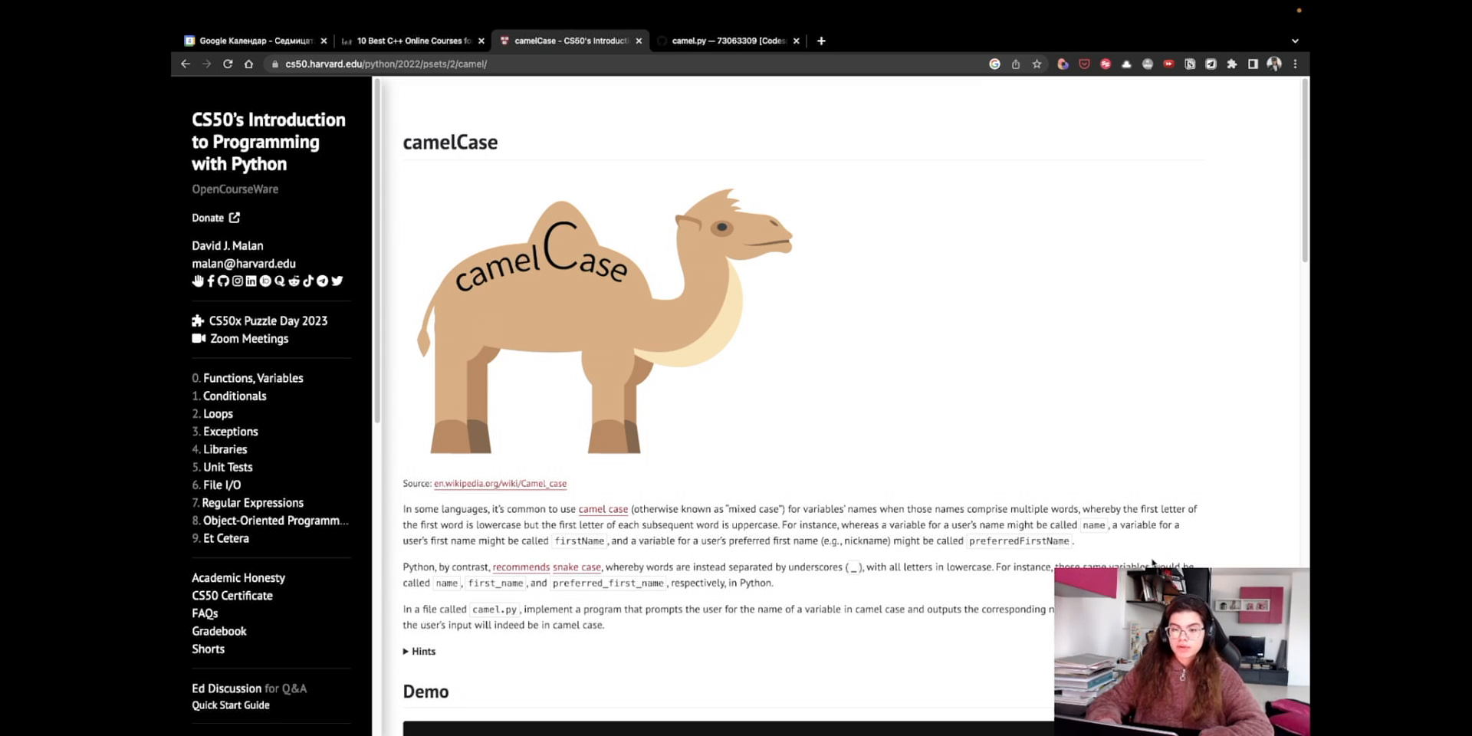
mouse_move(1187, 570)
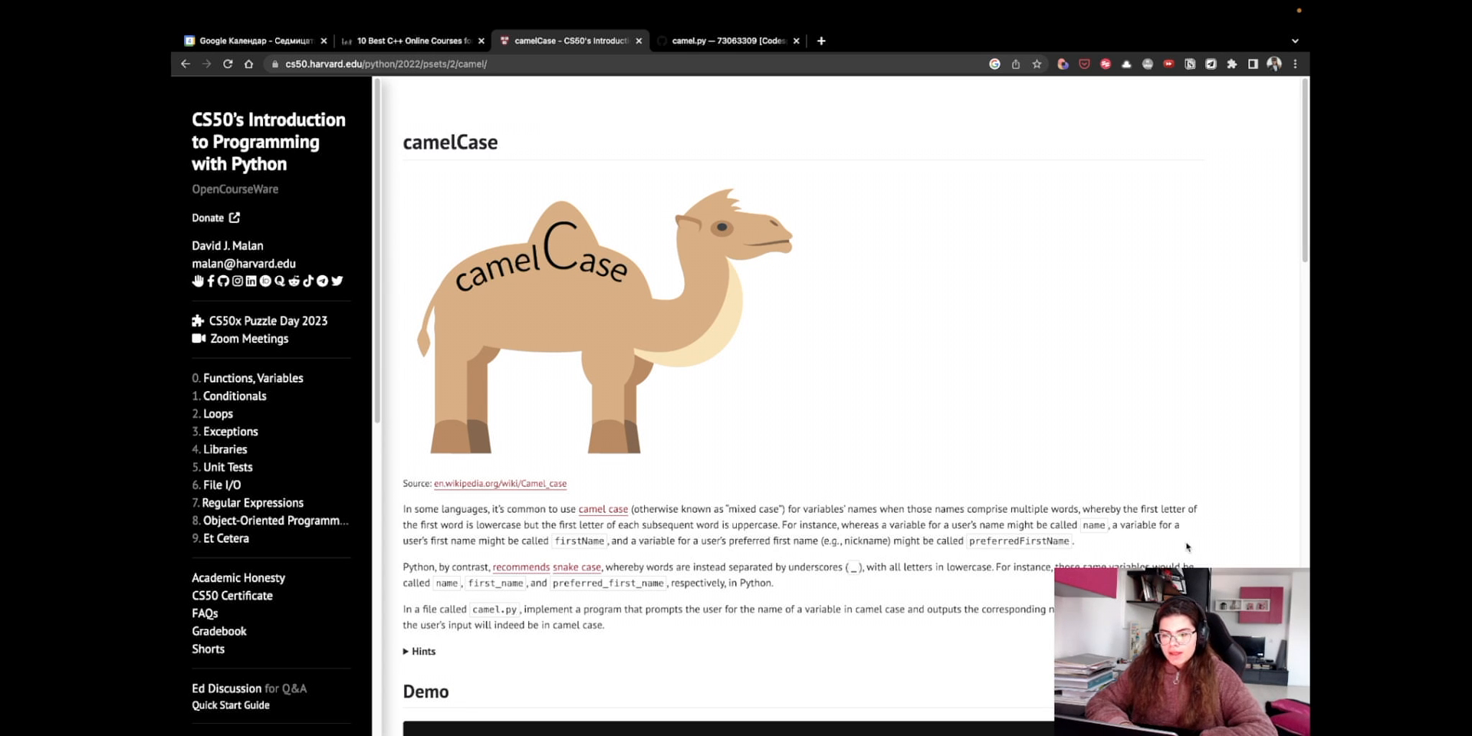
- Go over the demo's example names — name, preferredFirstName, firstName — and its python camel.py run
scroll(down, 3)
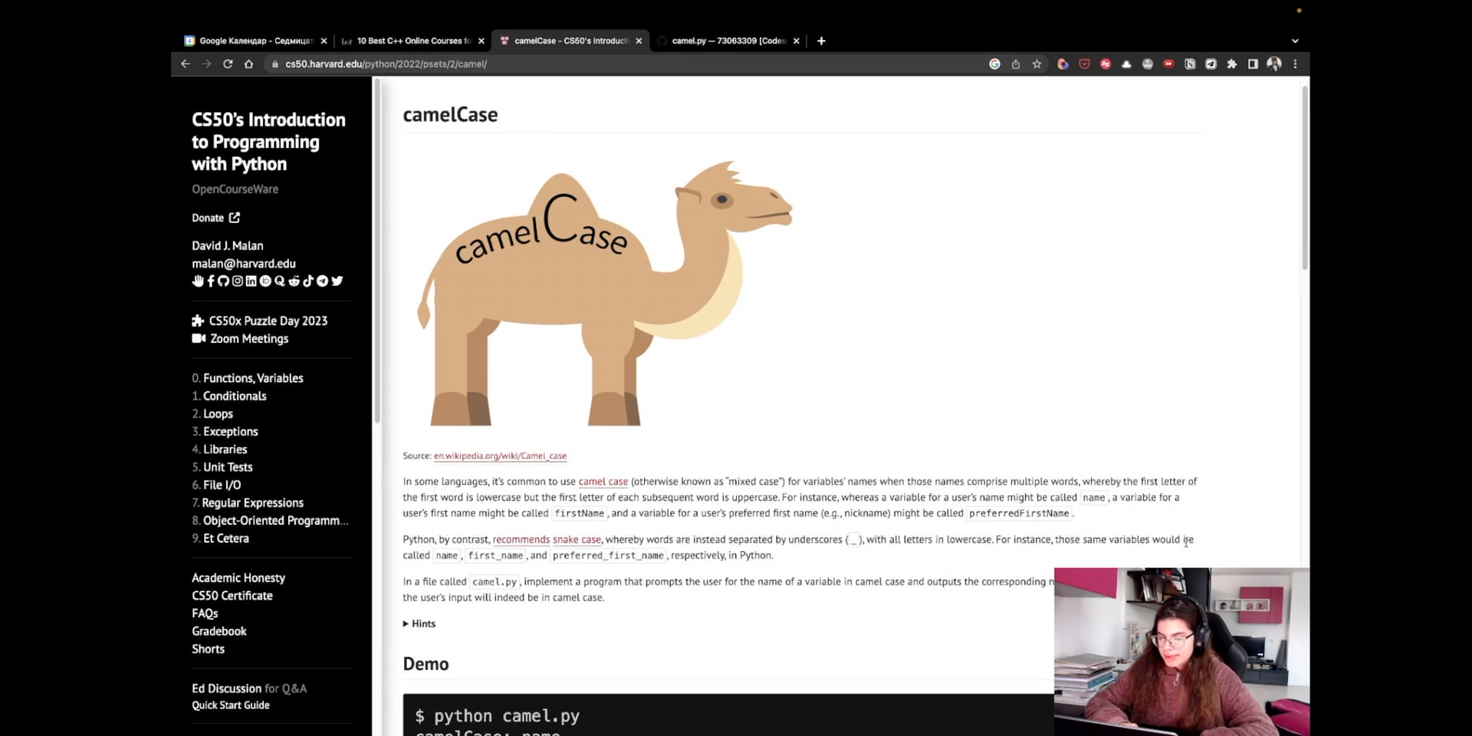
scroll(down, 3)
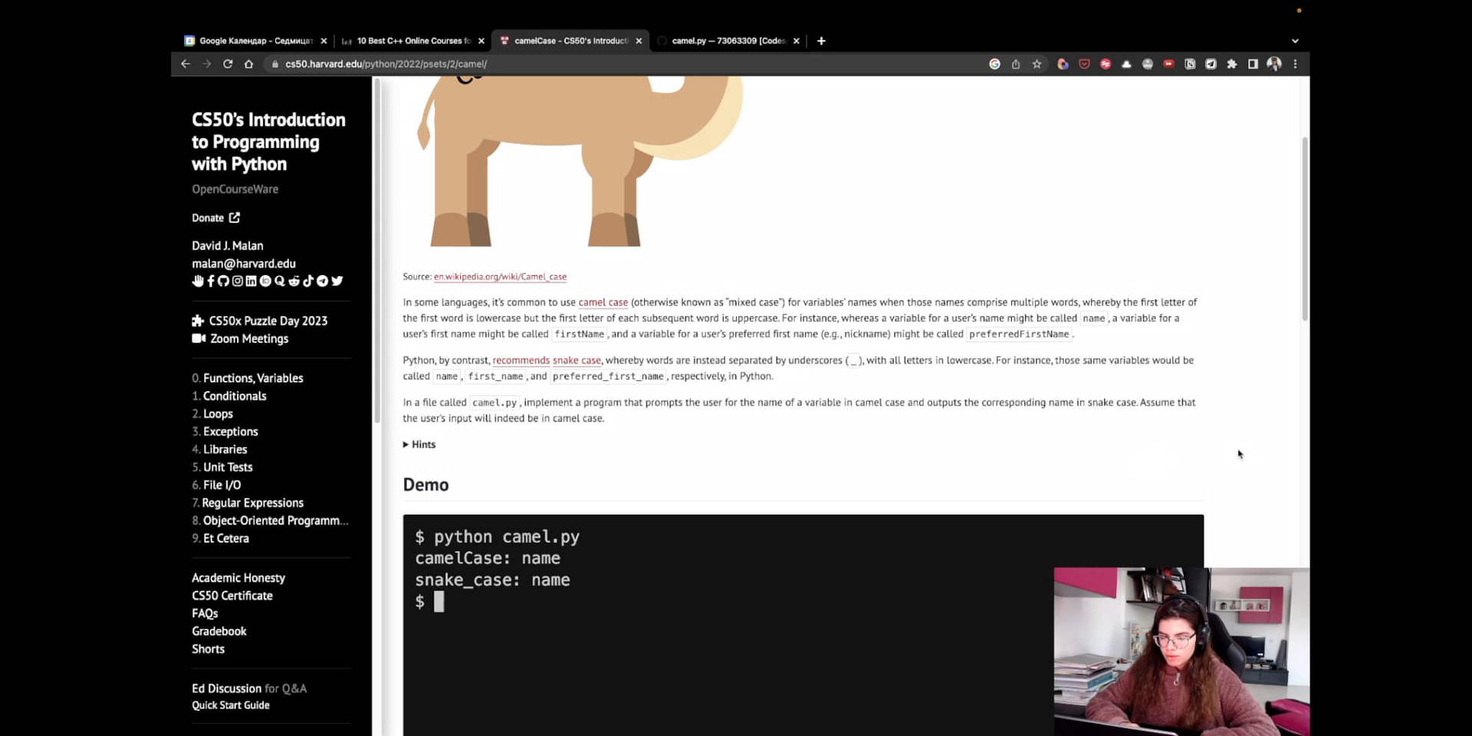
text(f)
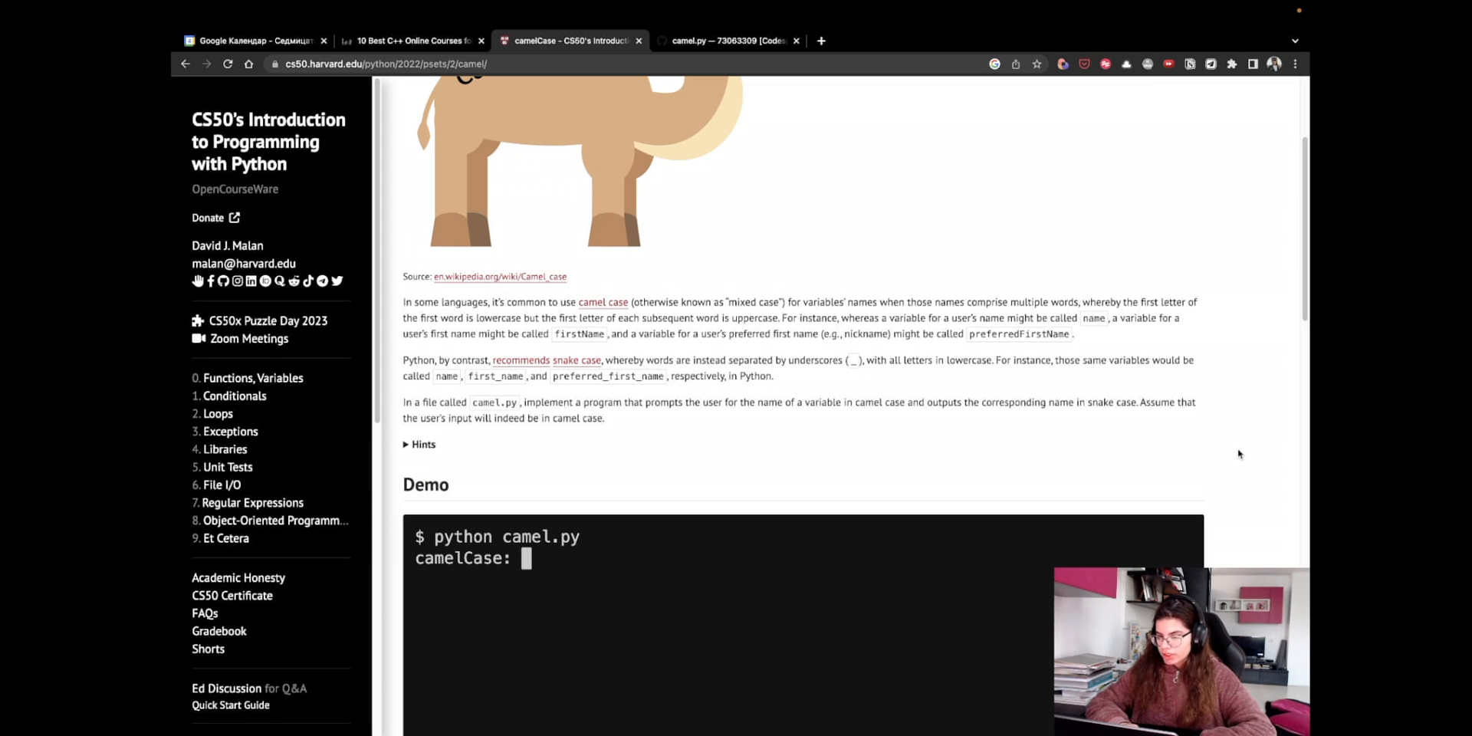
text(name)
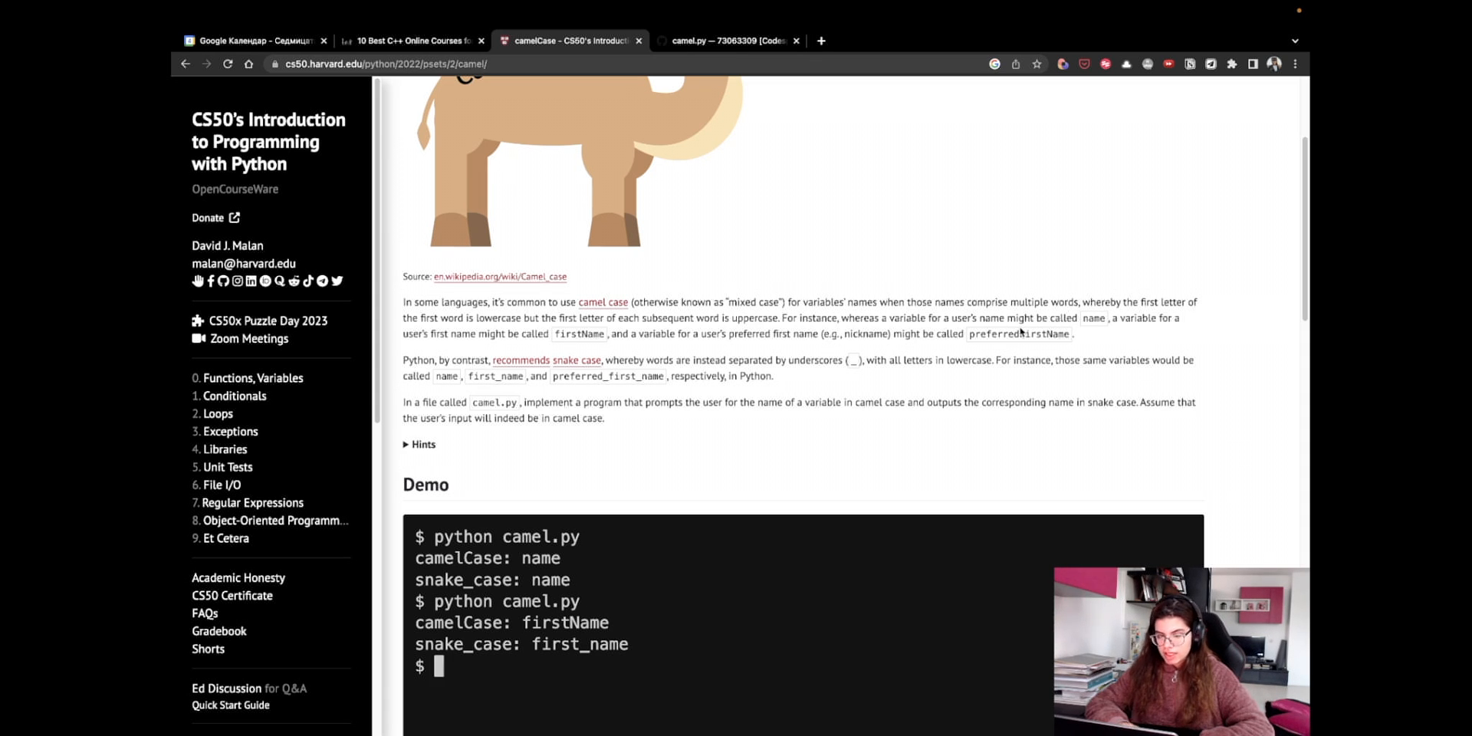
text(pre)
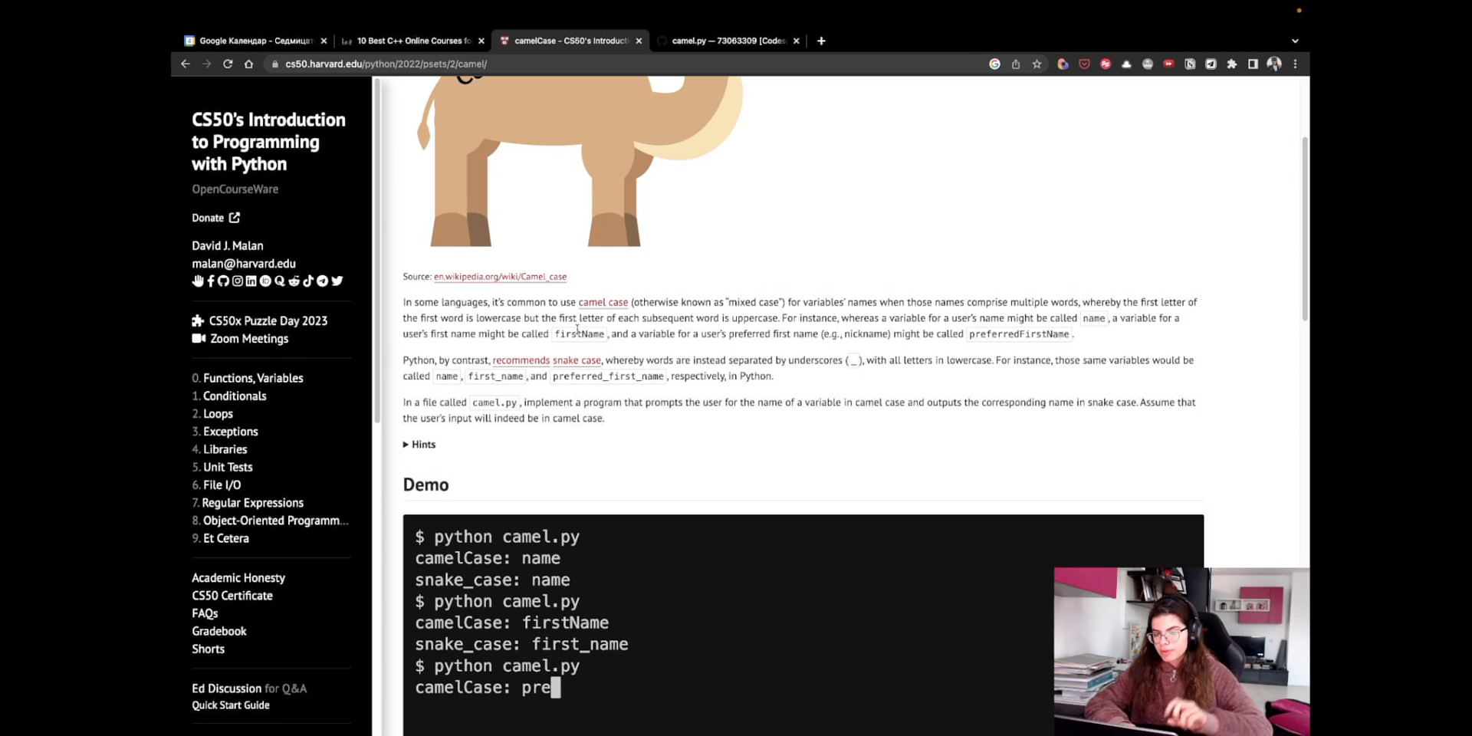
text(ferredFirstName)
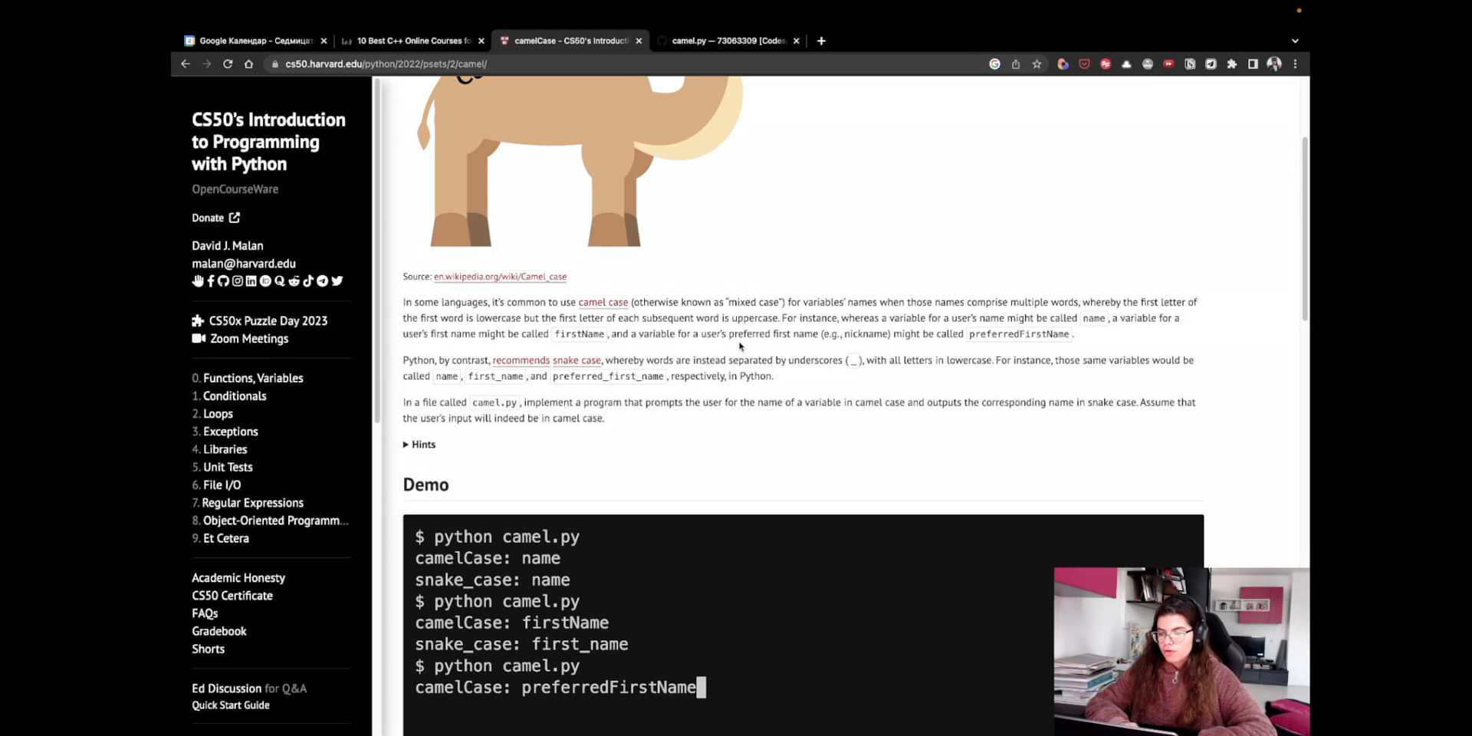
key(Enter)
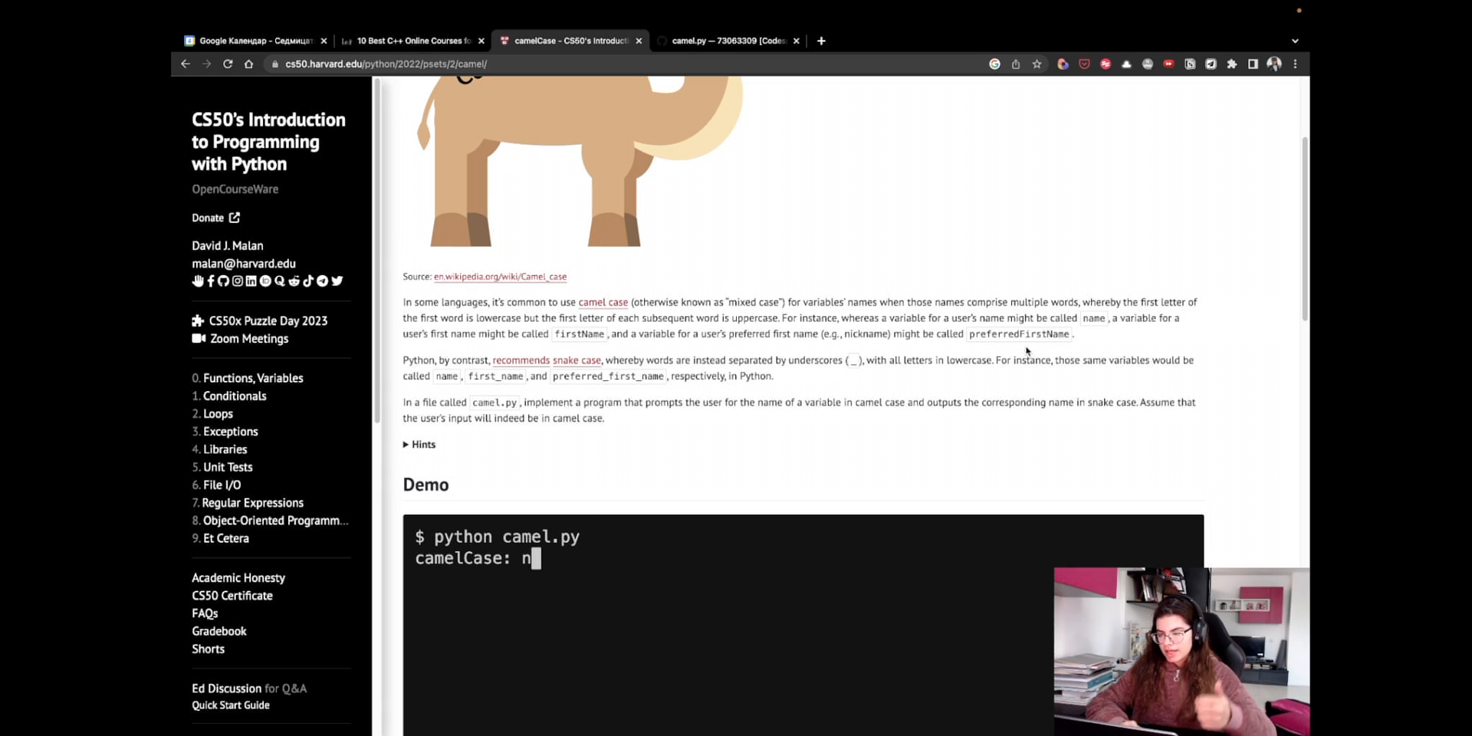
key(Enter)
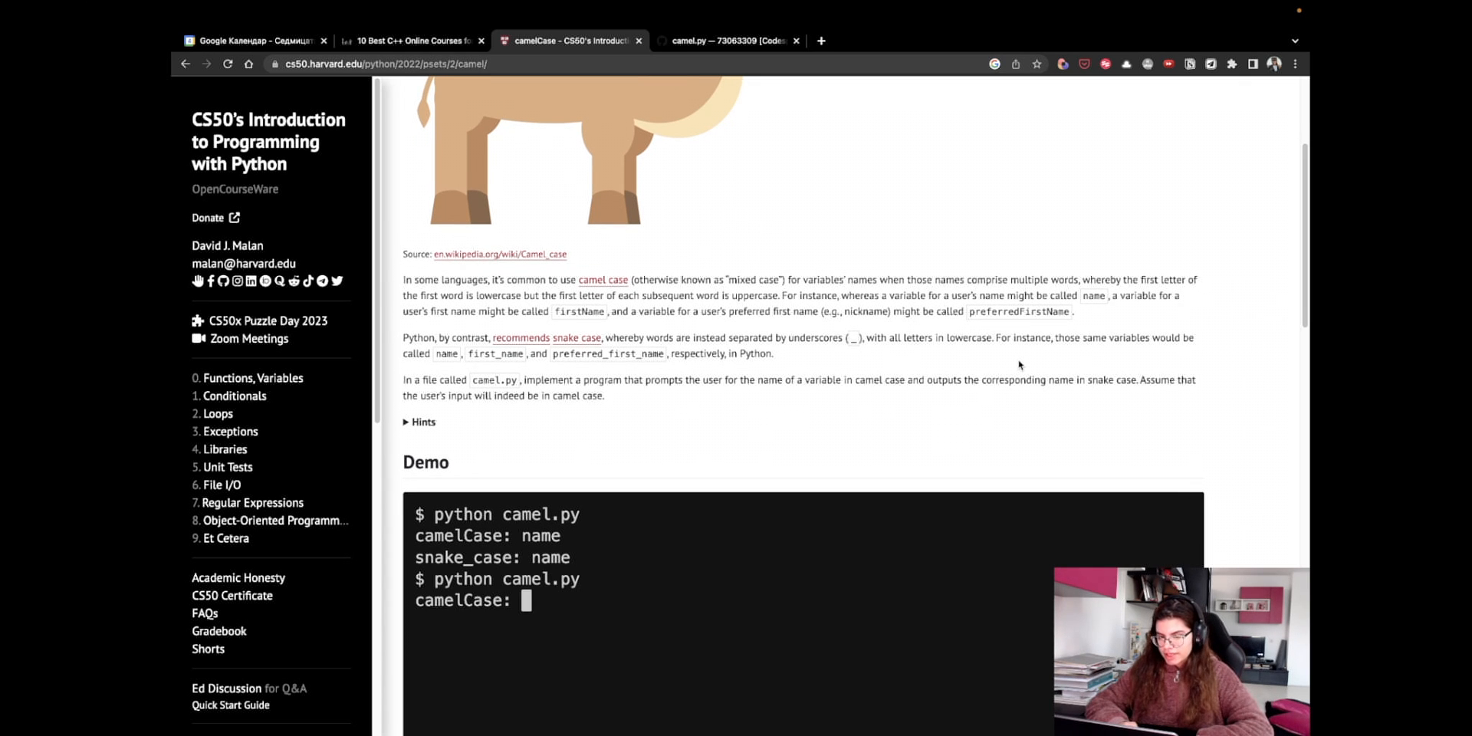
text(firstName)
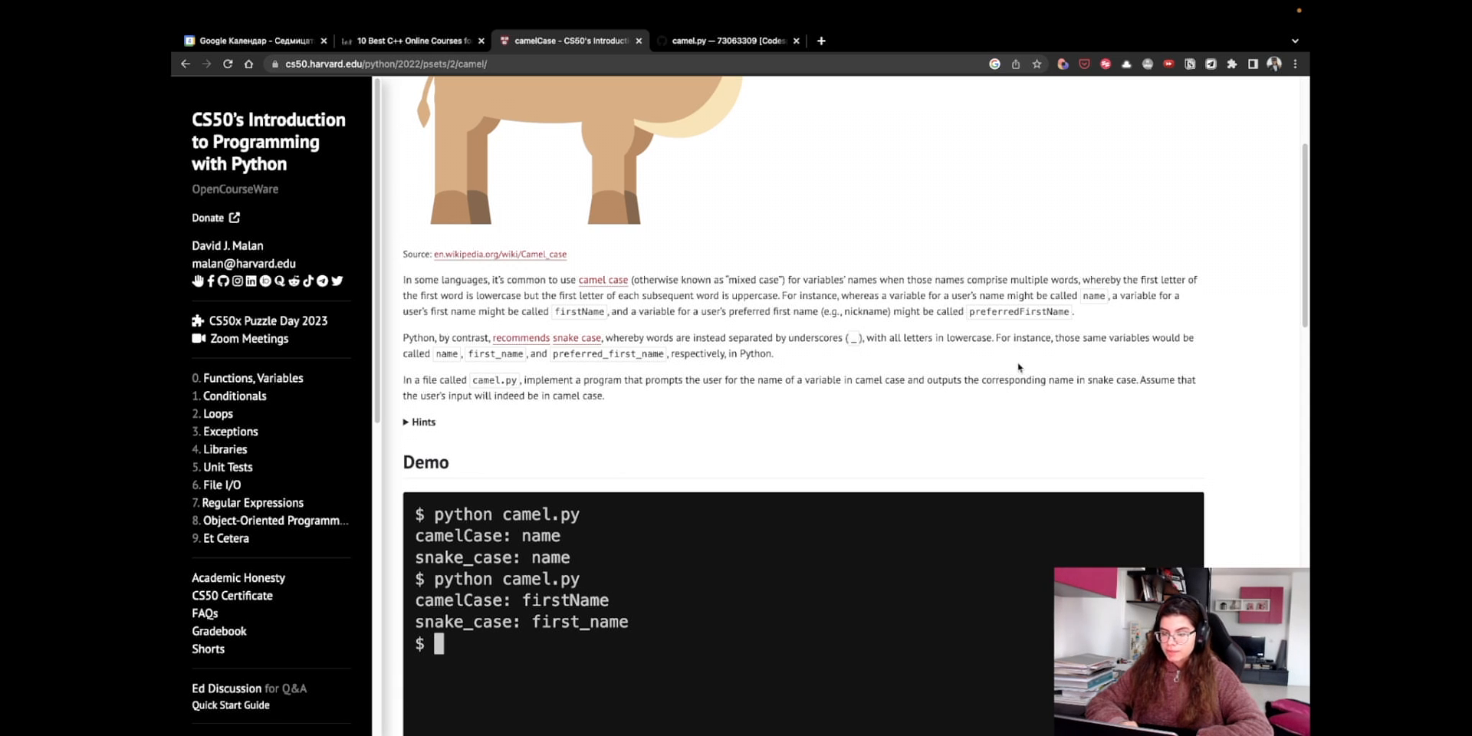
text(preferredFirstName)
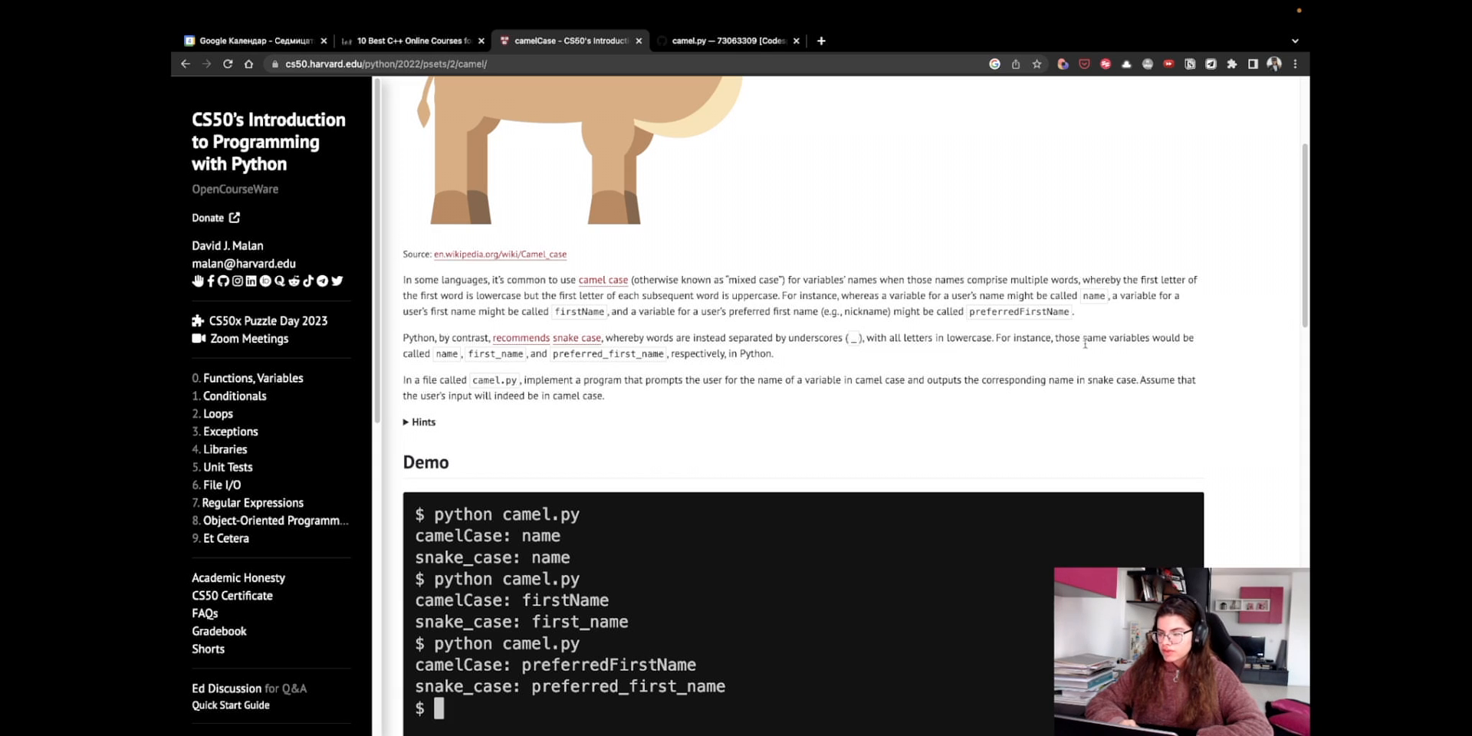
mouse_move(586, 396)
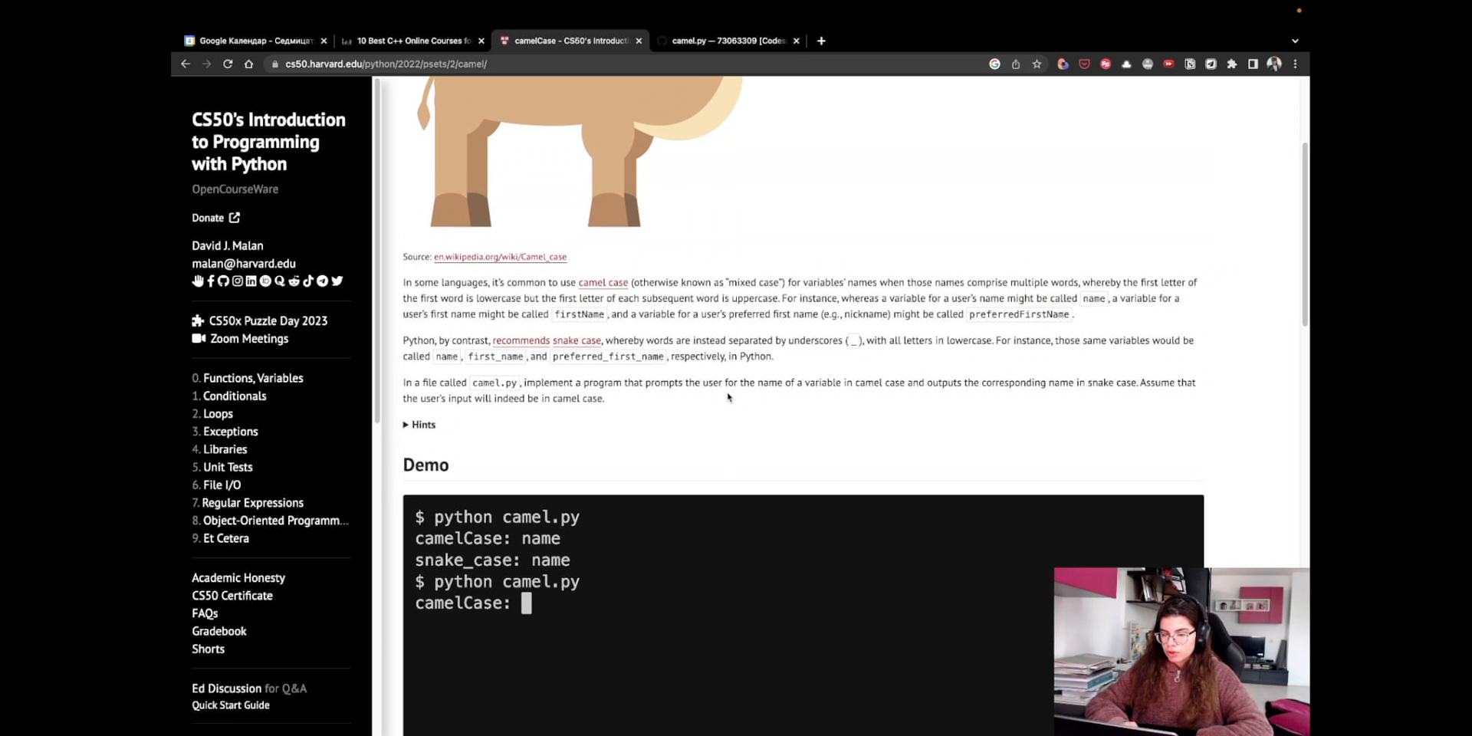
text(firstName)
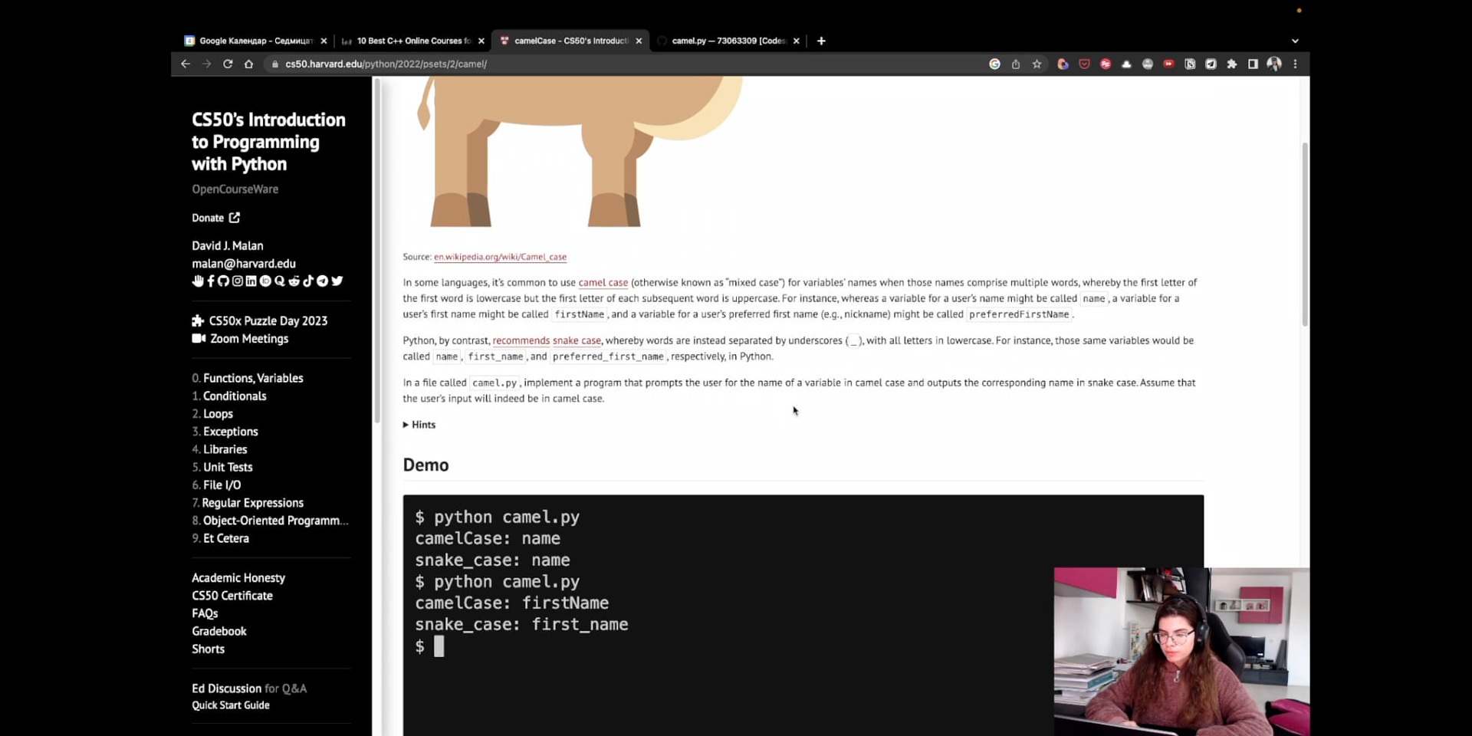
text(python camel.py)
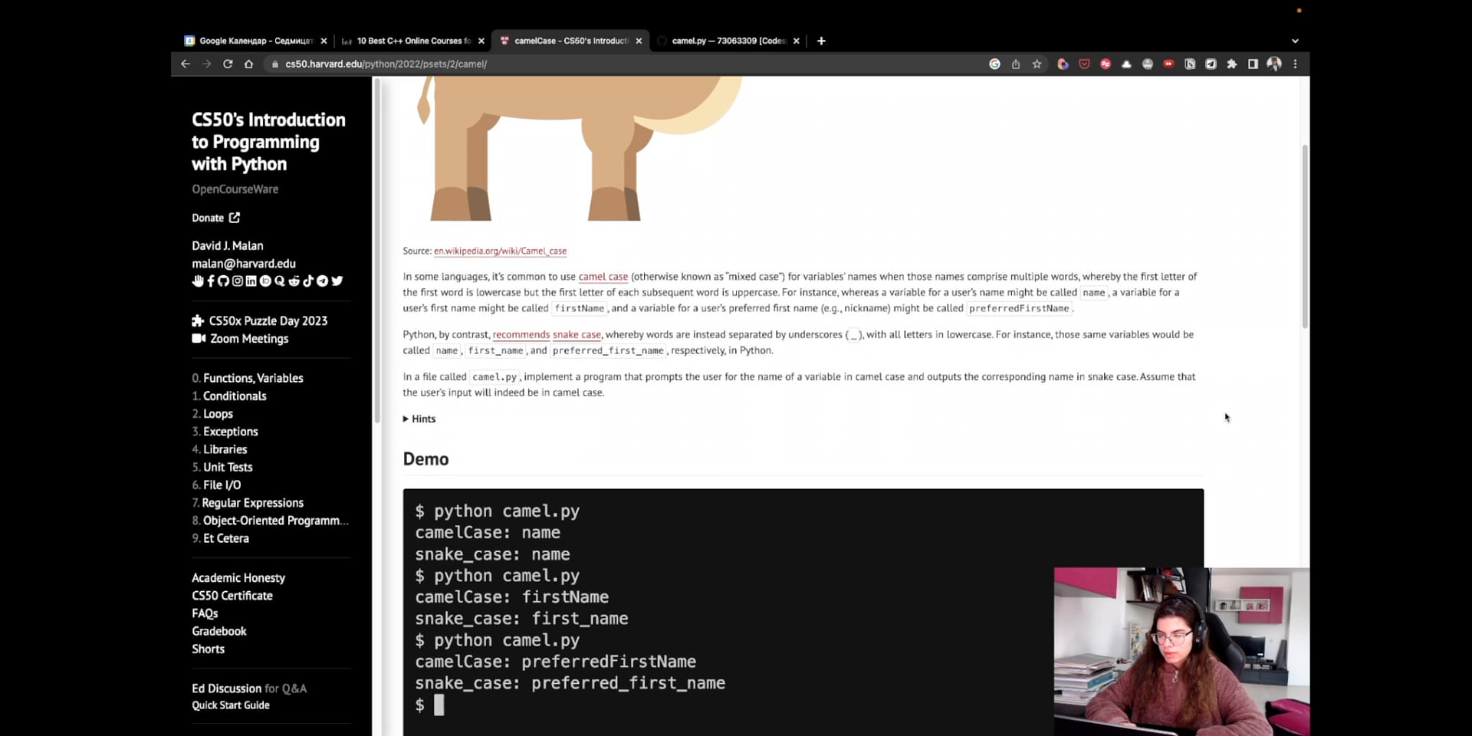
- Read down the rest of the camelCase problem page, then move to camel.py
scroll(down, 3)
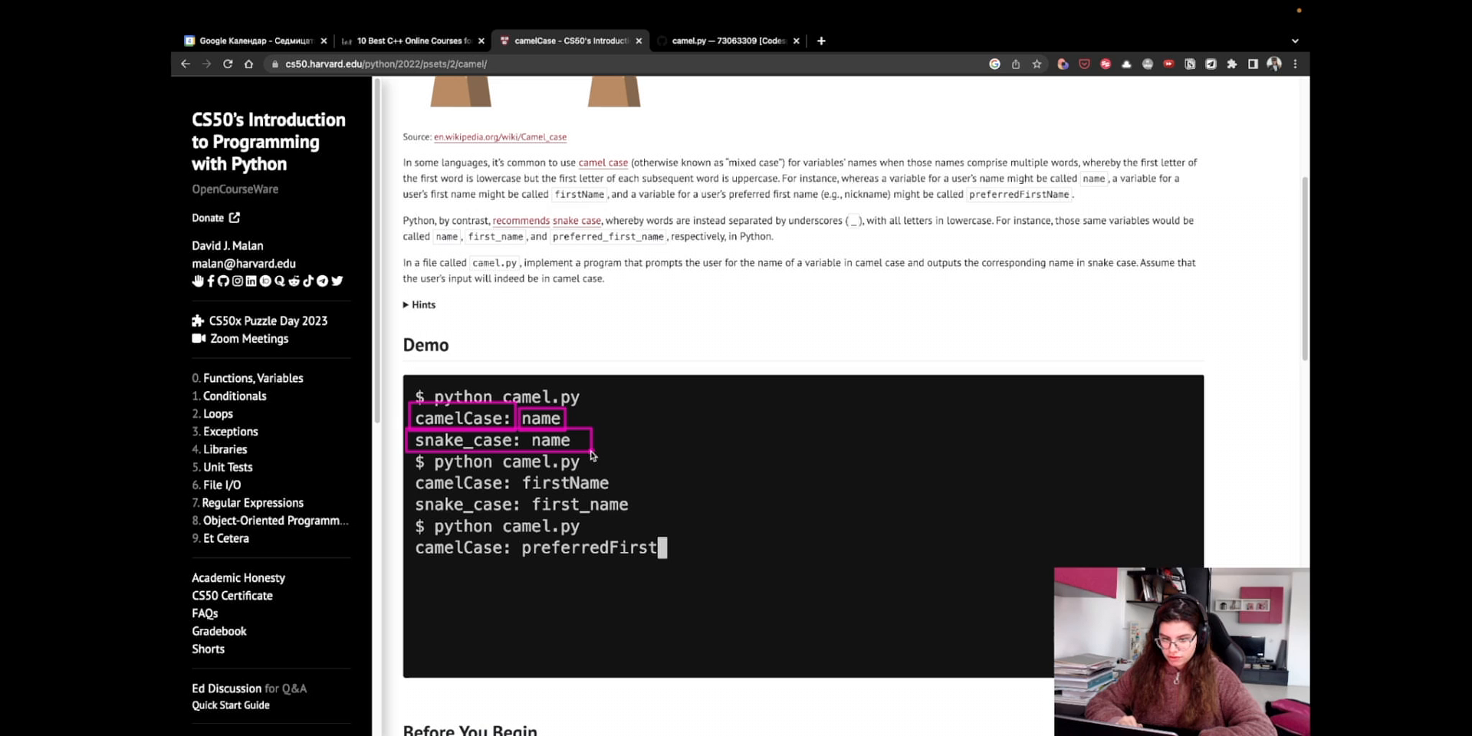
scroll(down, 3)
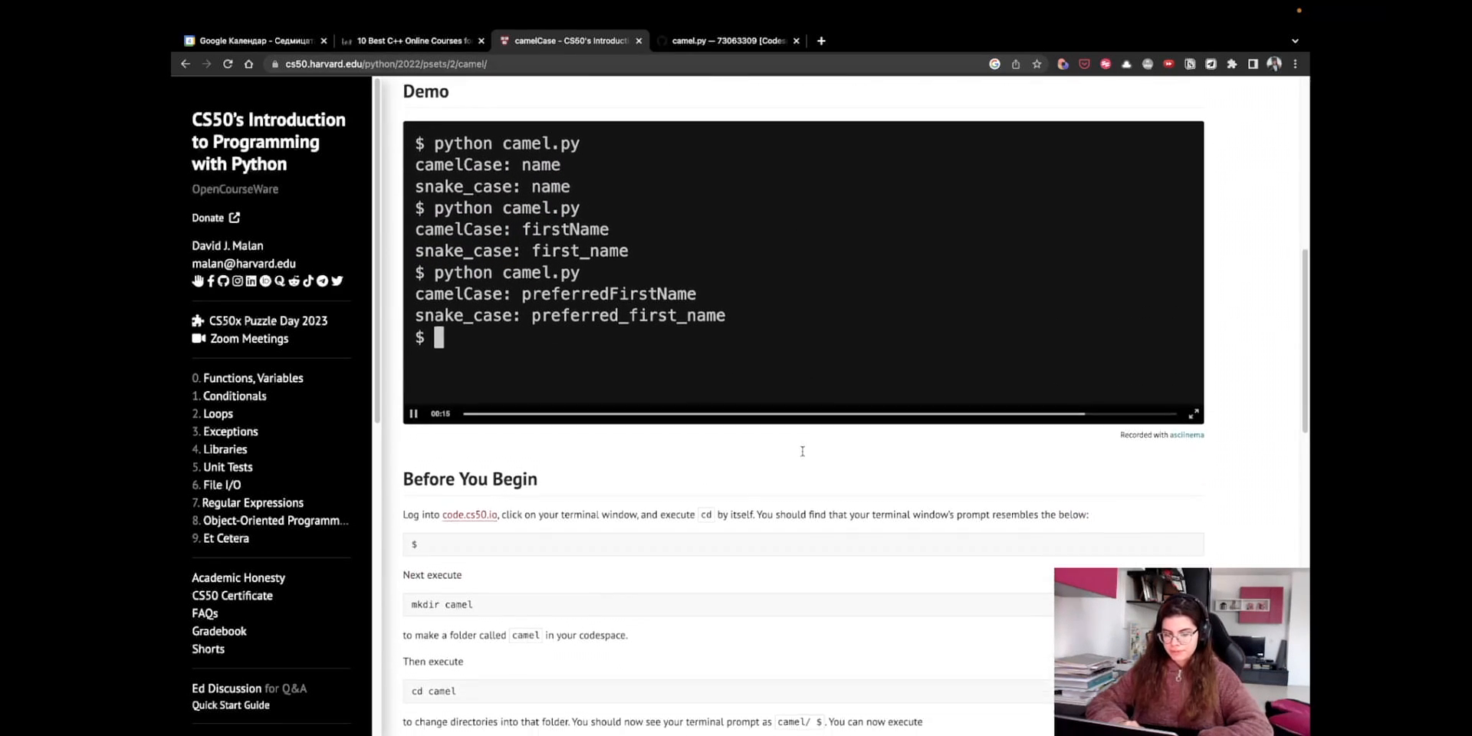
scroll(down, 3)
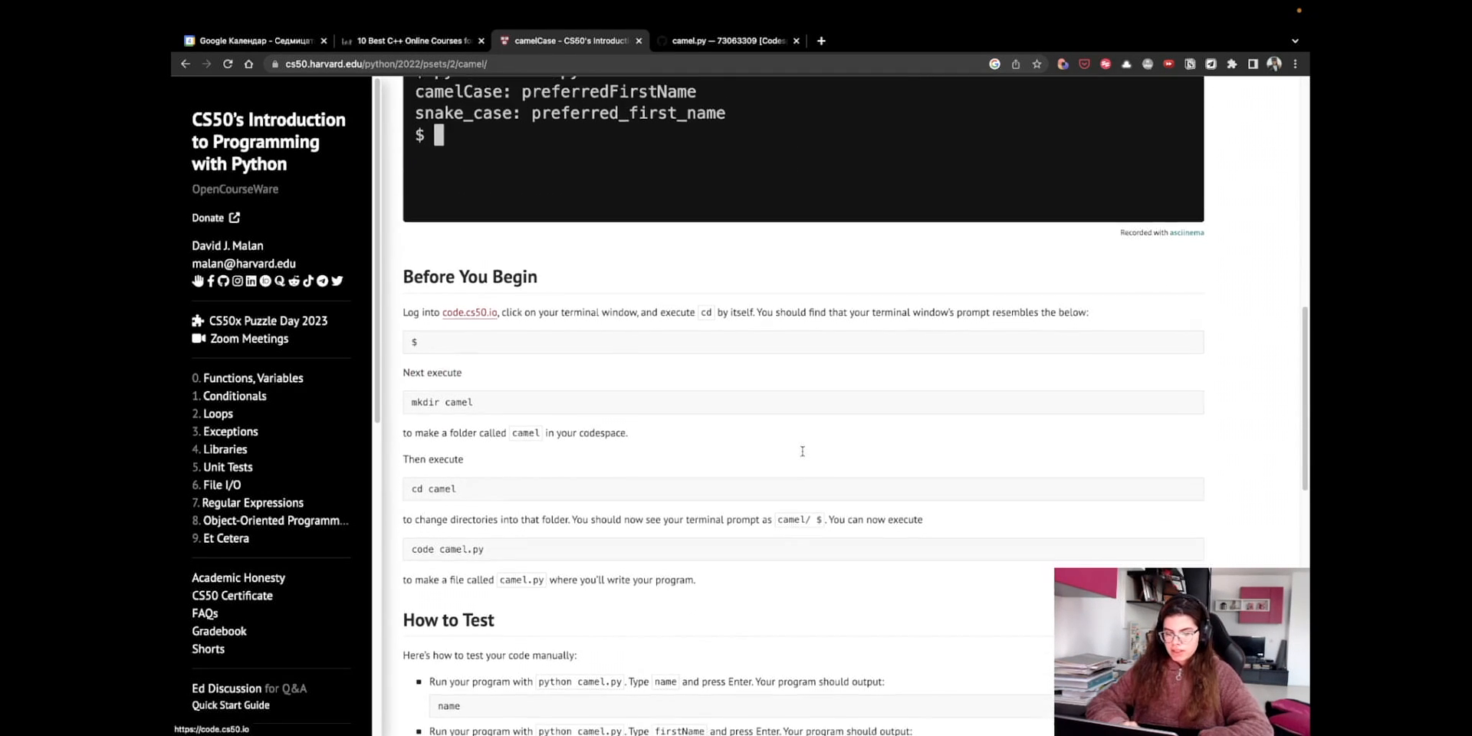
scroll(down, 3)
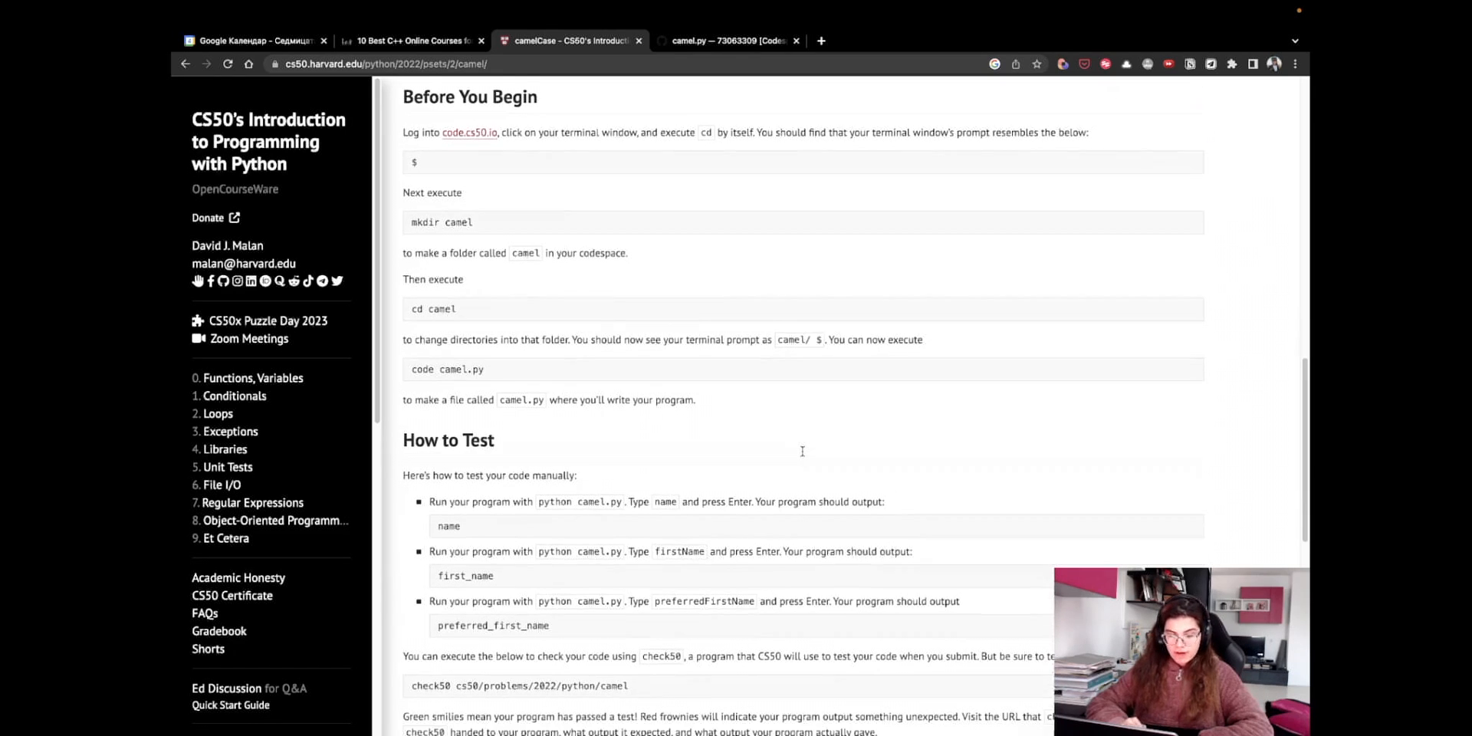
scroll(down, 3)
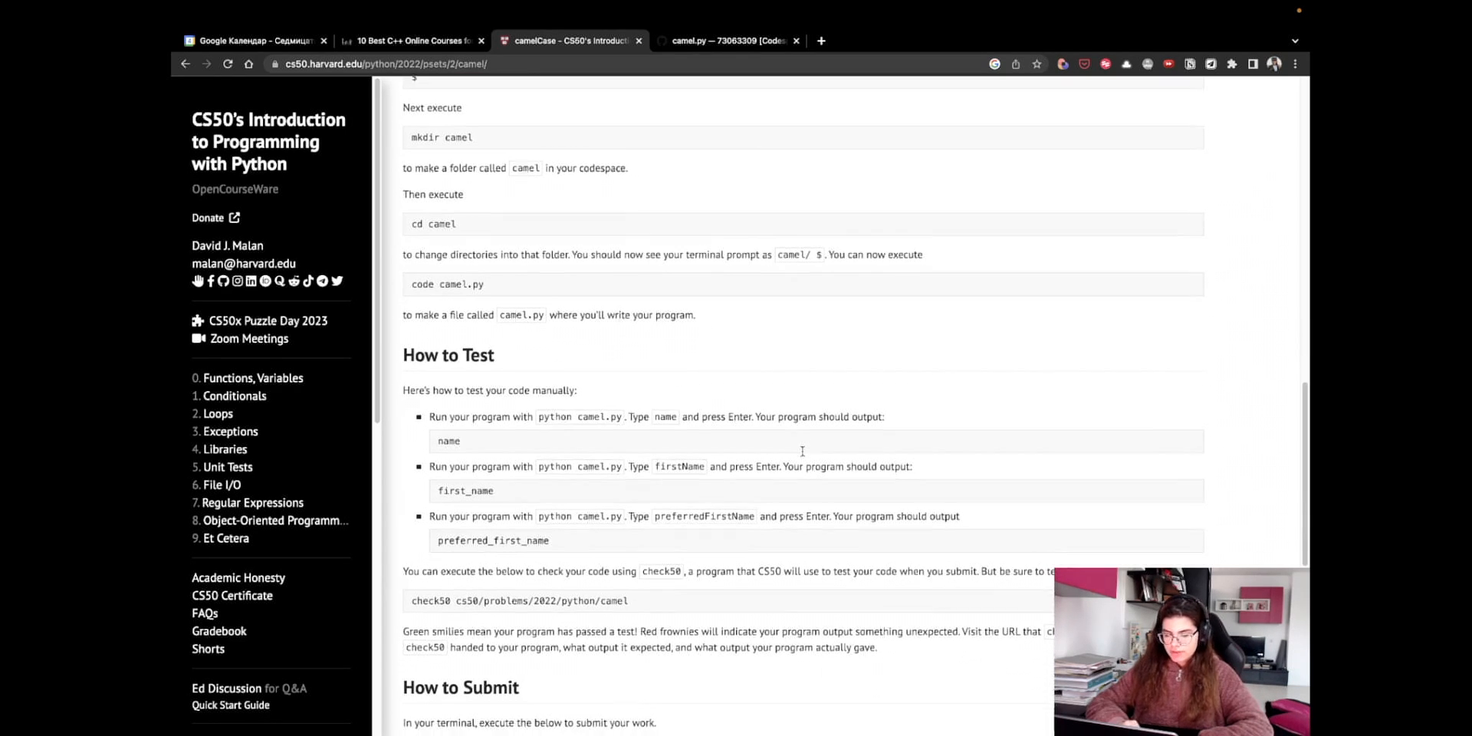
scroll(up, 3)
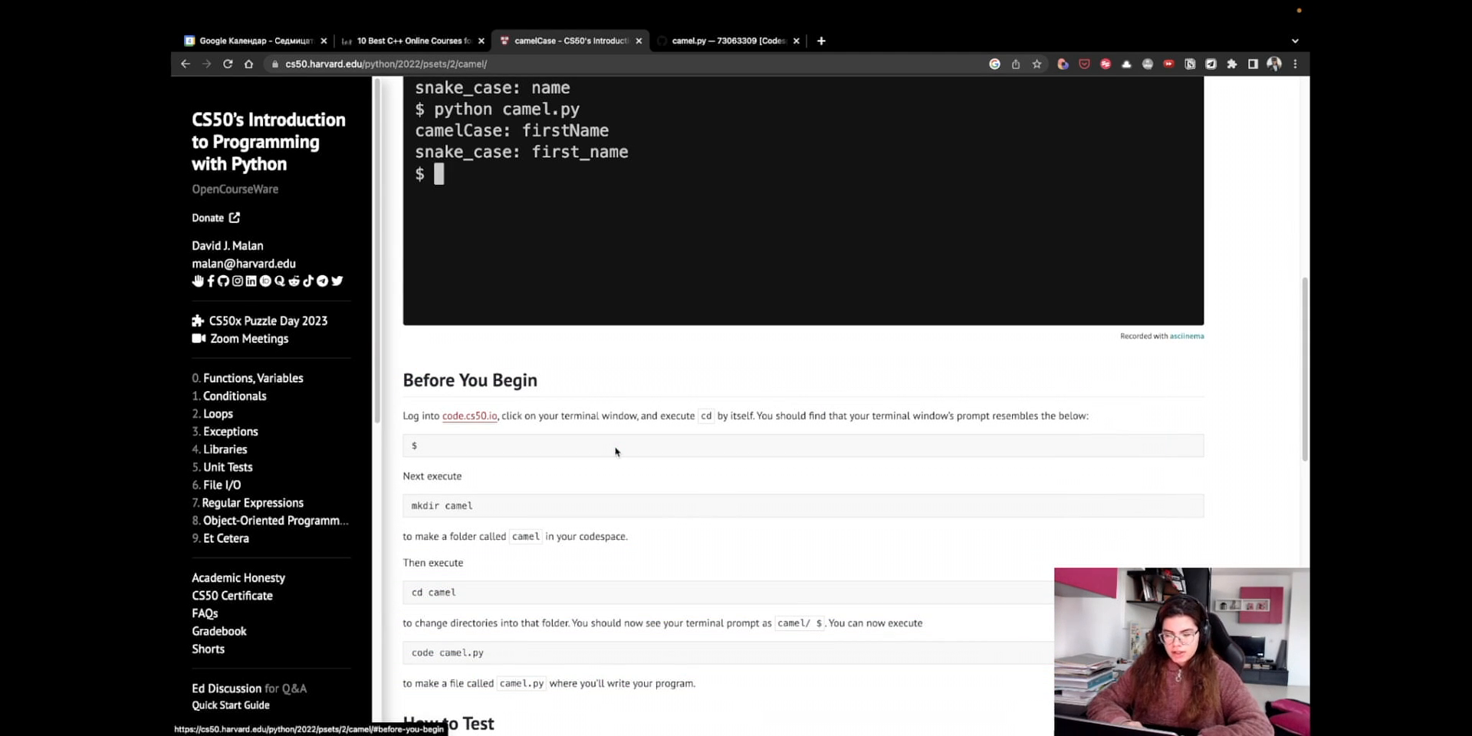
scroll(down, 3)
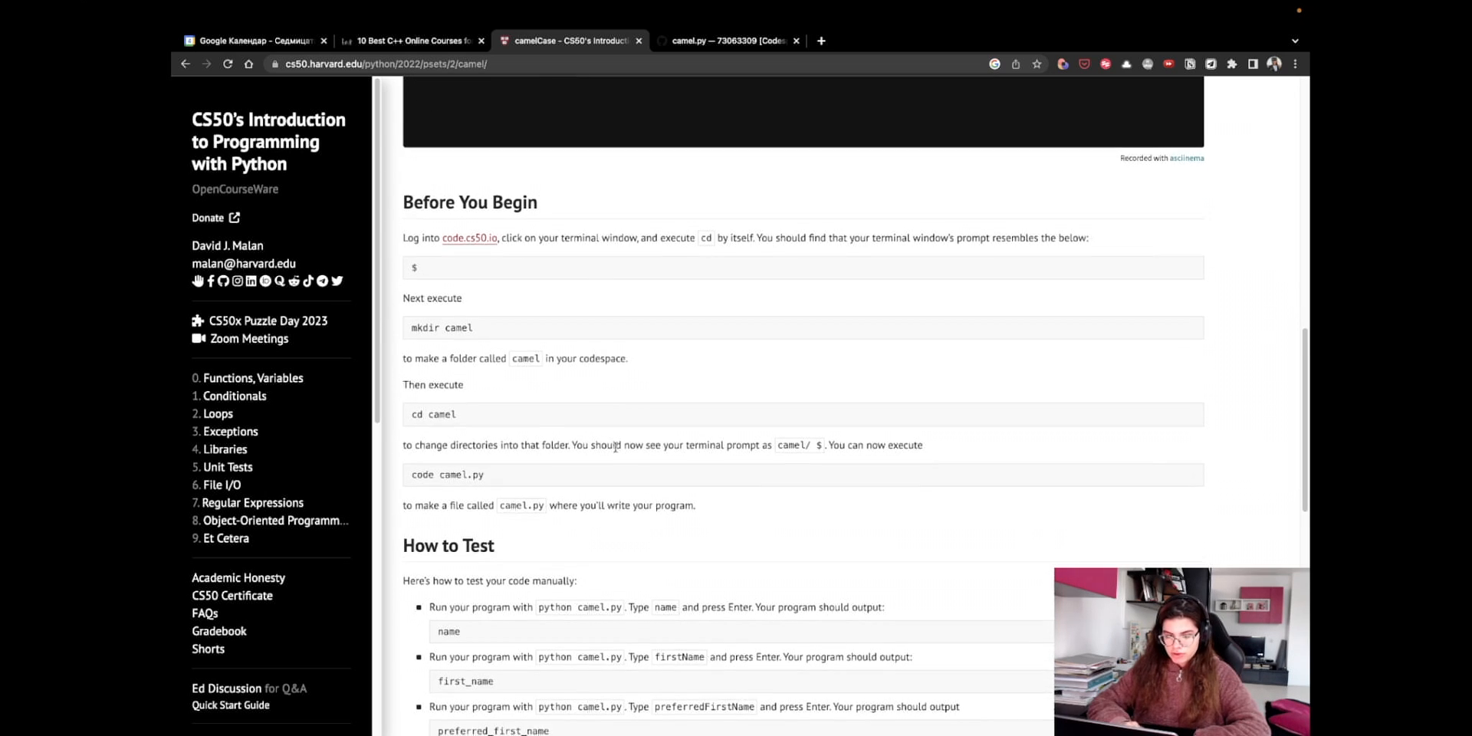
scroll(down, 3)
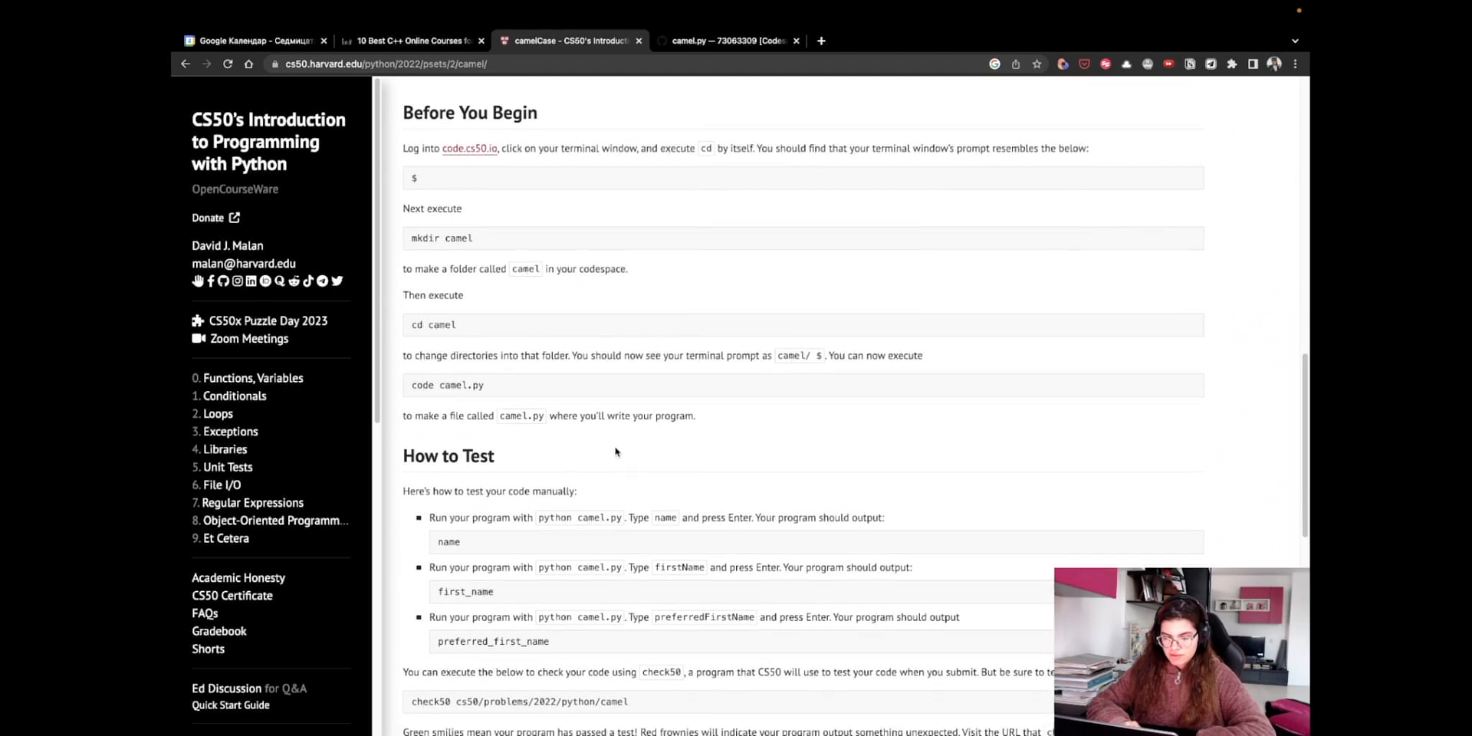
scroll(down, 3)
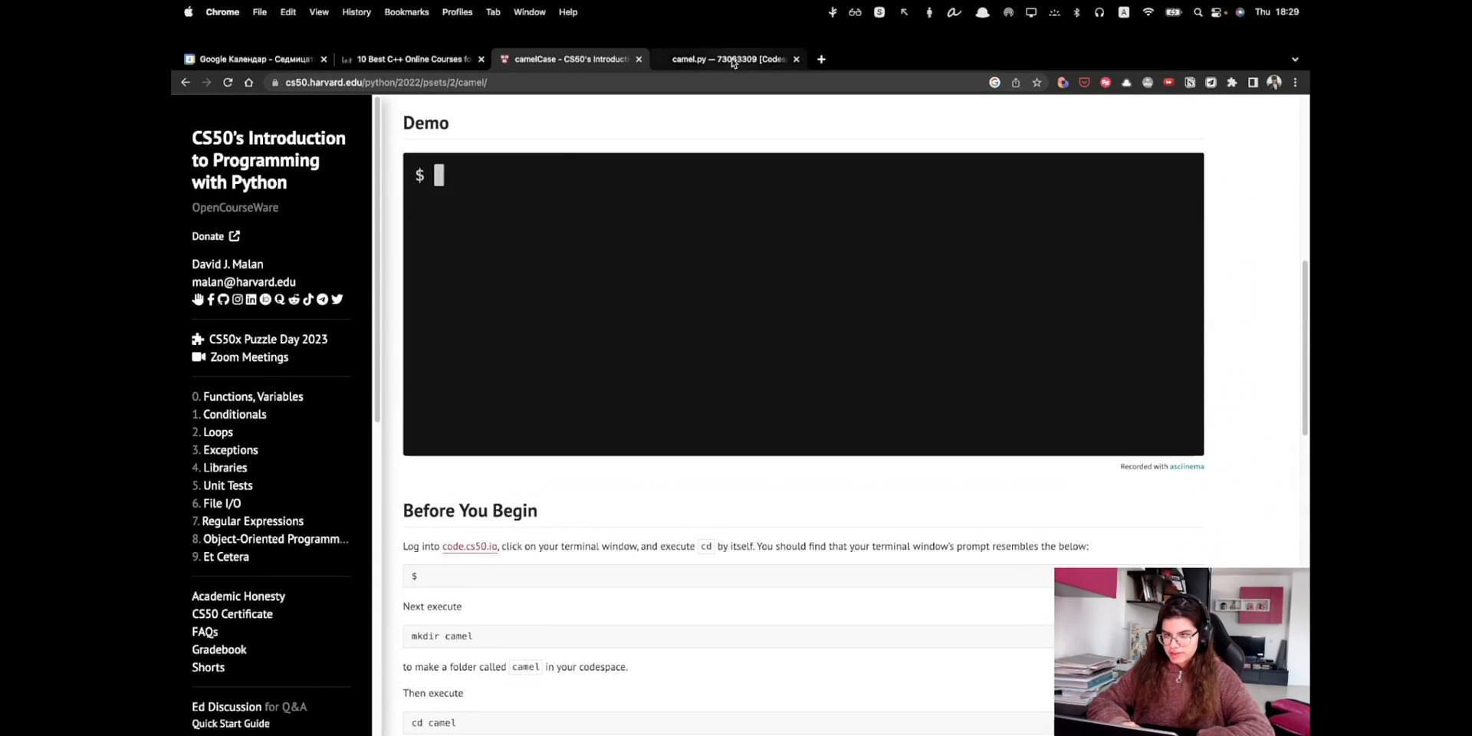
click(733, 58)
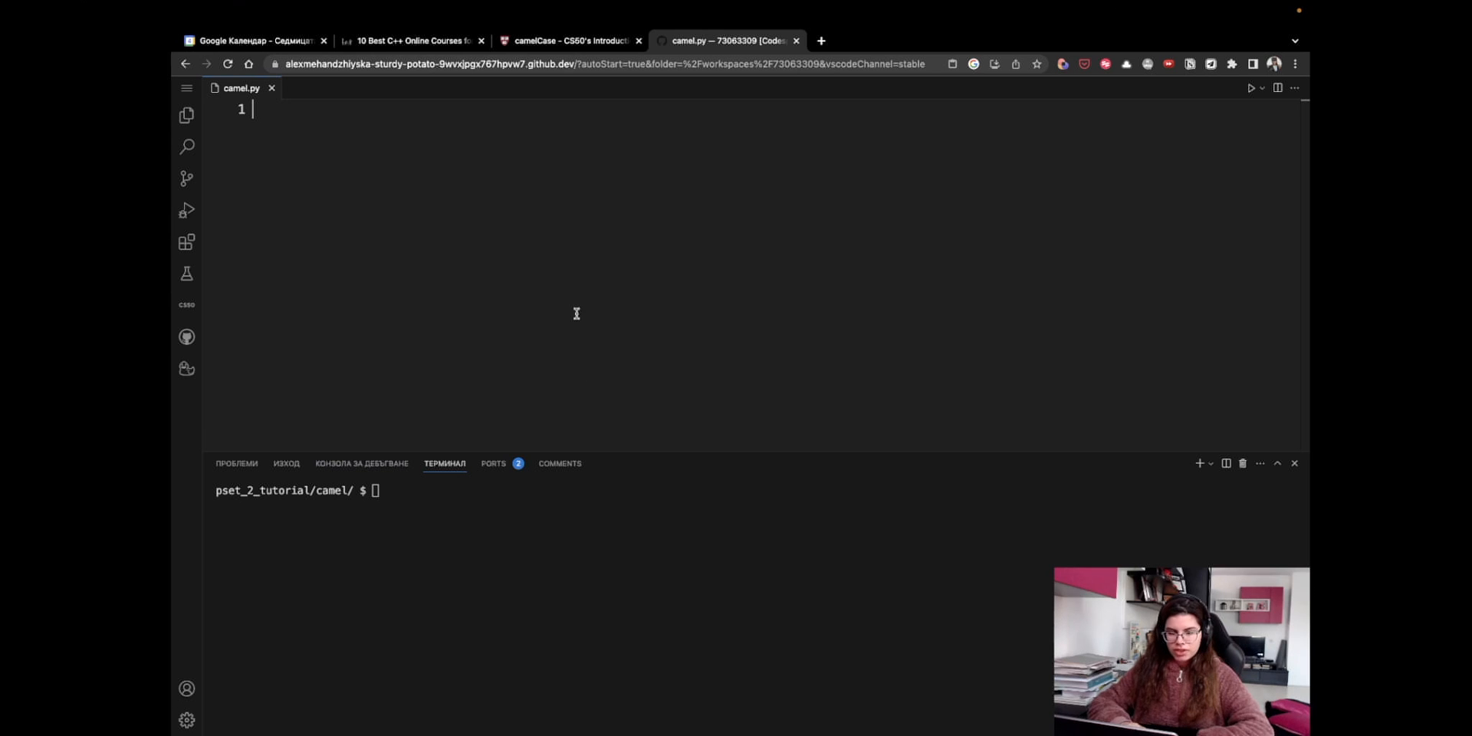
mouse_move(431, 197)
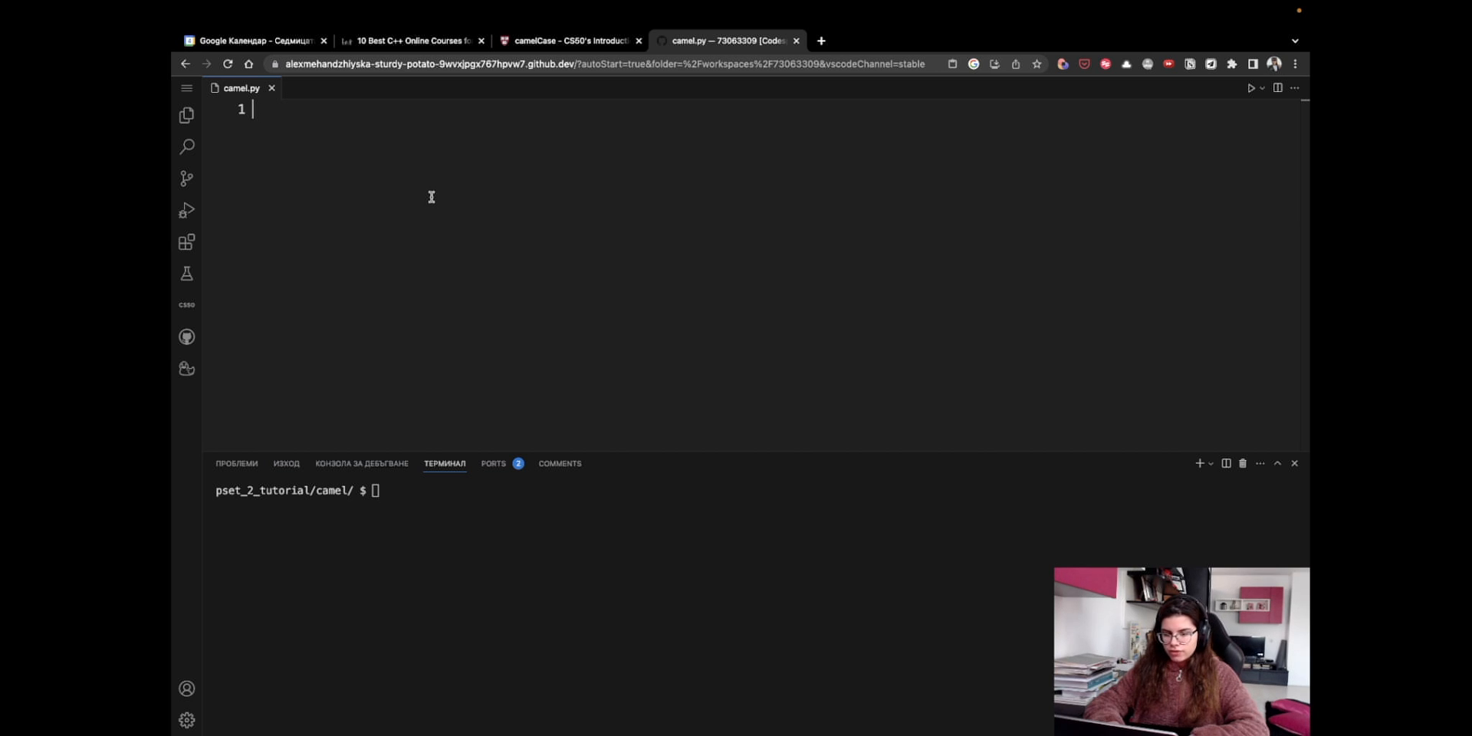
- Write message = input('camelCase: ') as line 1, matching the demo's prompt
text(mess)
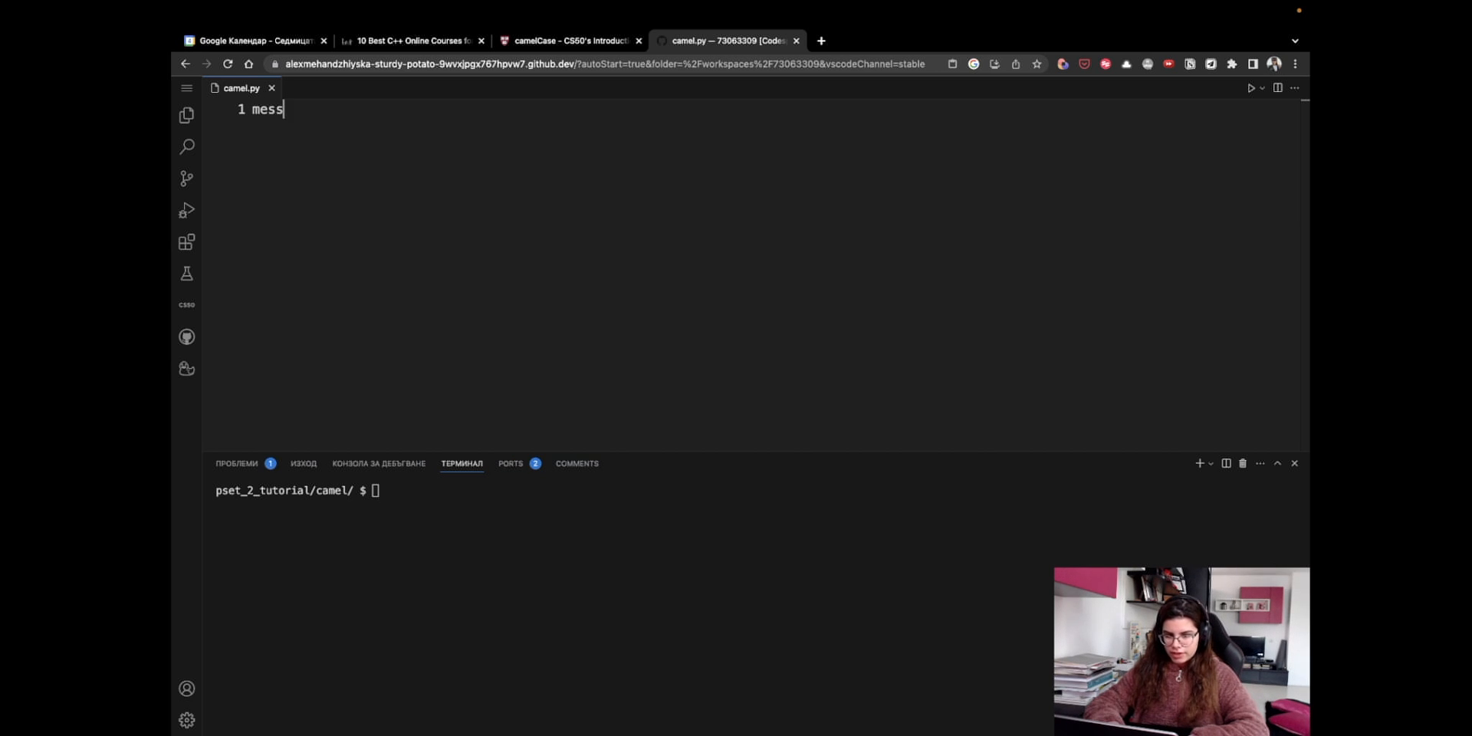
text(age =)
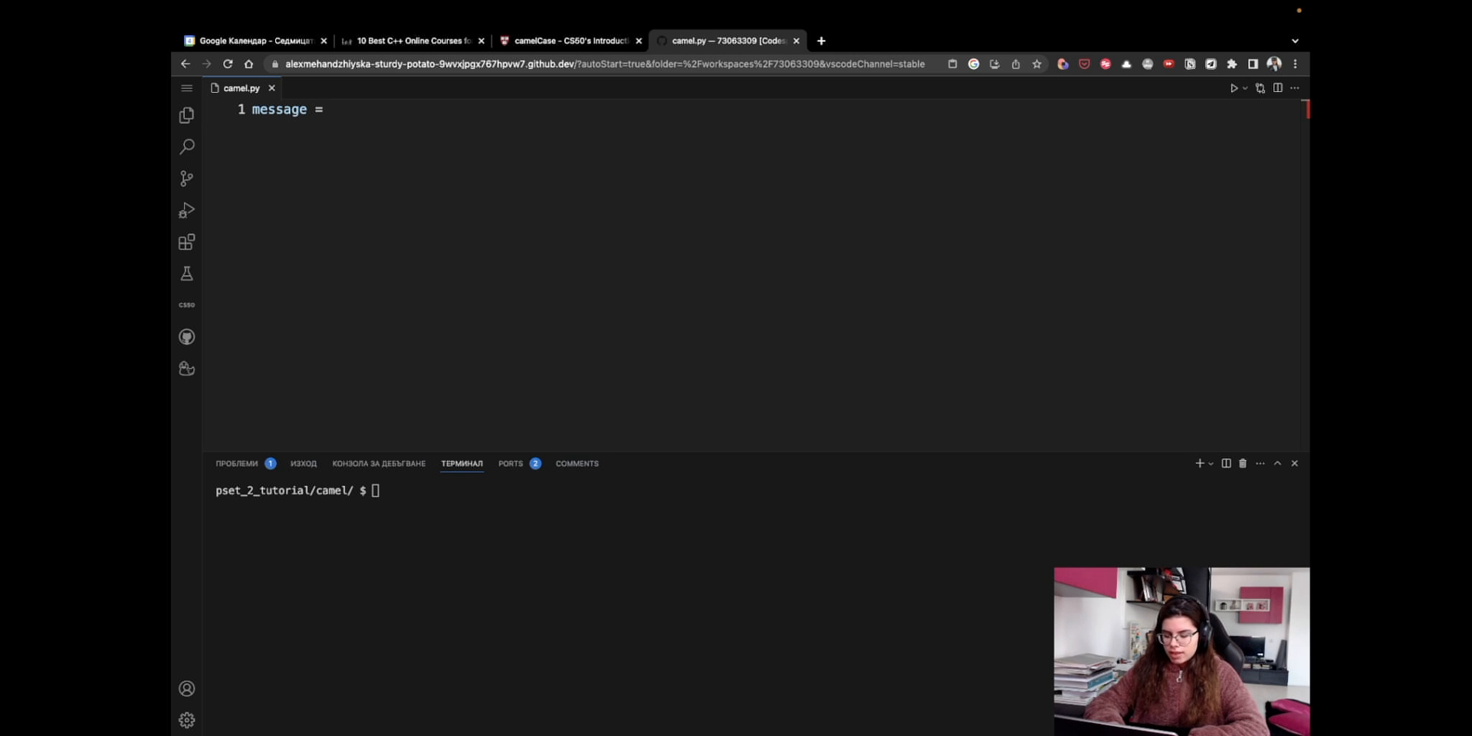
text(input)
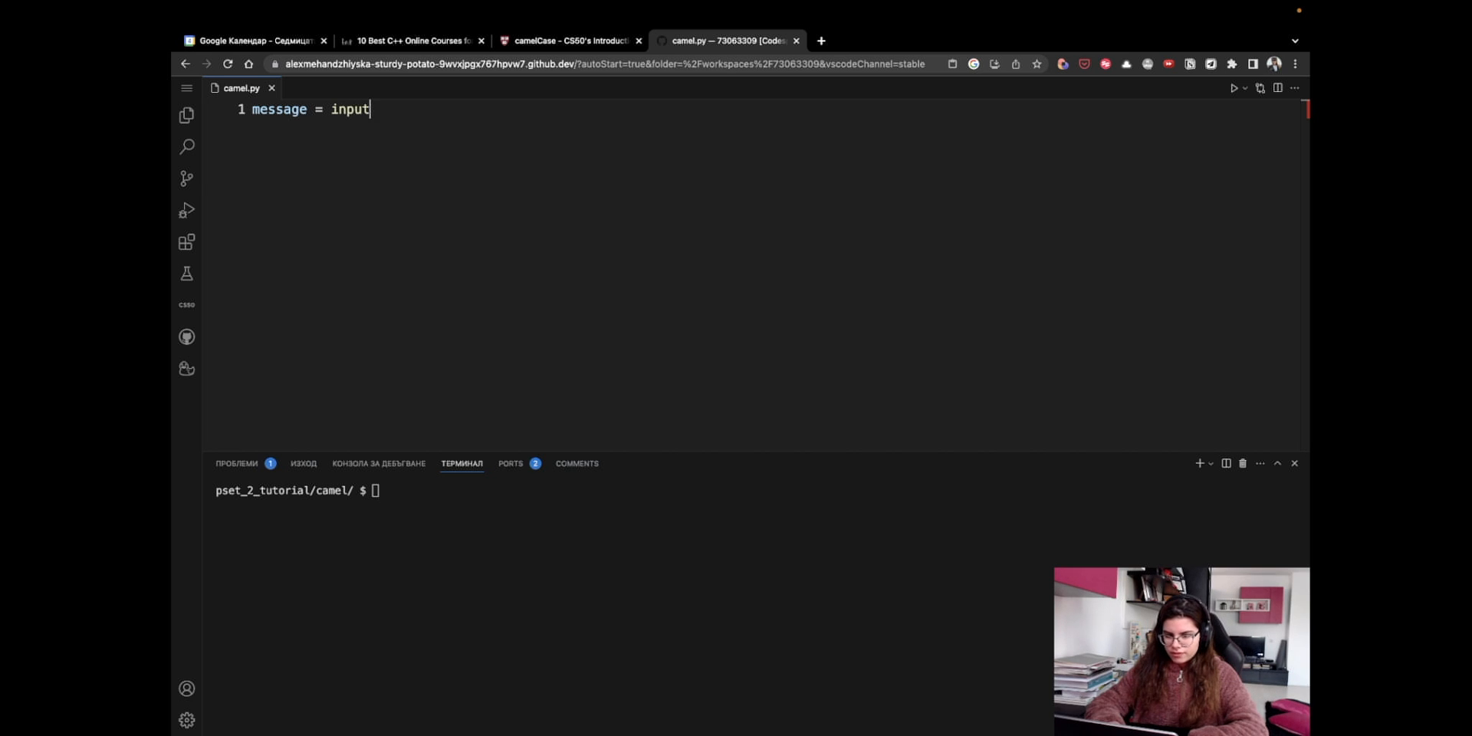
text((')
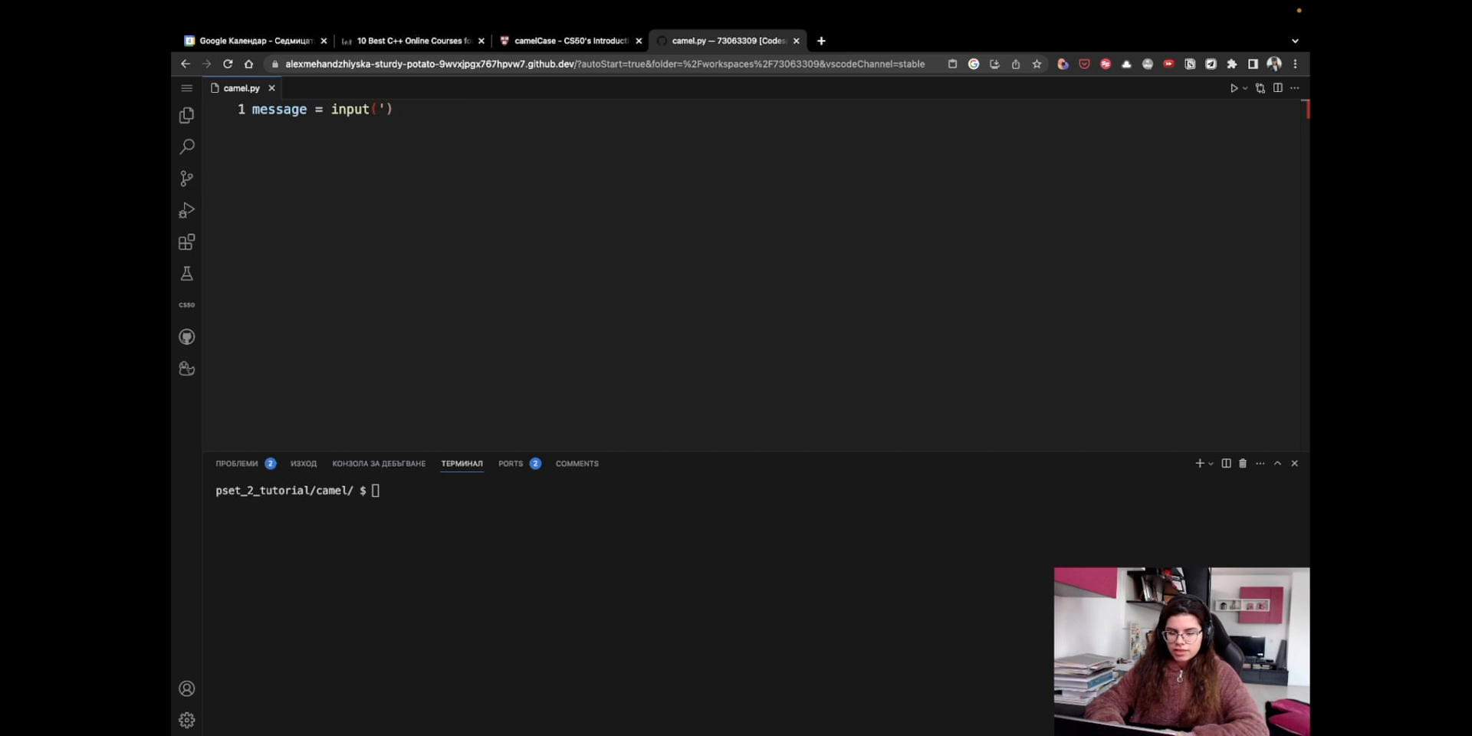
click(575, 40)
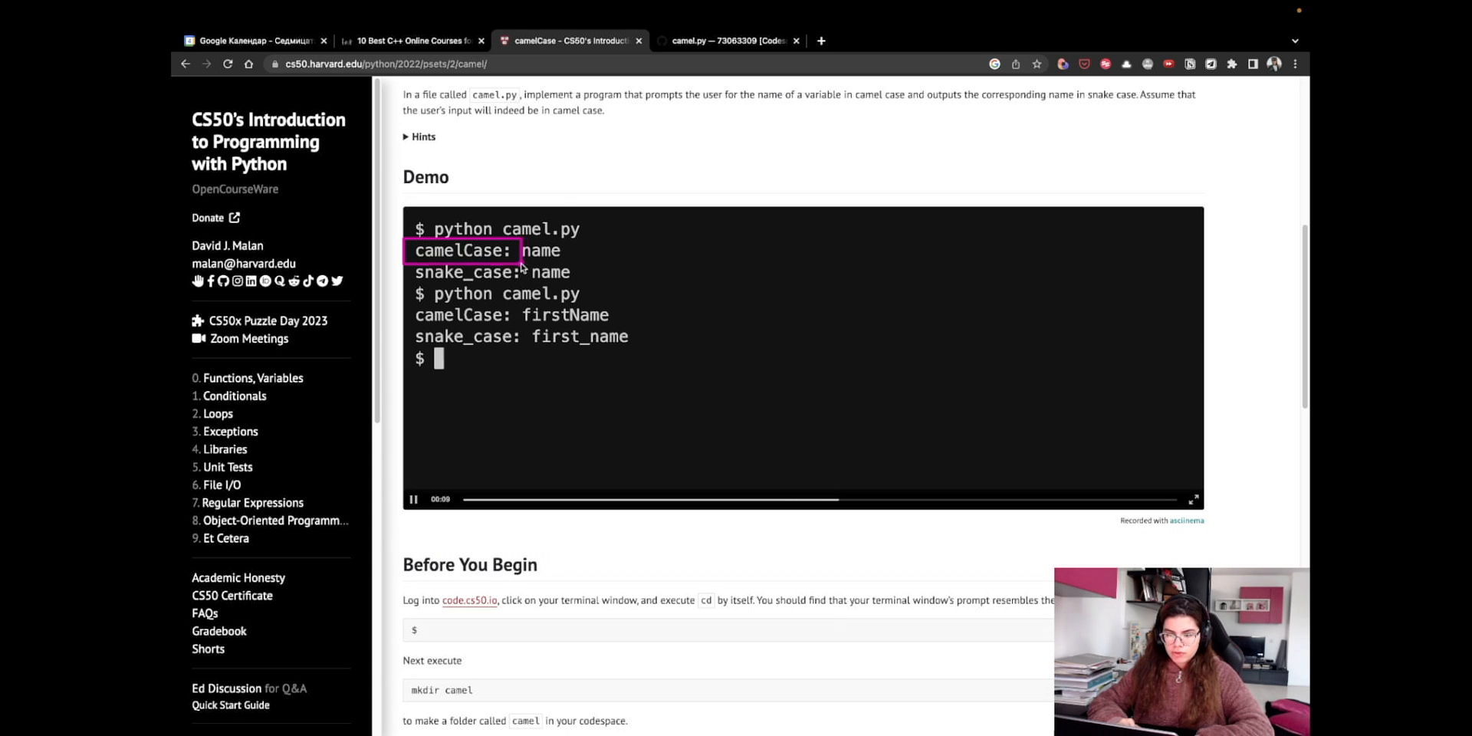
click(727, 58)
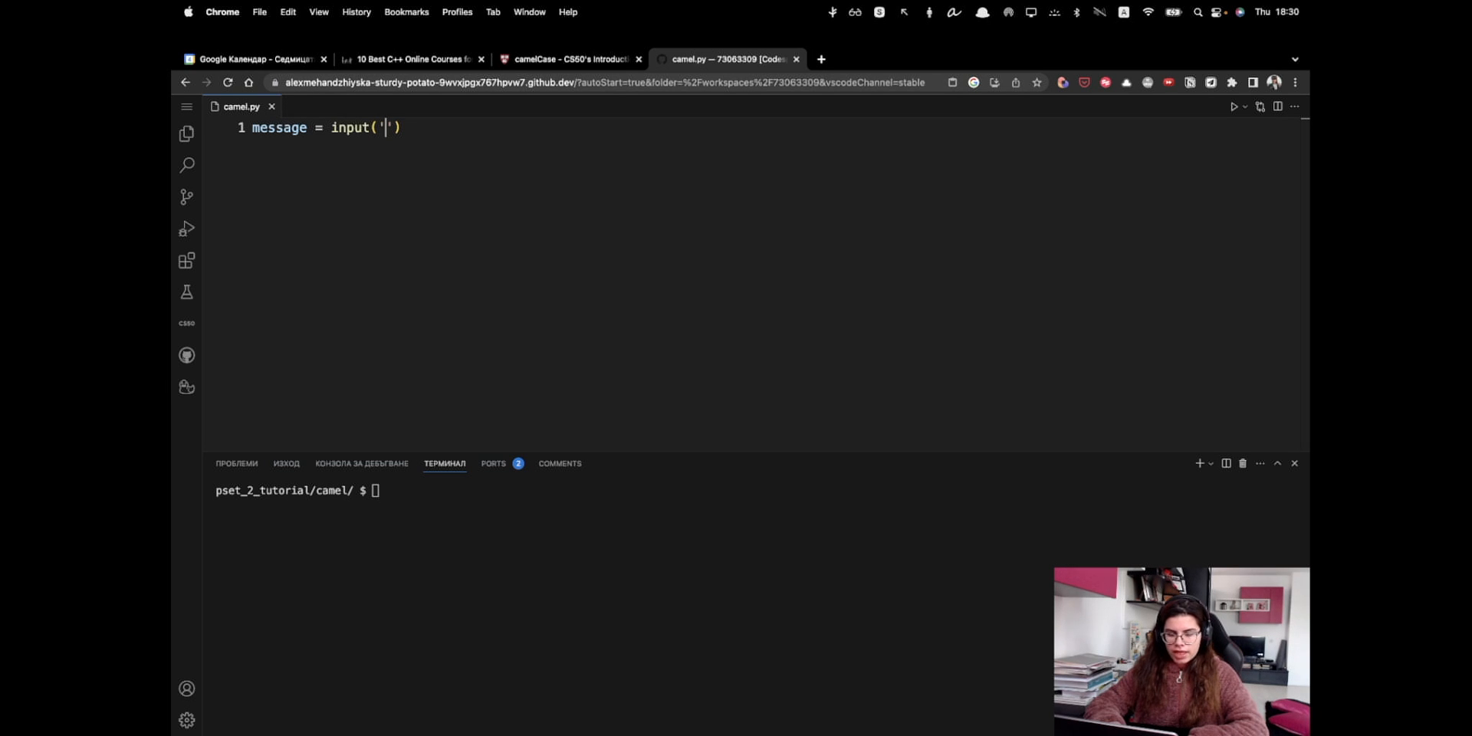
text(camel)
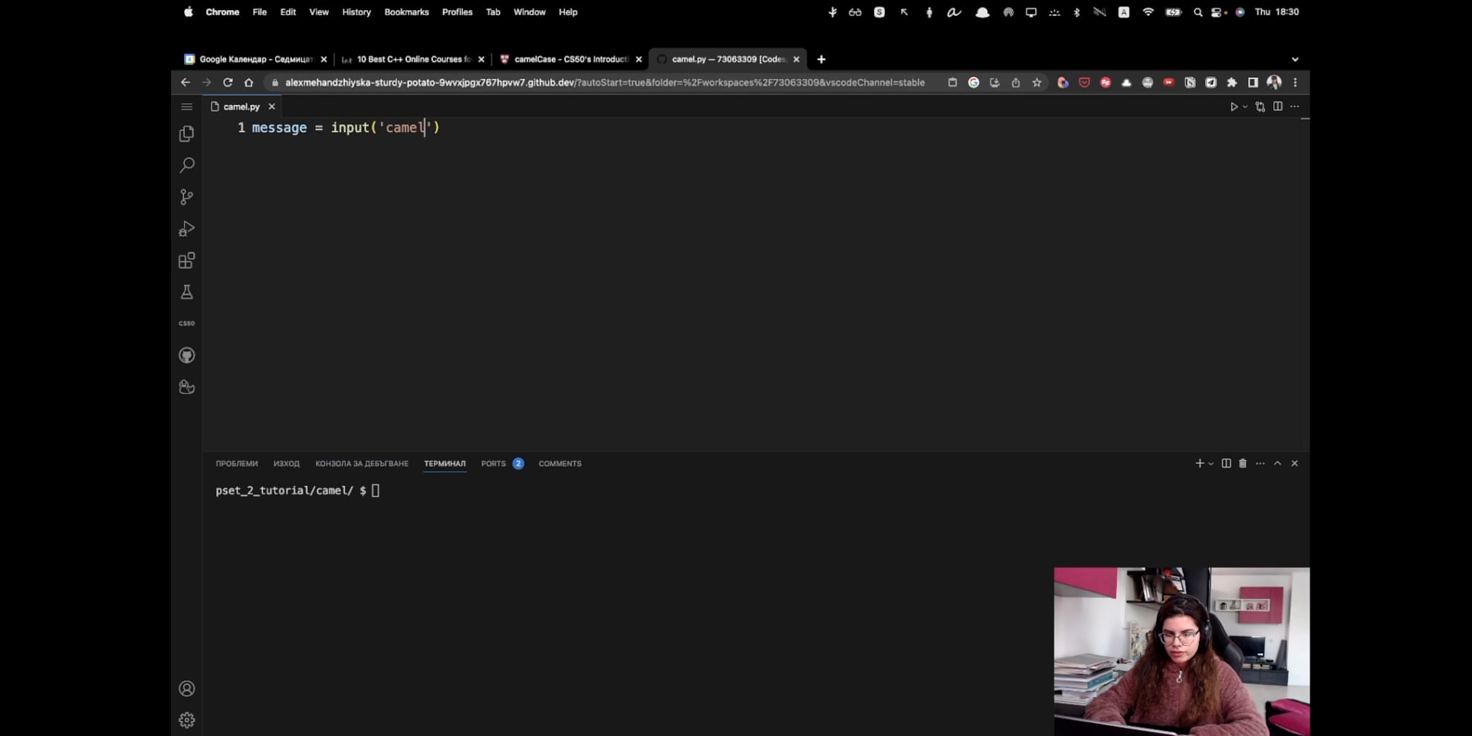
text(Case:)
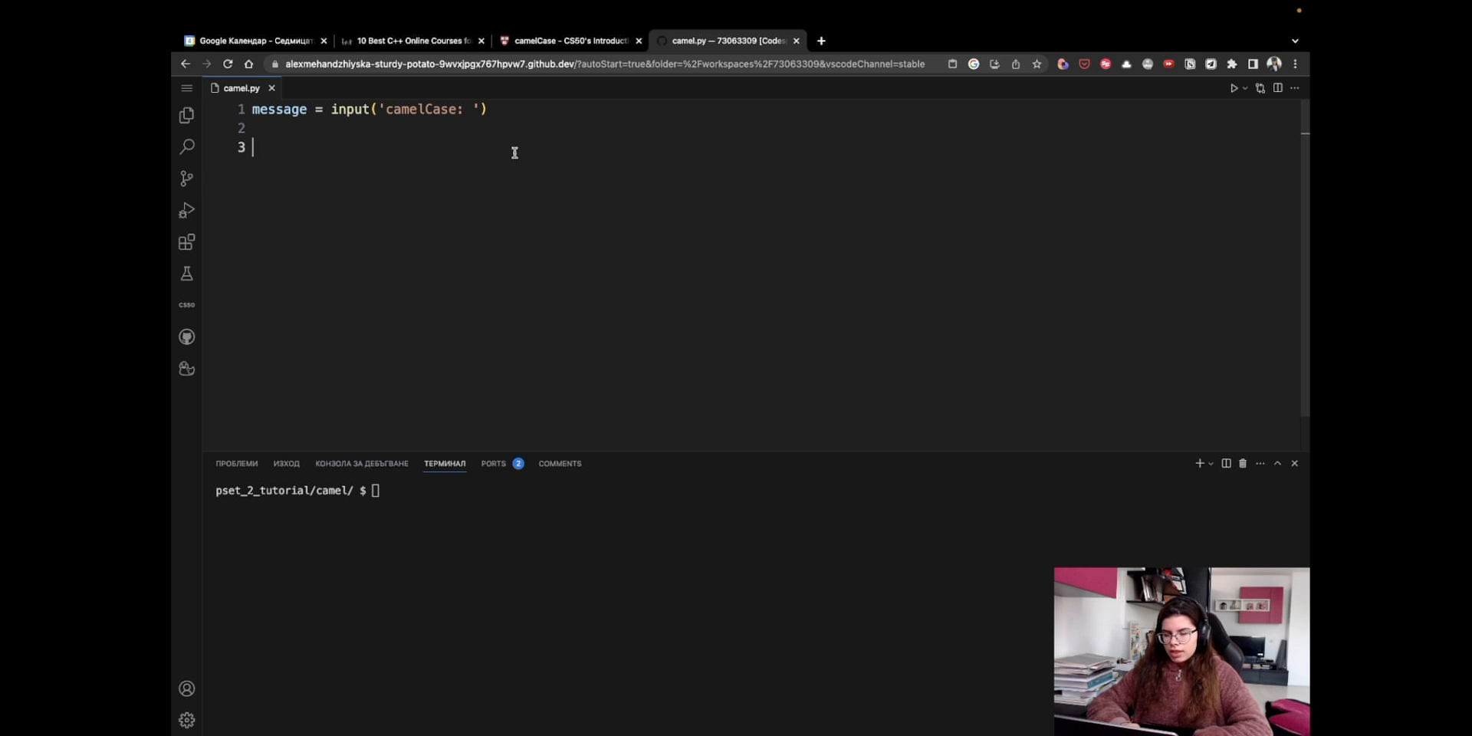
mouse_move(423, 98)
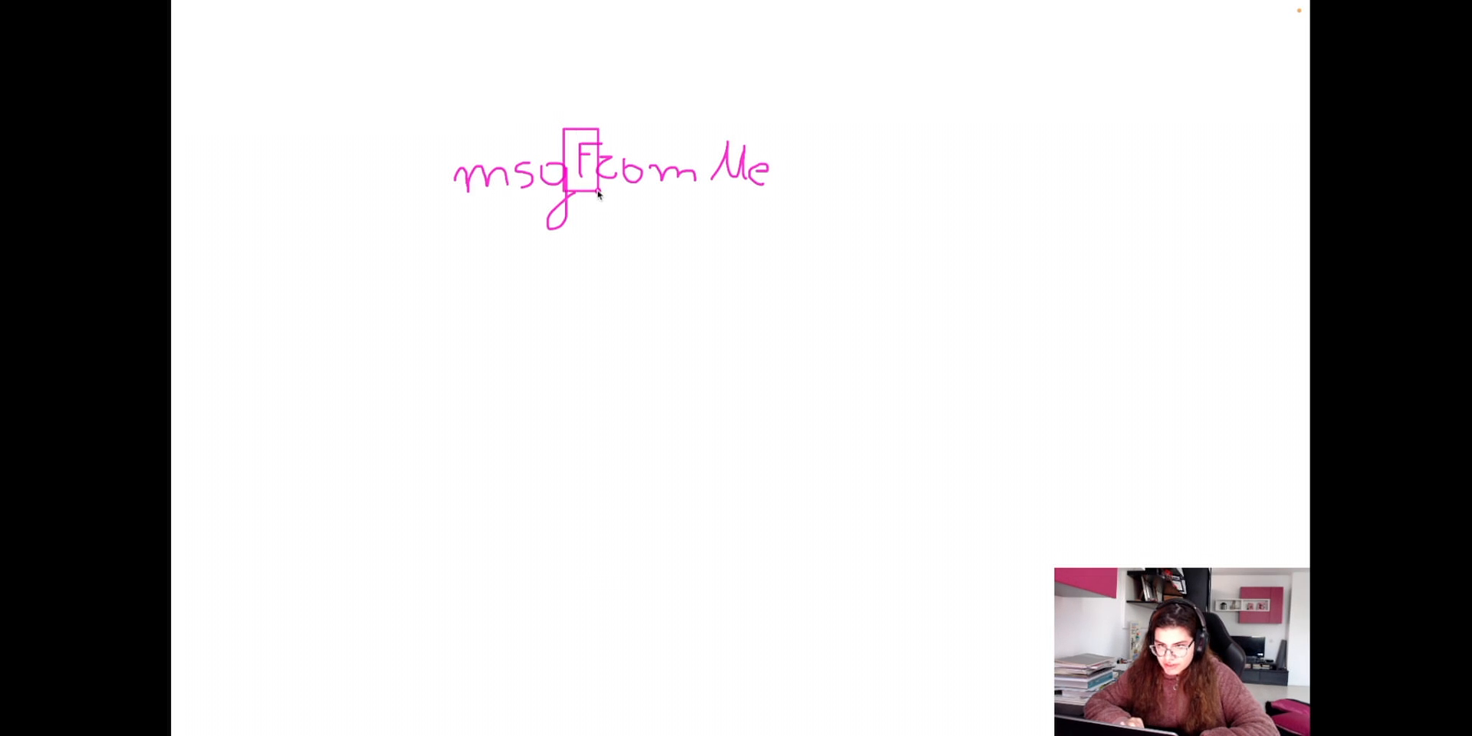
- Box the capital F in msgFromMe and start writing beneath it
drag(446, 262, 465, 282)
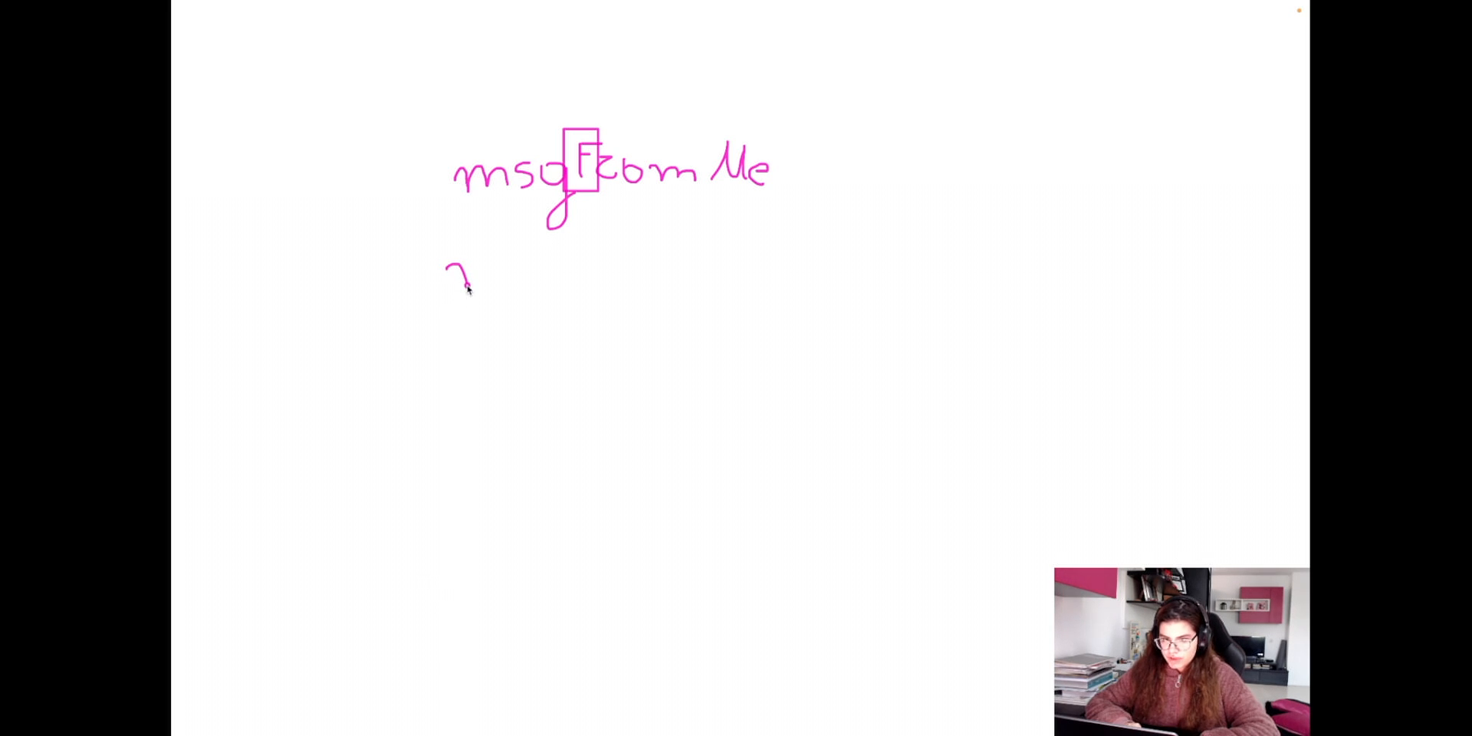
drag(442, 262, 588, 282)
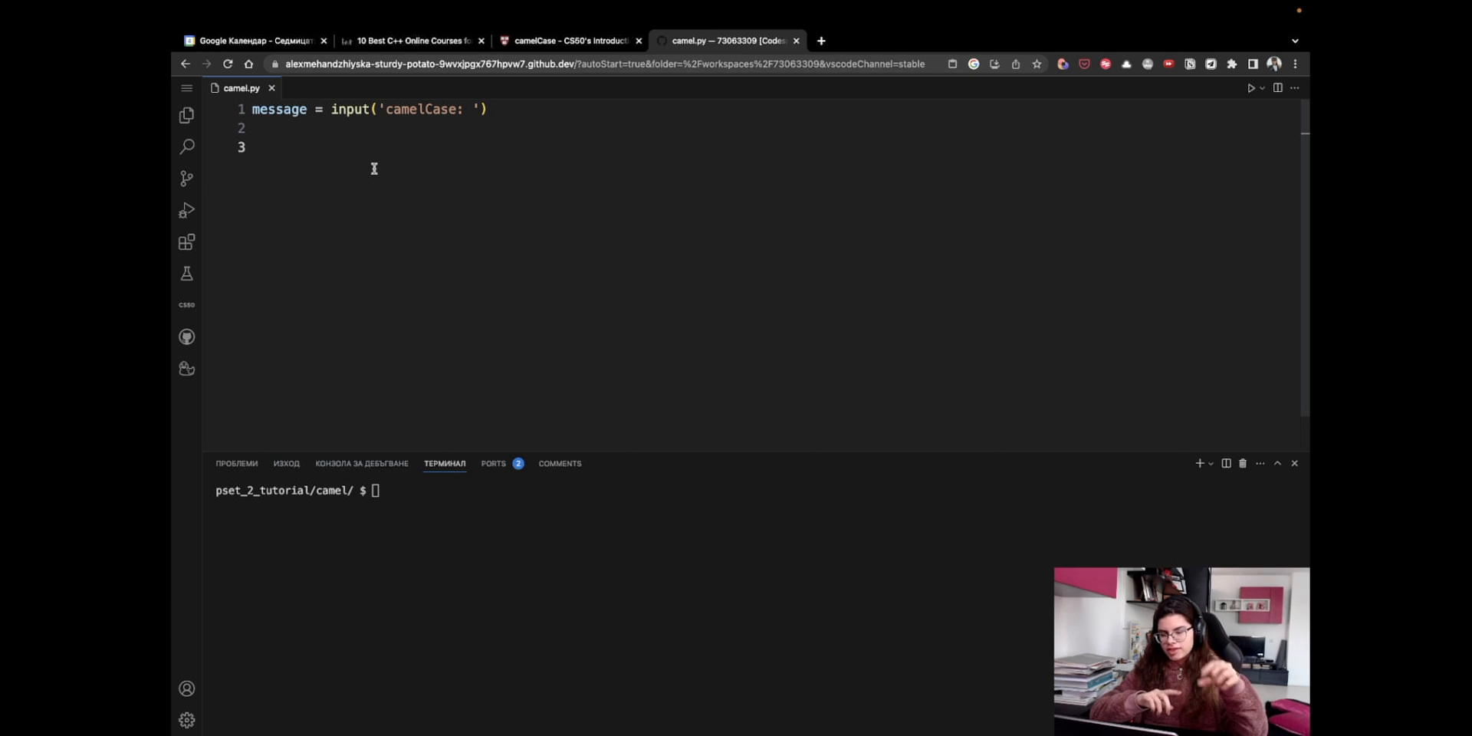
mouse_move(370, 164)
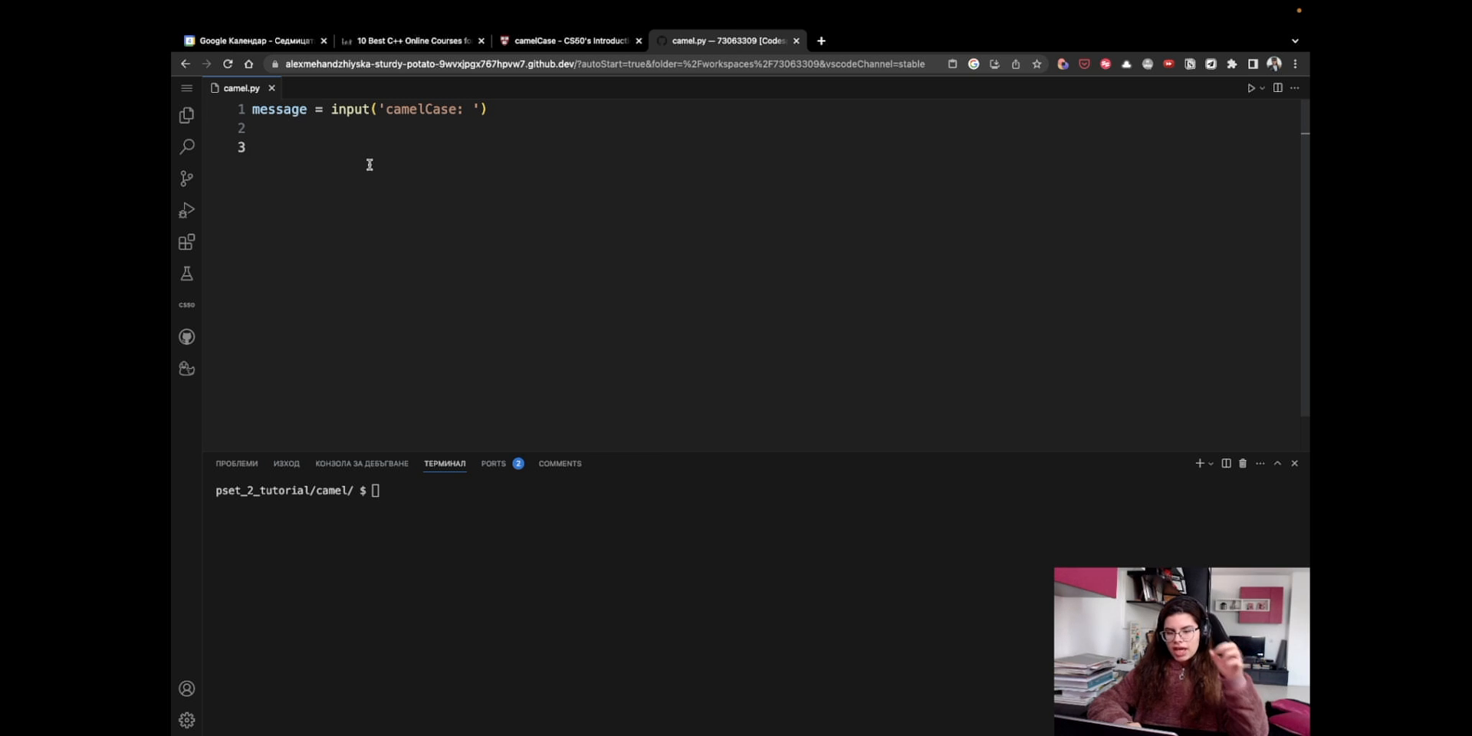
- Write for letter in message: on line 3 and start the indented body
click(255, 147)
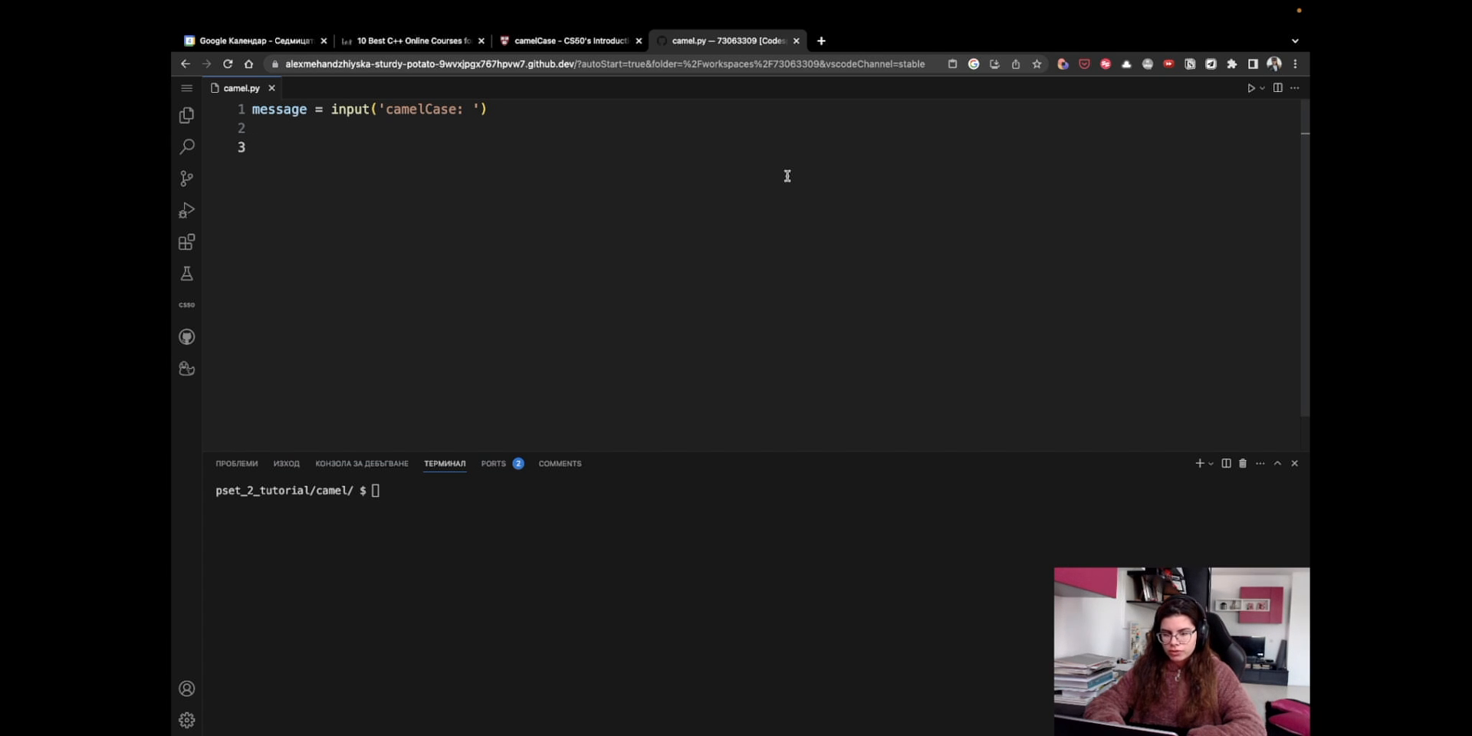
text(for)
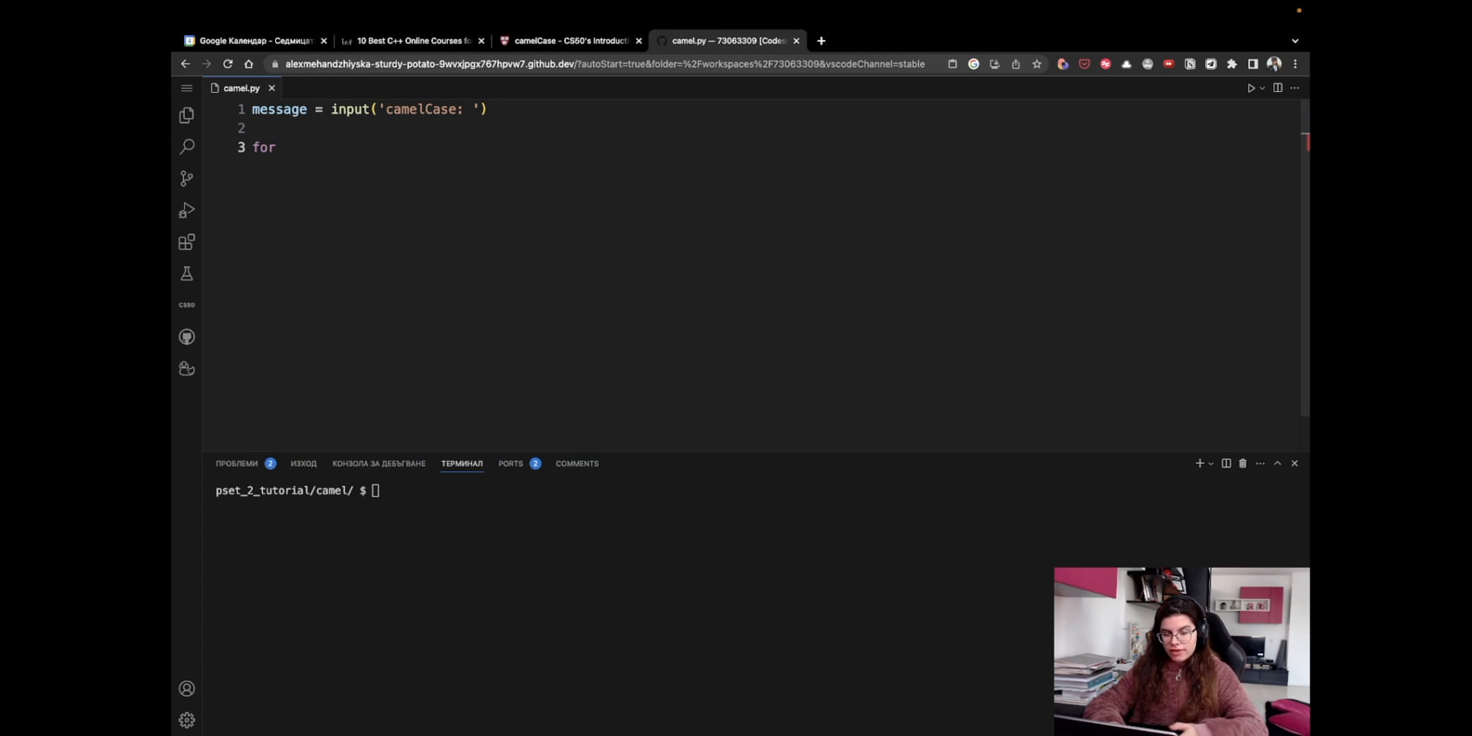
text(letter)
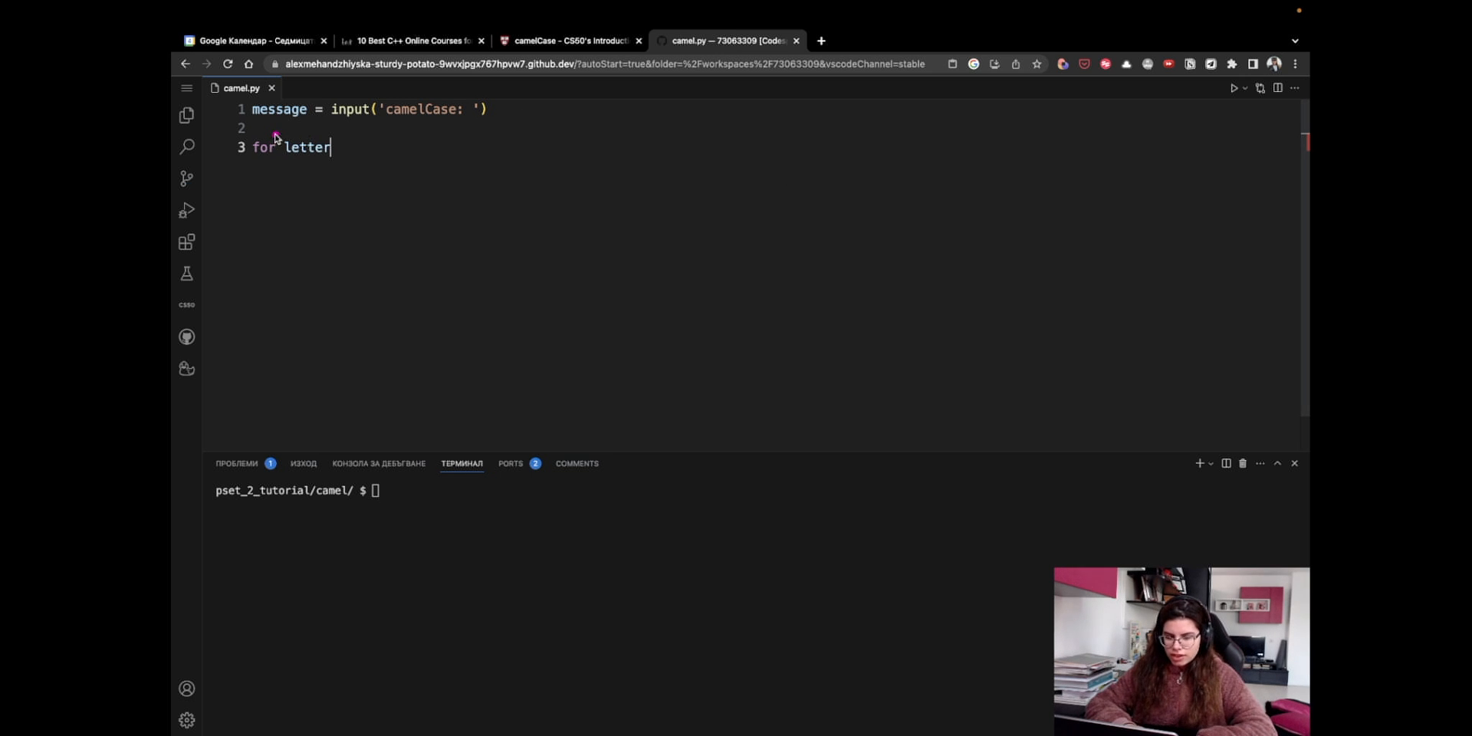
double_click(305, 147)
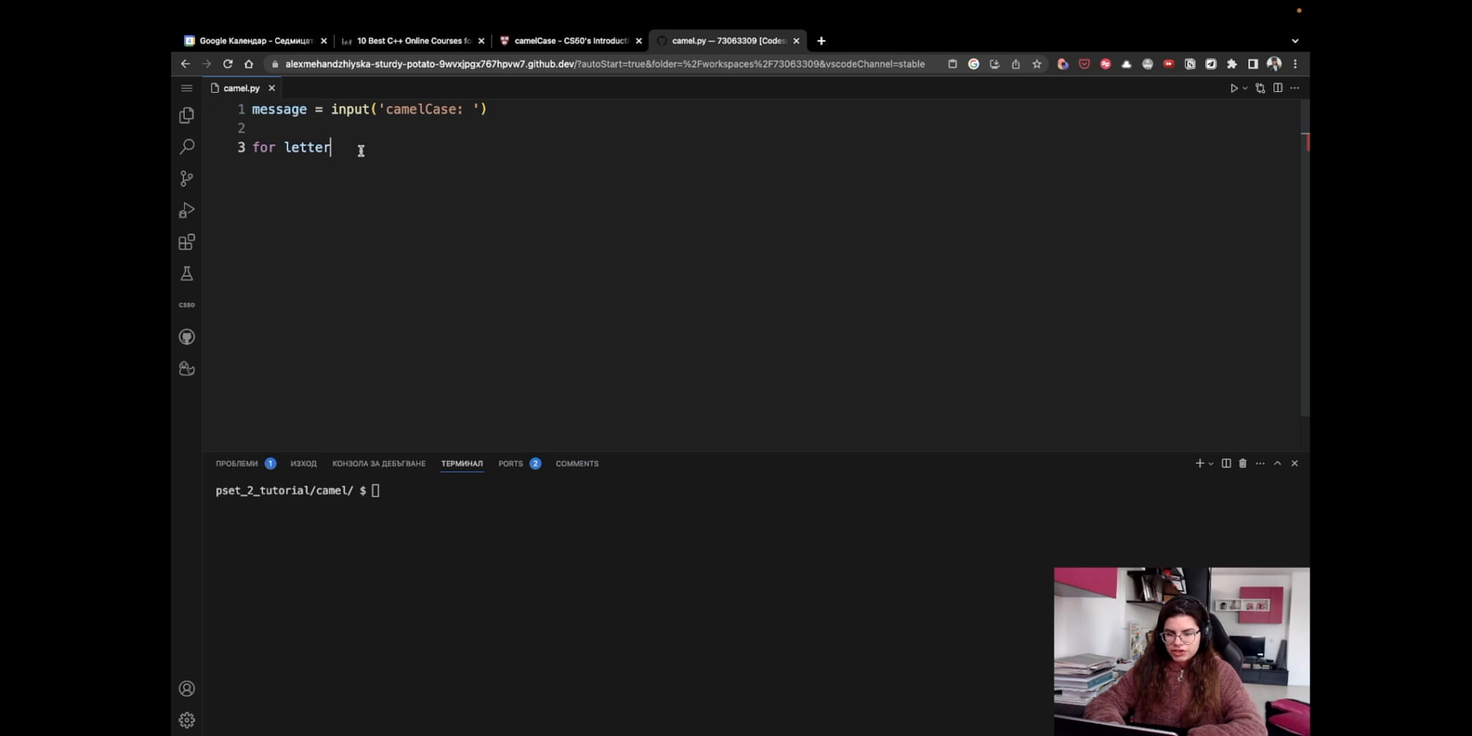
text(in me)
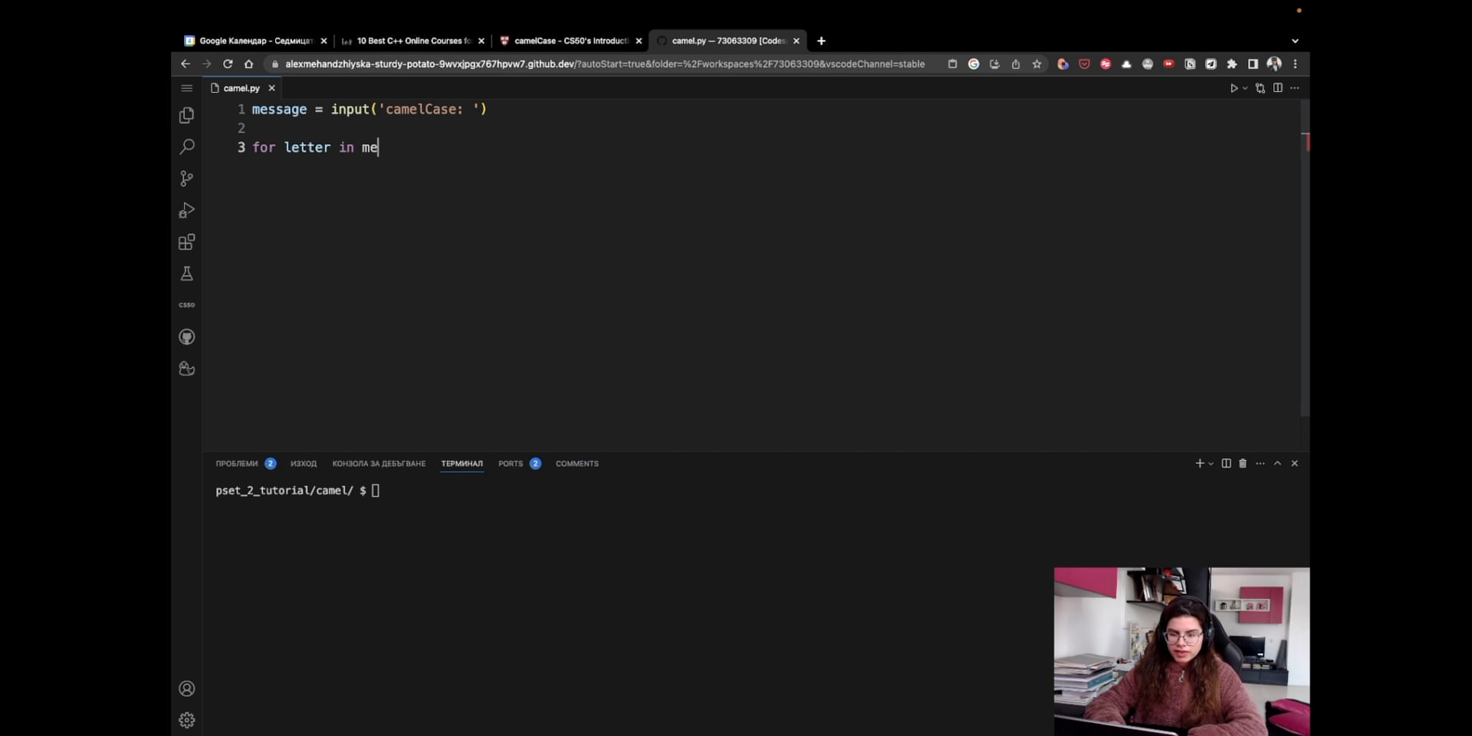
text(ssage:)
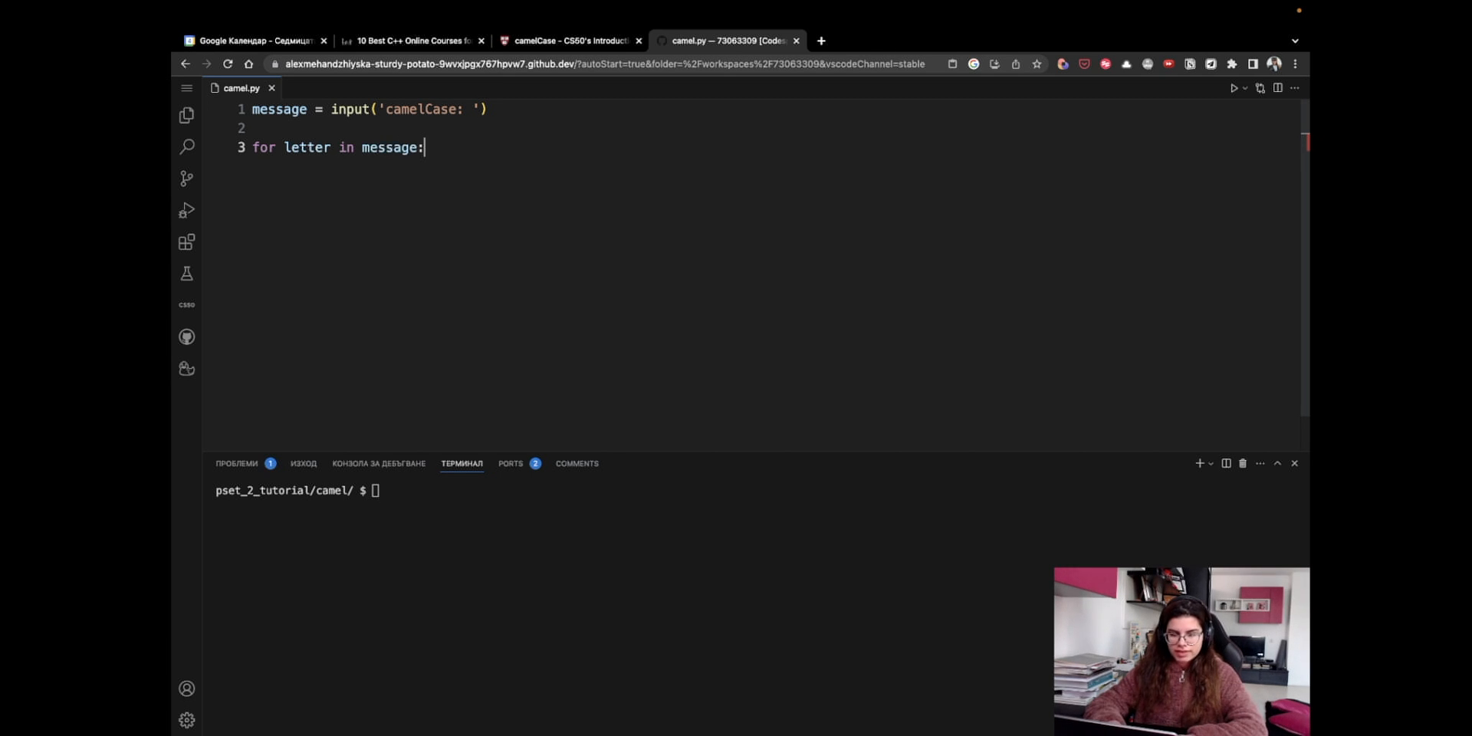
key(Enter)
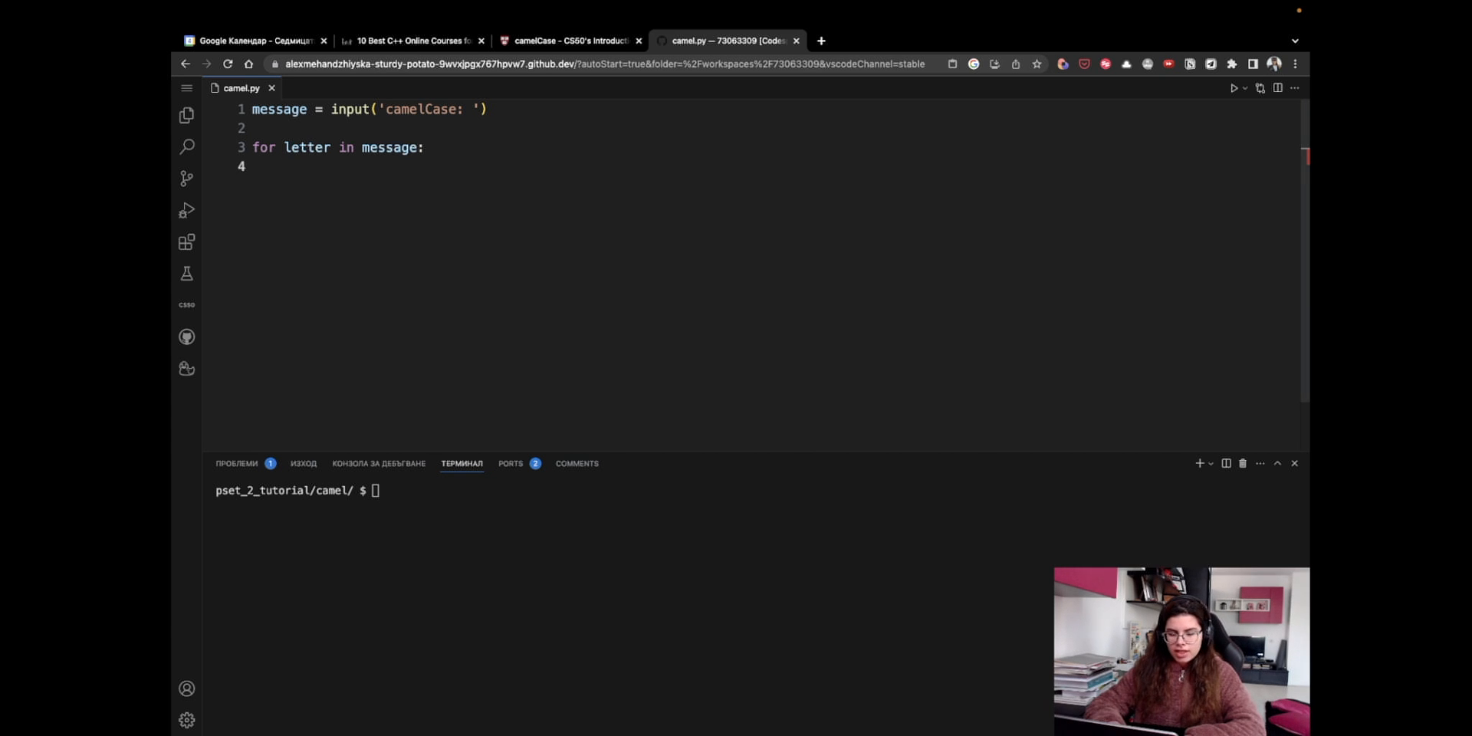
- Begin the check if letter.isupper() inside the loop
text(if)
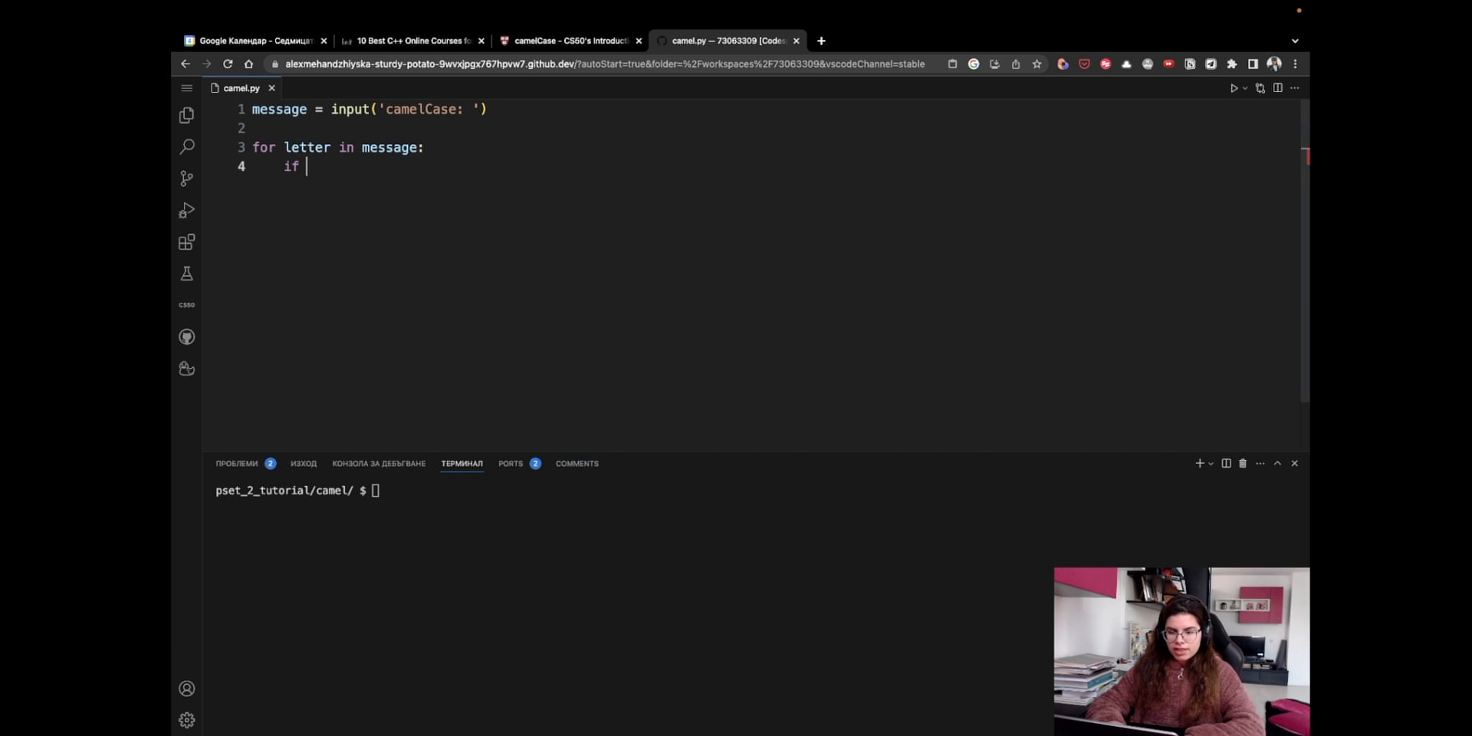
text(letter.)
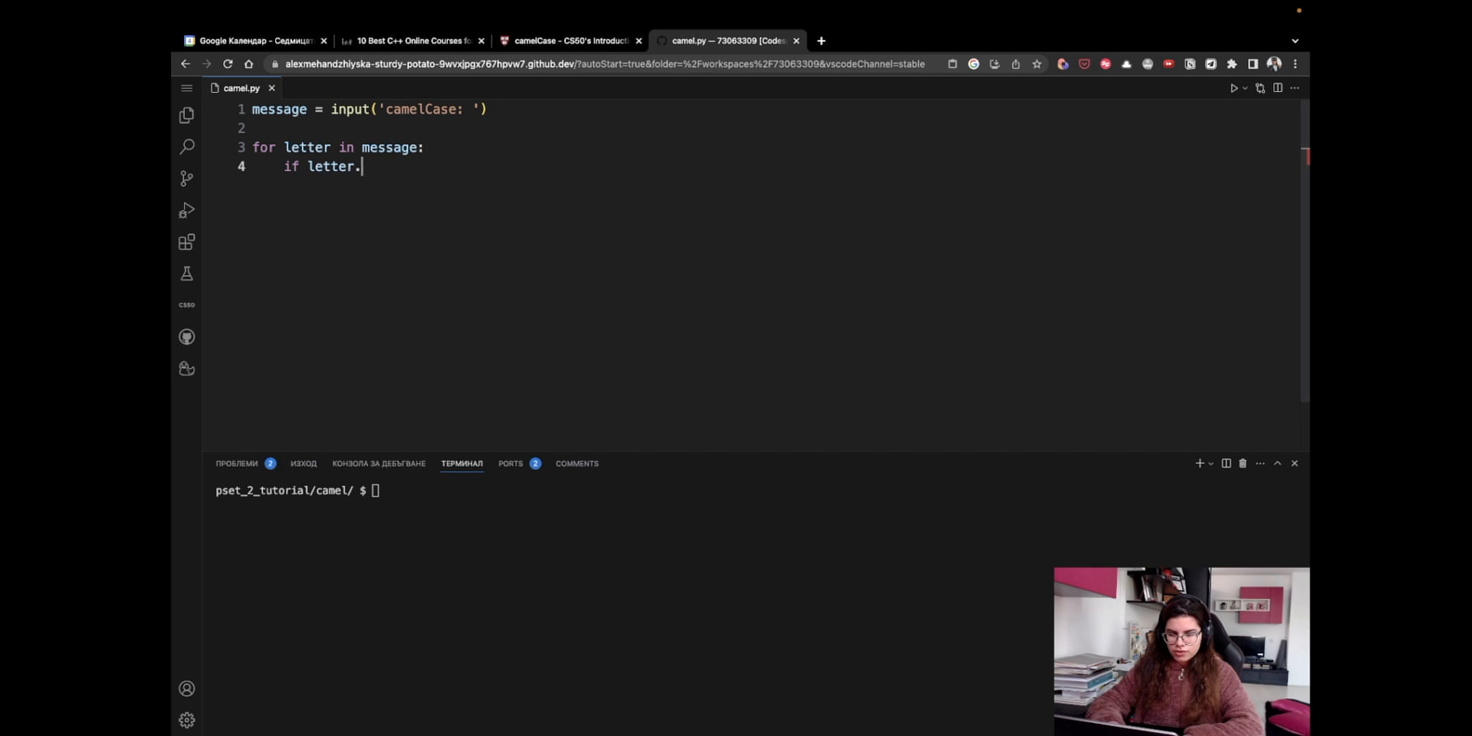
text(isupper())
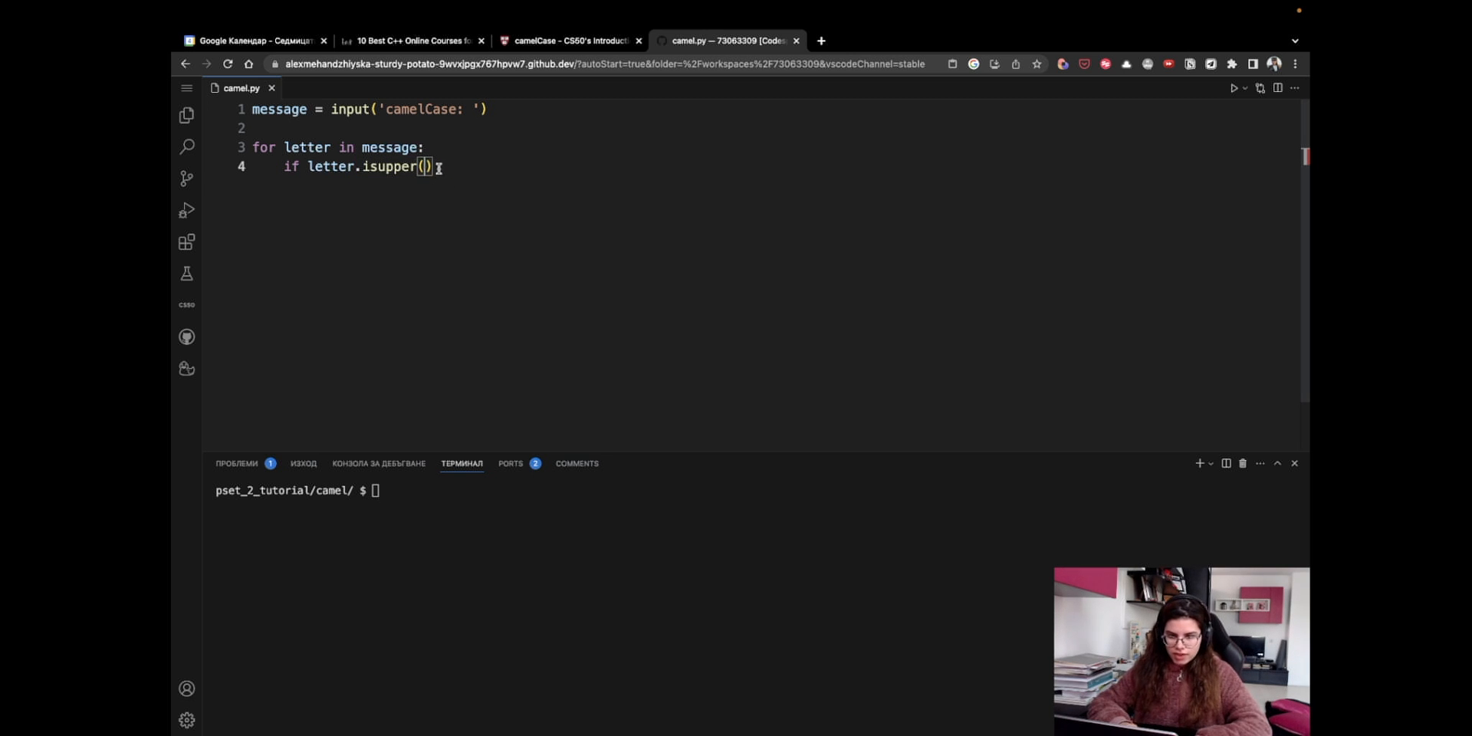
- Call message.replace(letter, '_' + letter.lower()) under the uppercase check and highlight its arguments
double_click(365, 167)
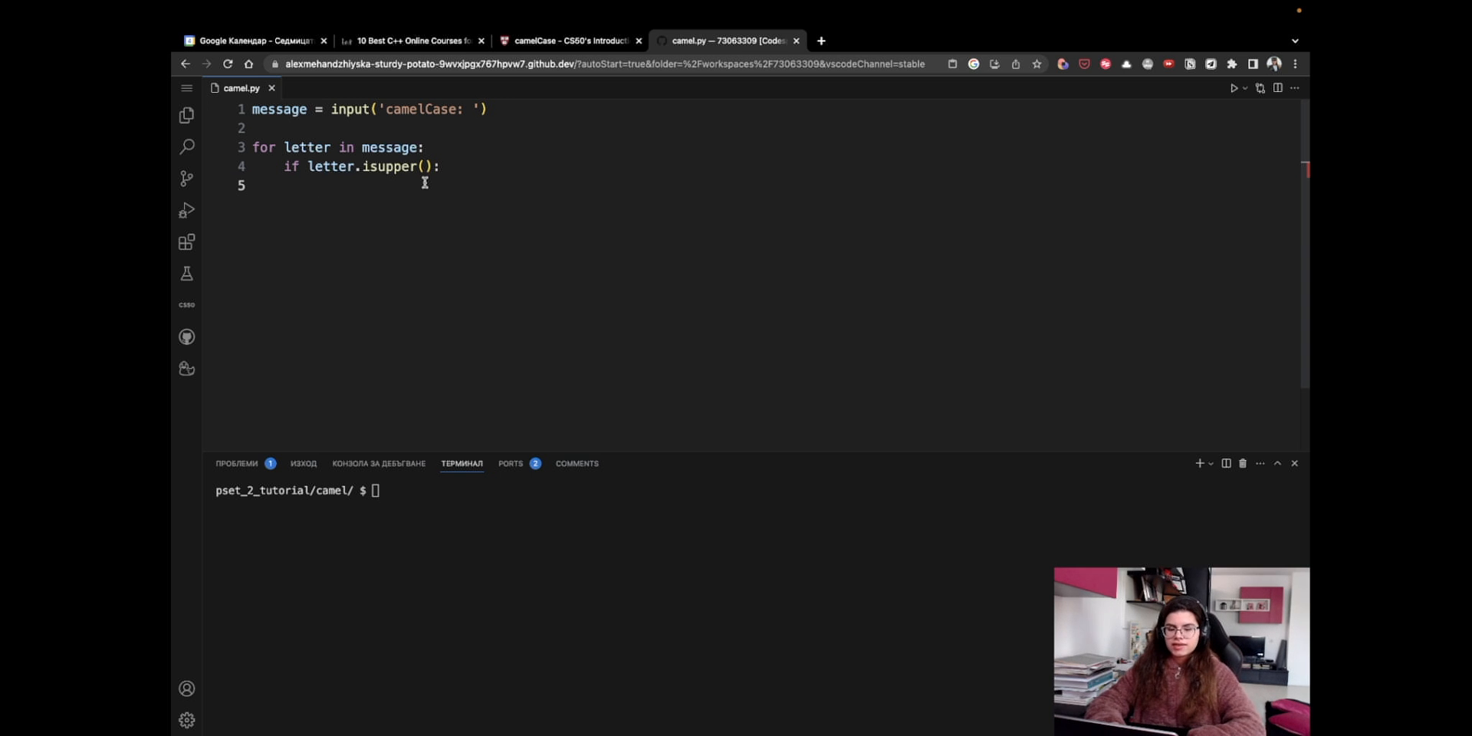
text(message)
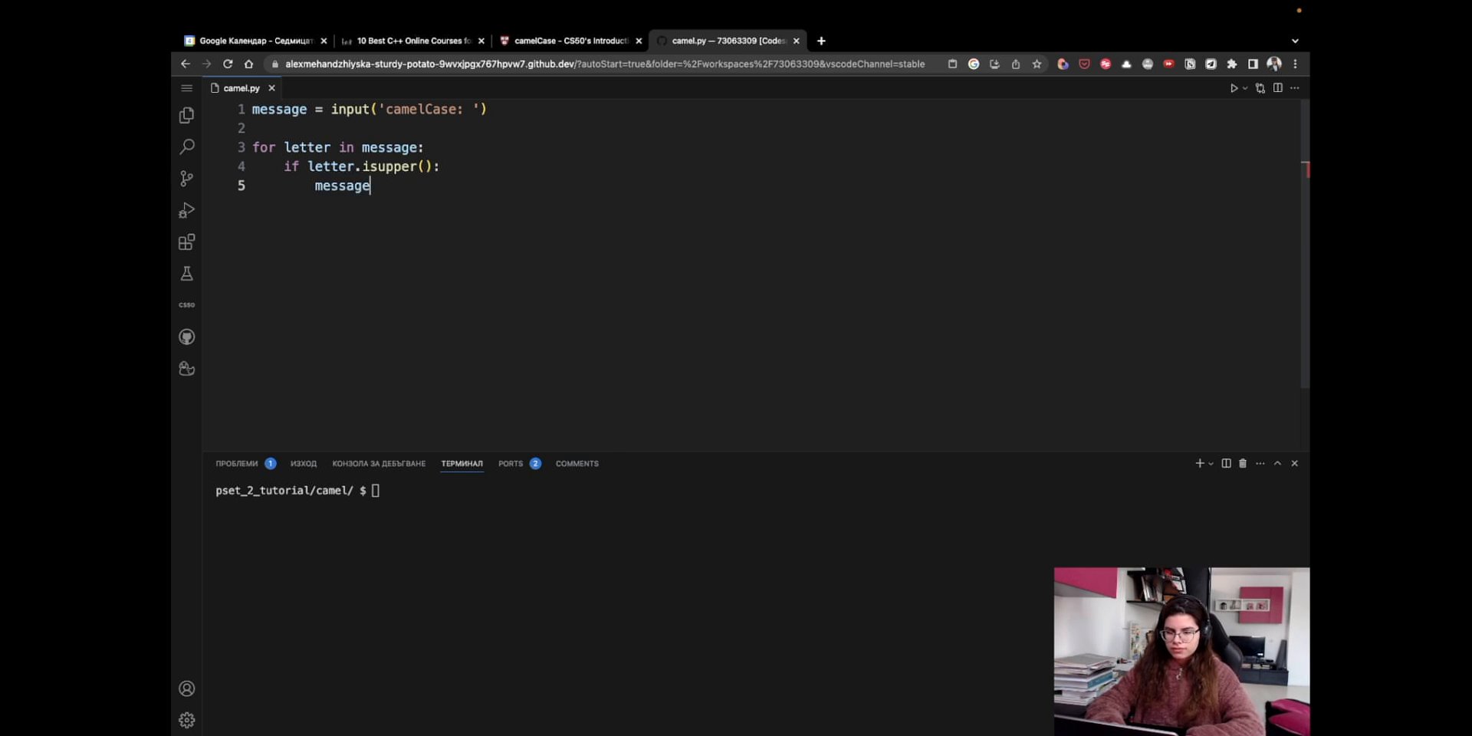
text(.replace()
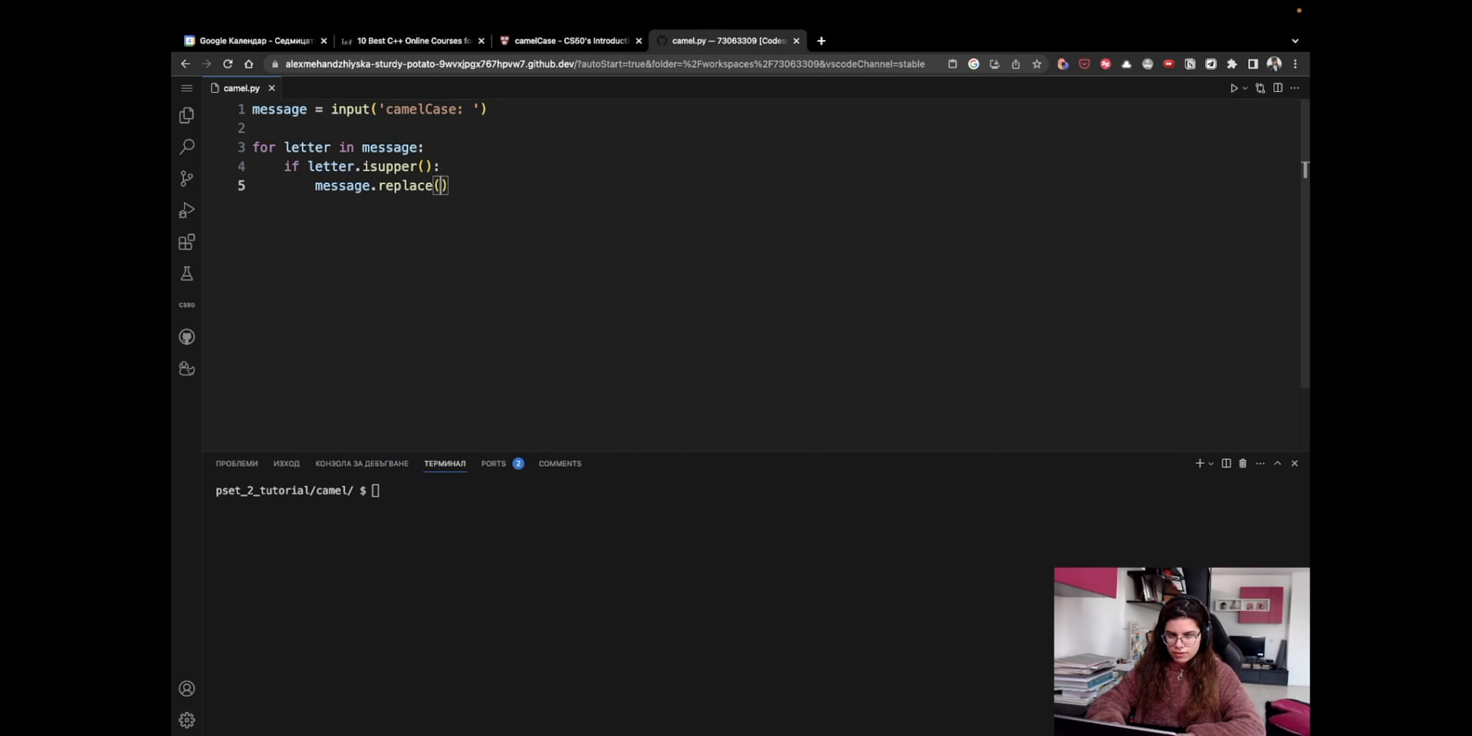
text(letter,)
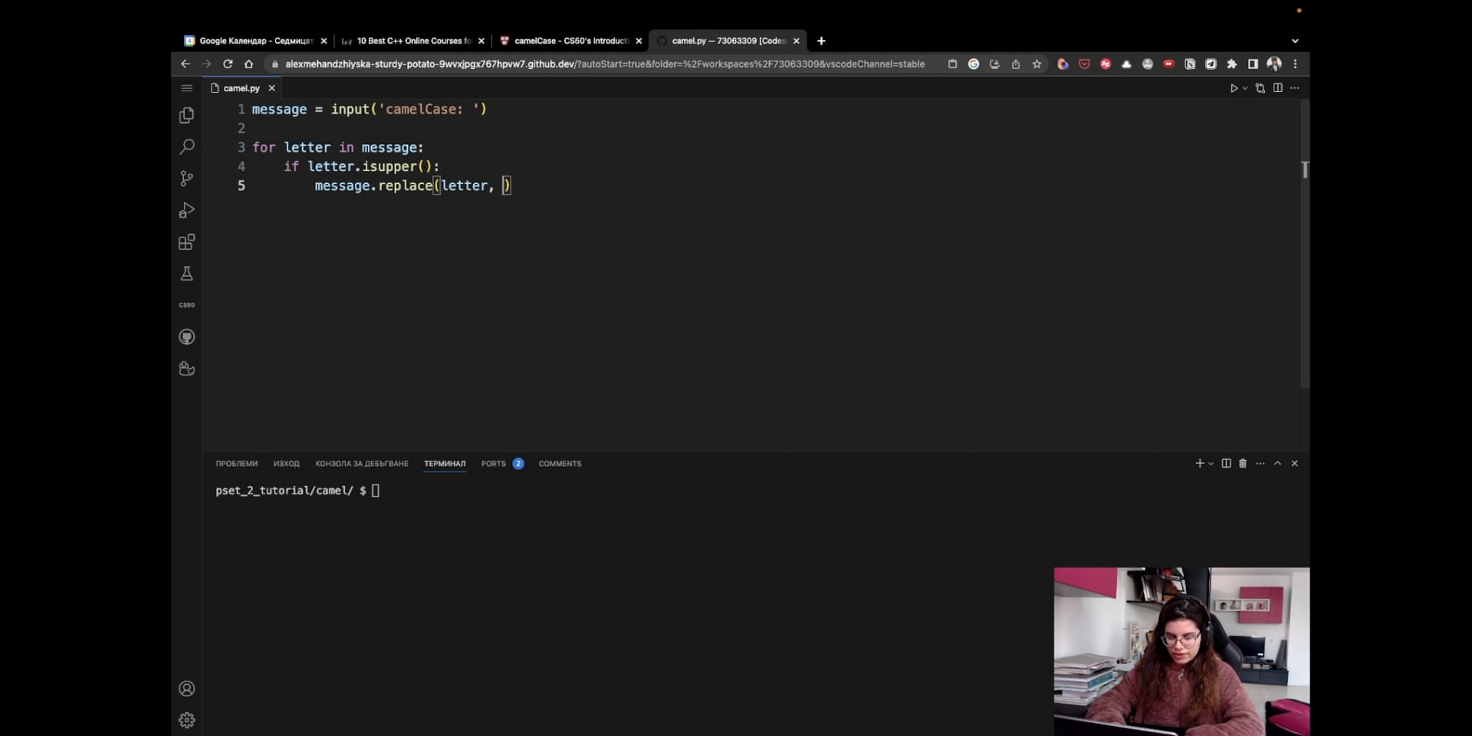
text('_' +)
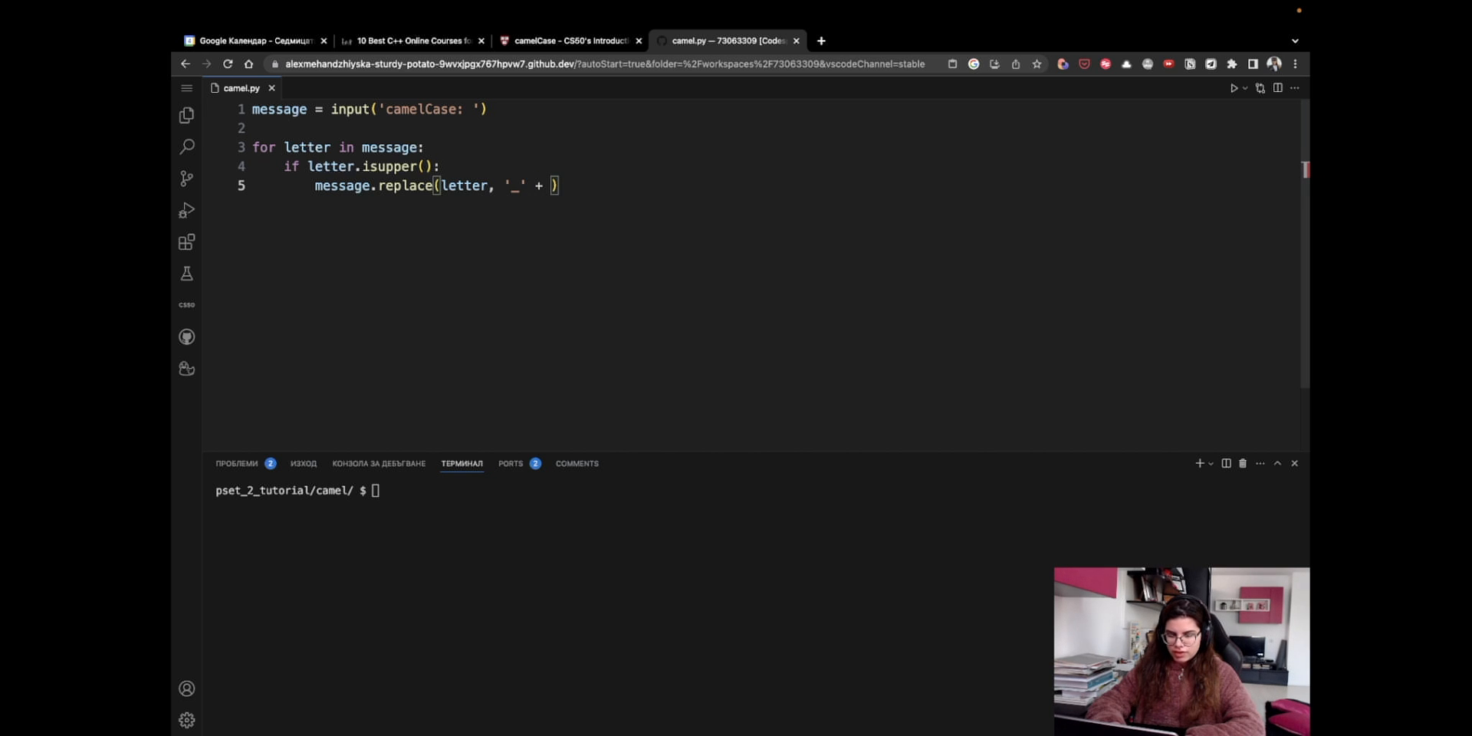
text(letter)
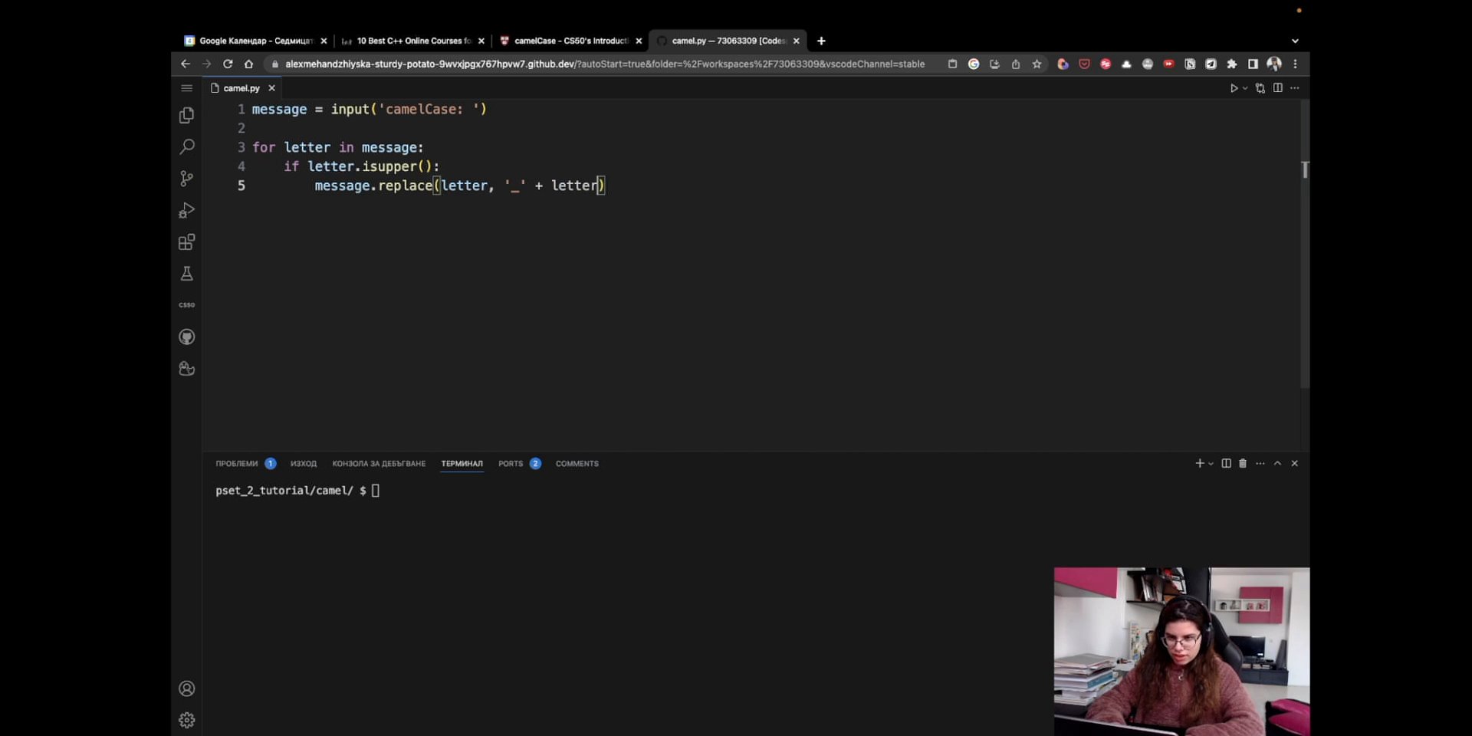
text(.)
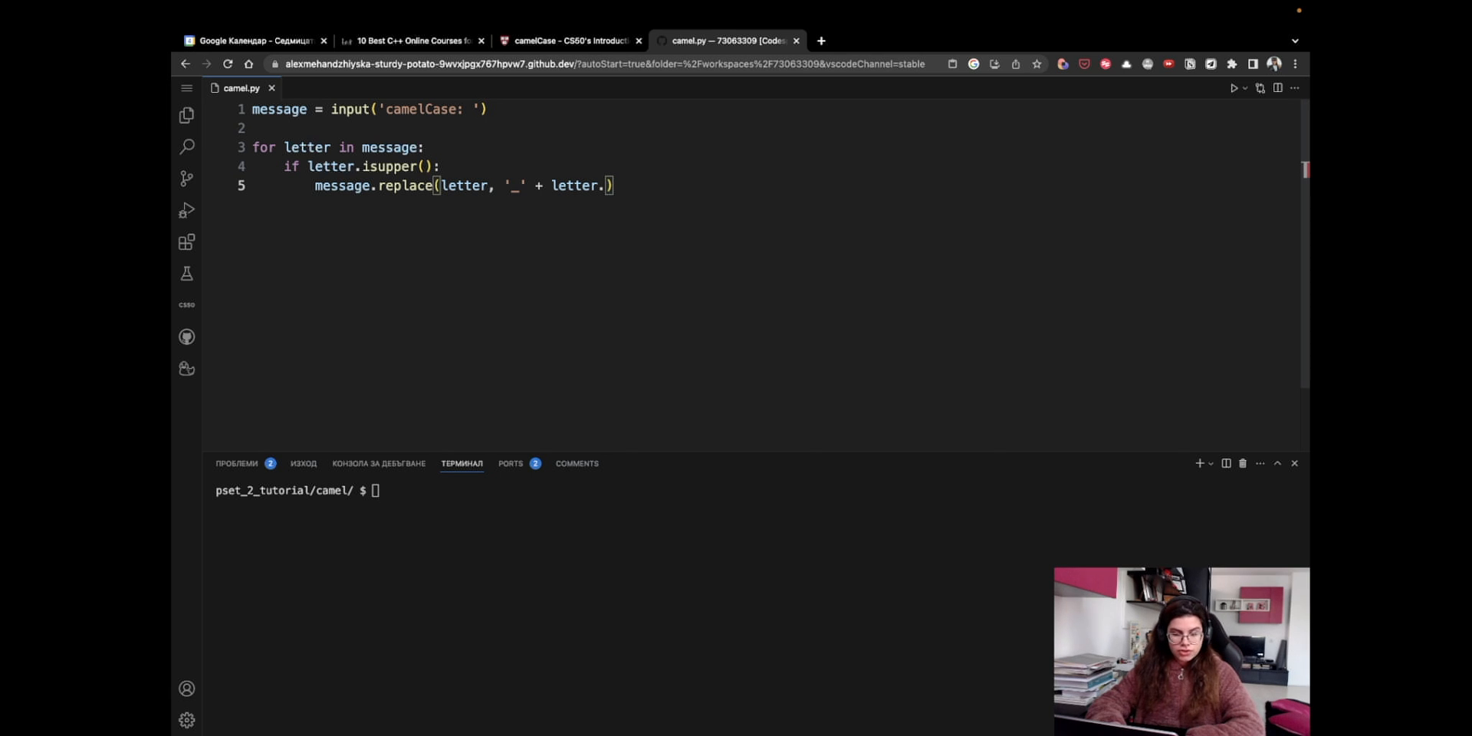
text(low)
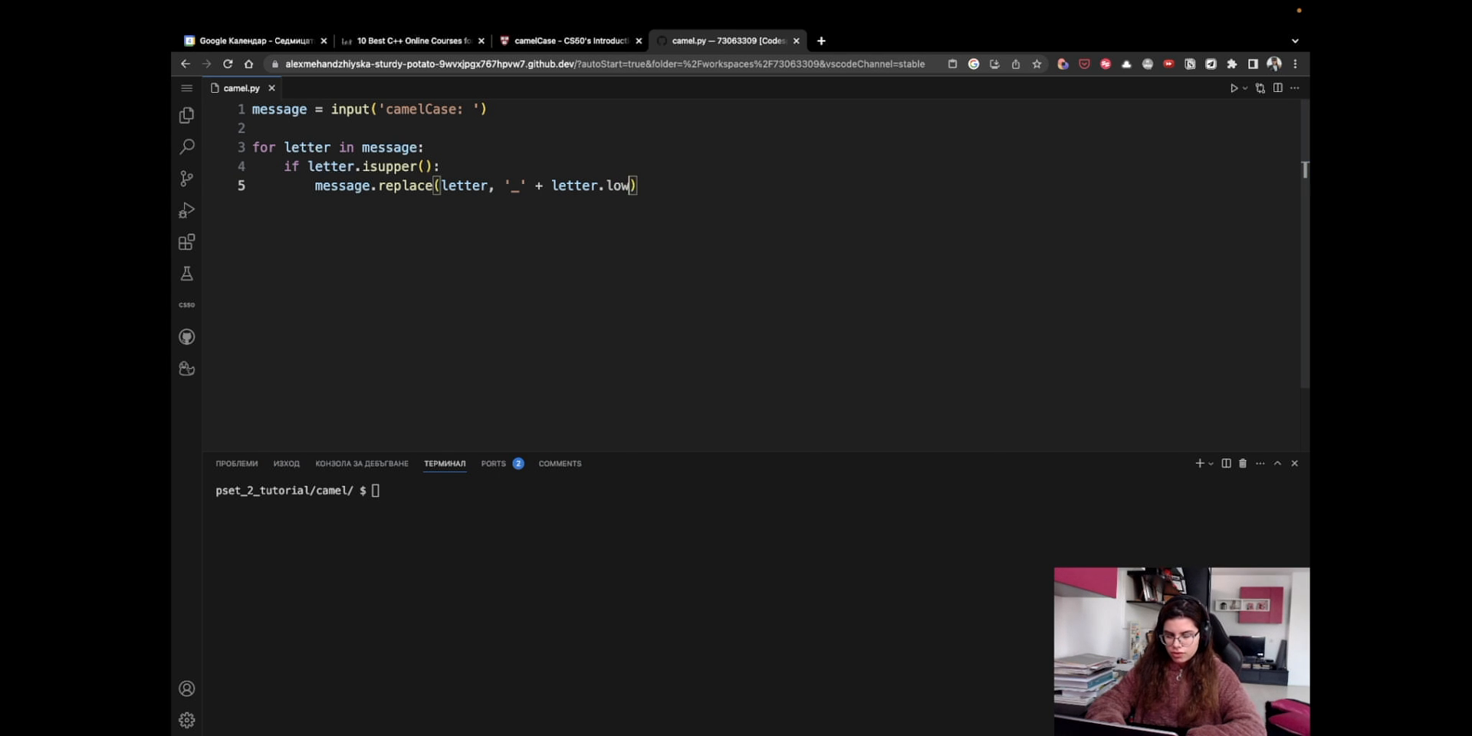
text(er())
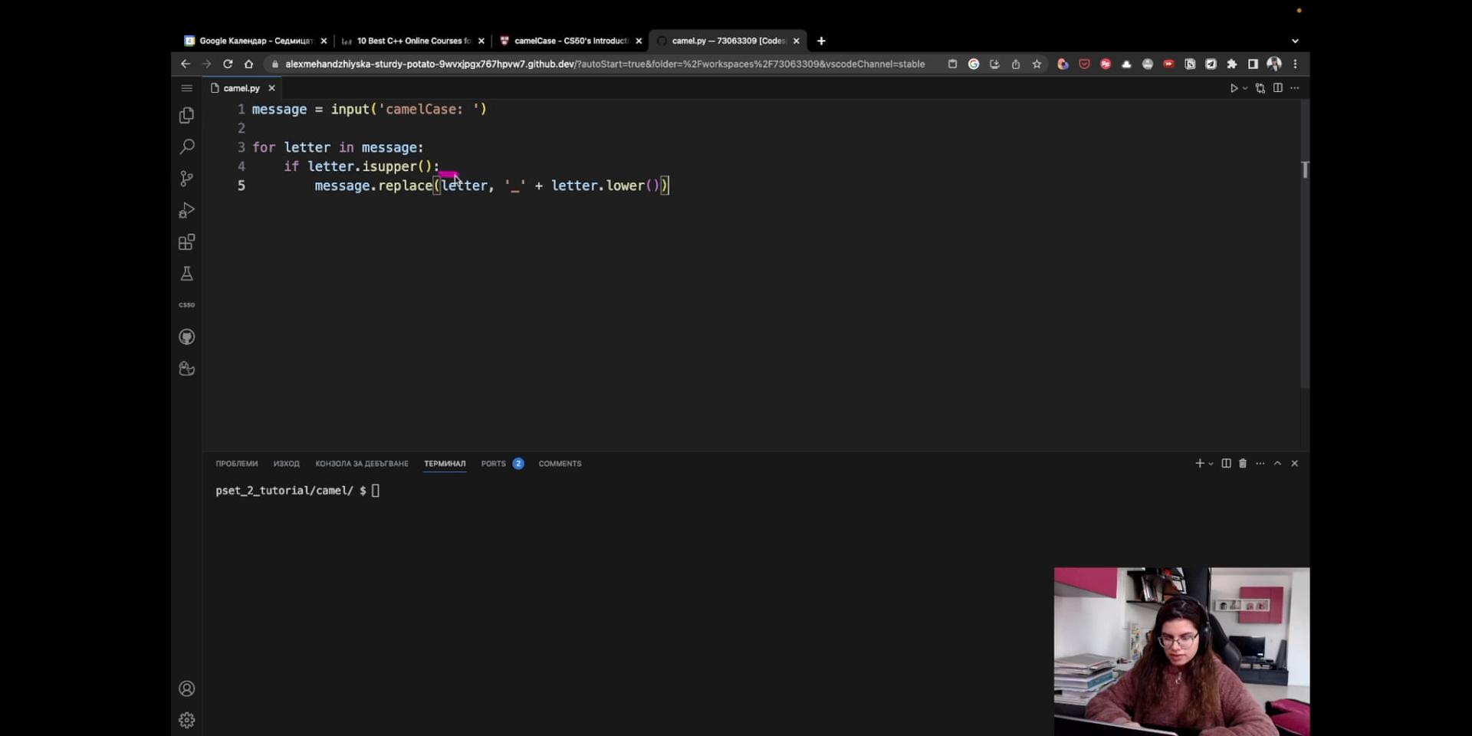
double_click(464, 186)
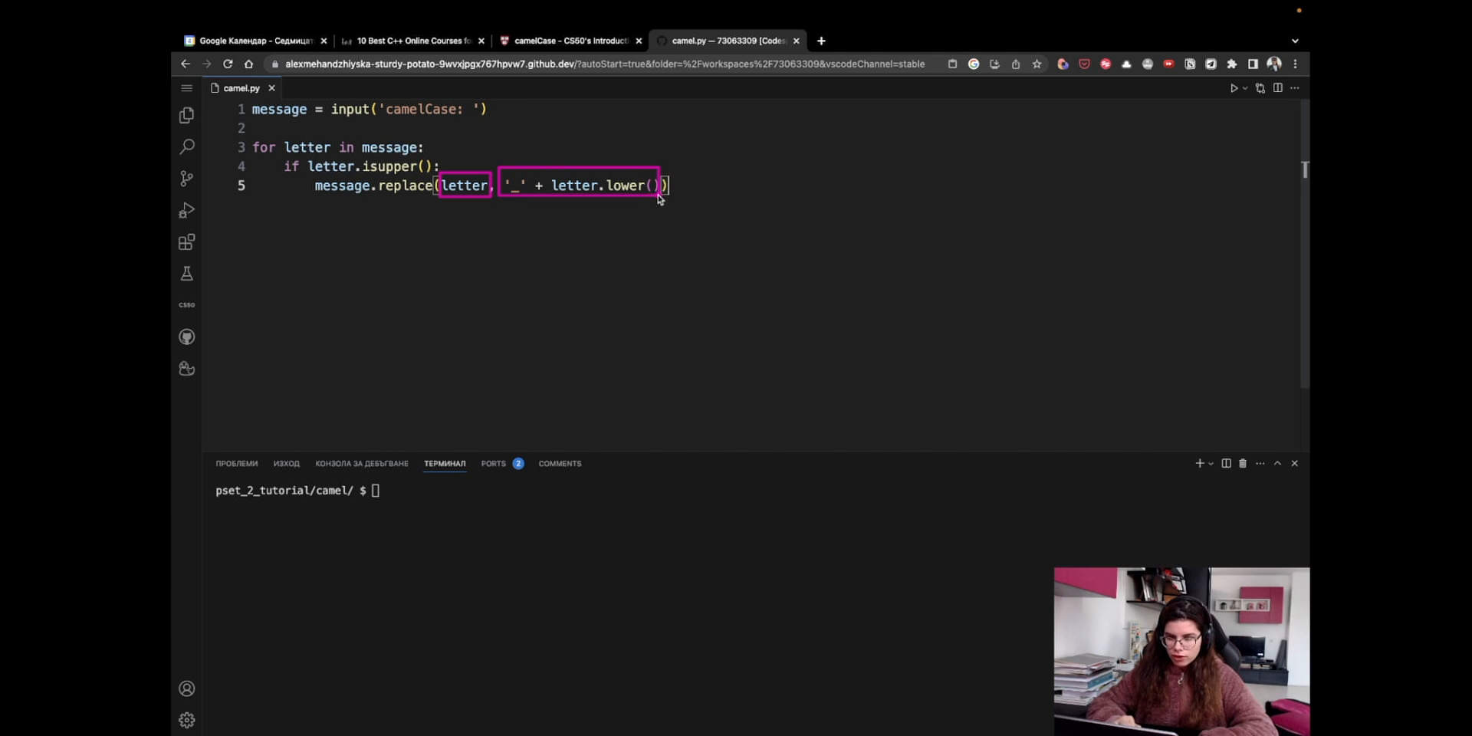
mouse_move(738, 172)
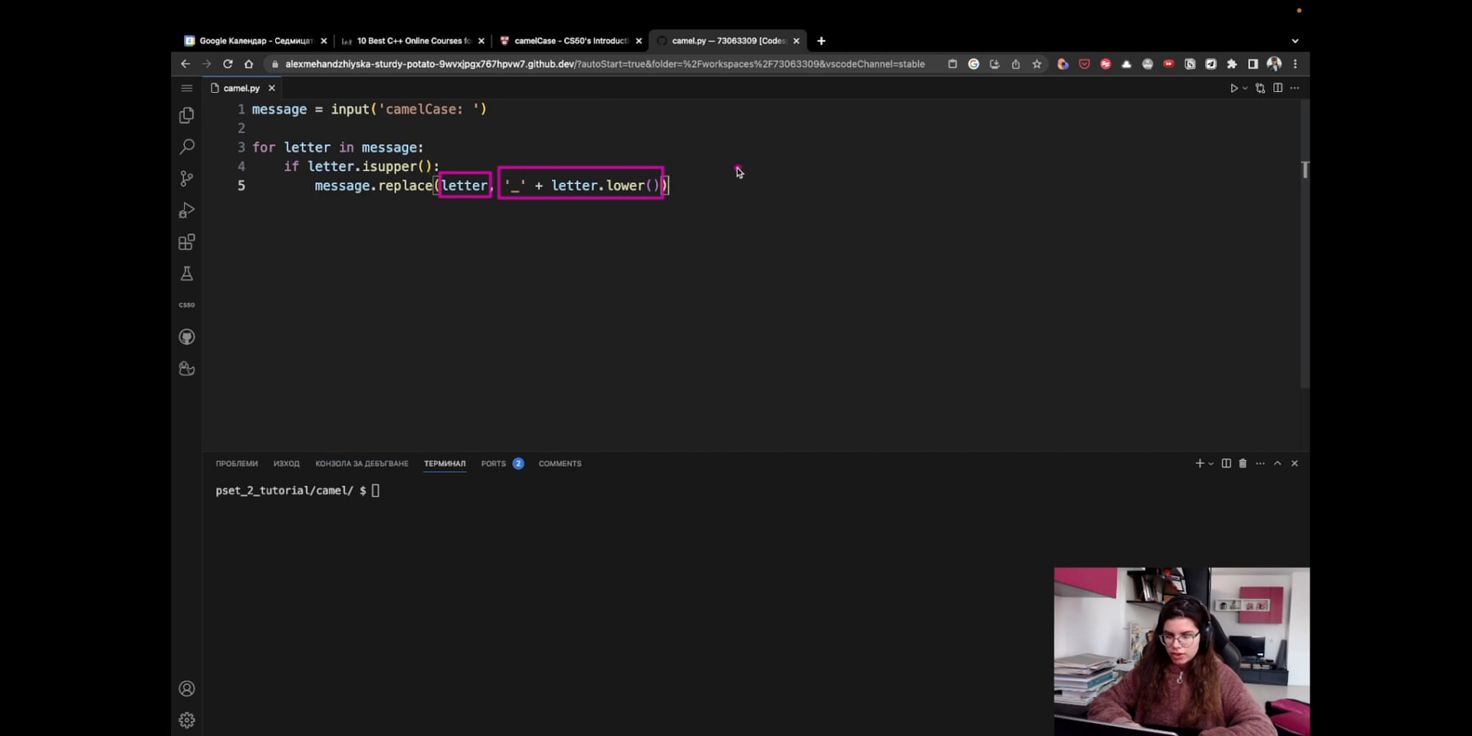
mouse_move(759, 153)
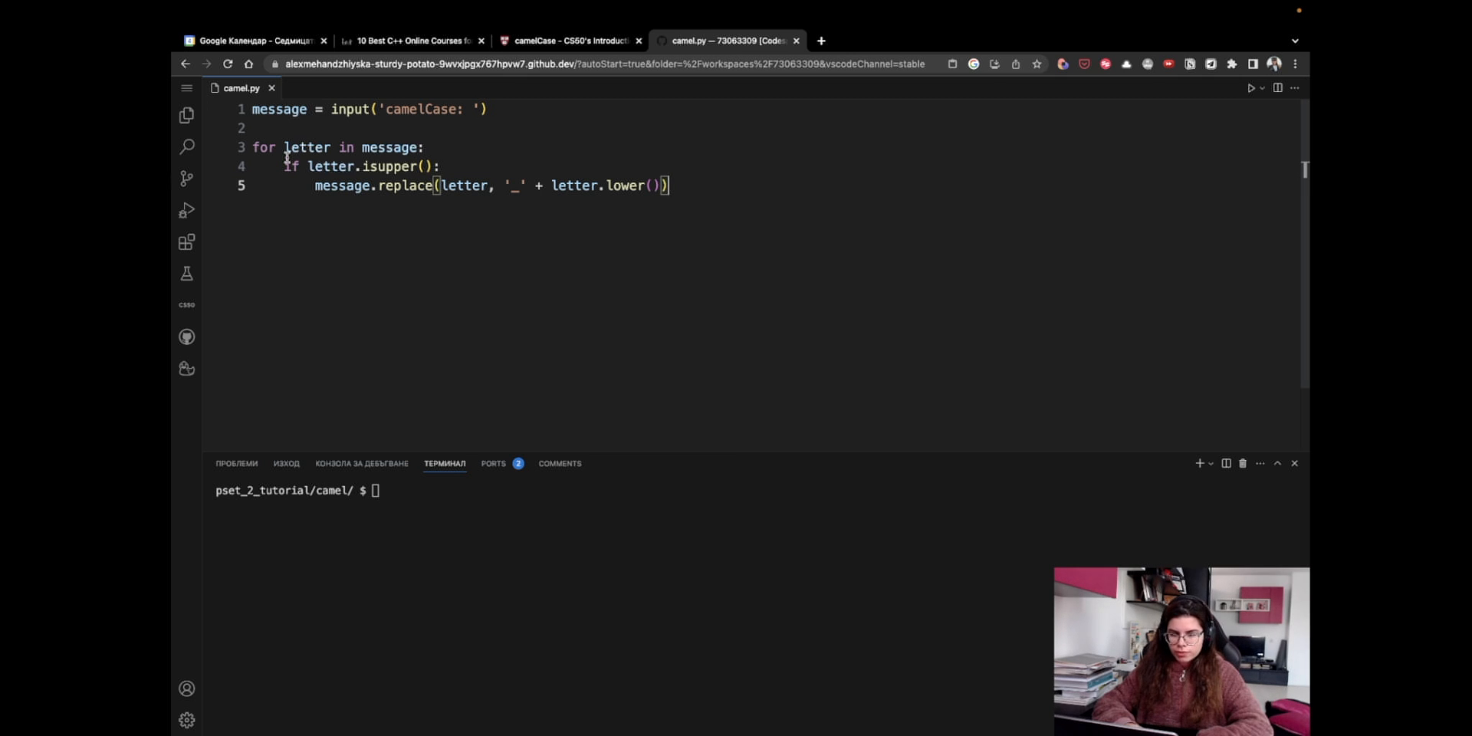
mouse_move(607, 169)
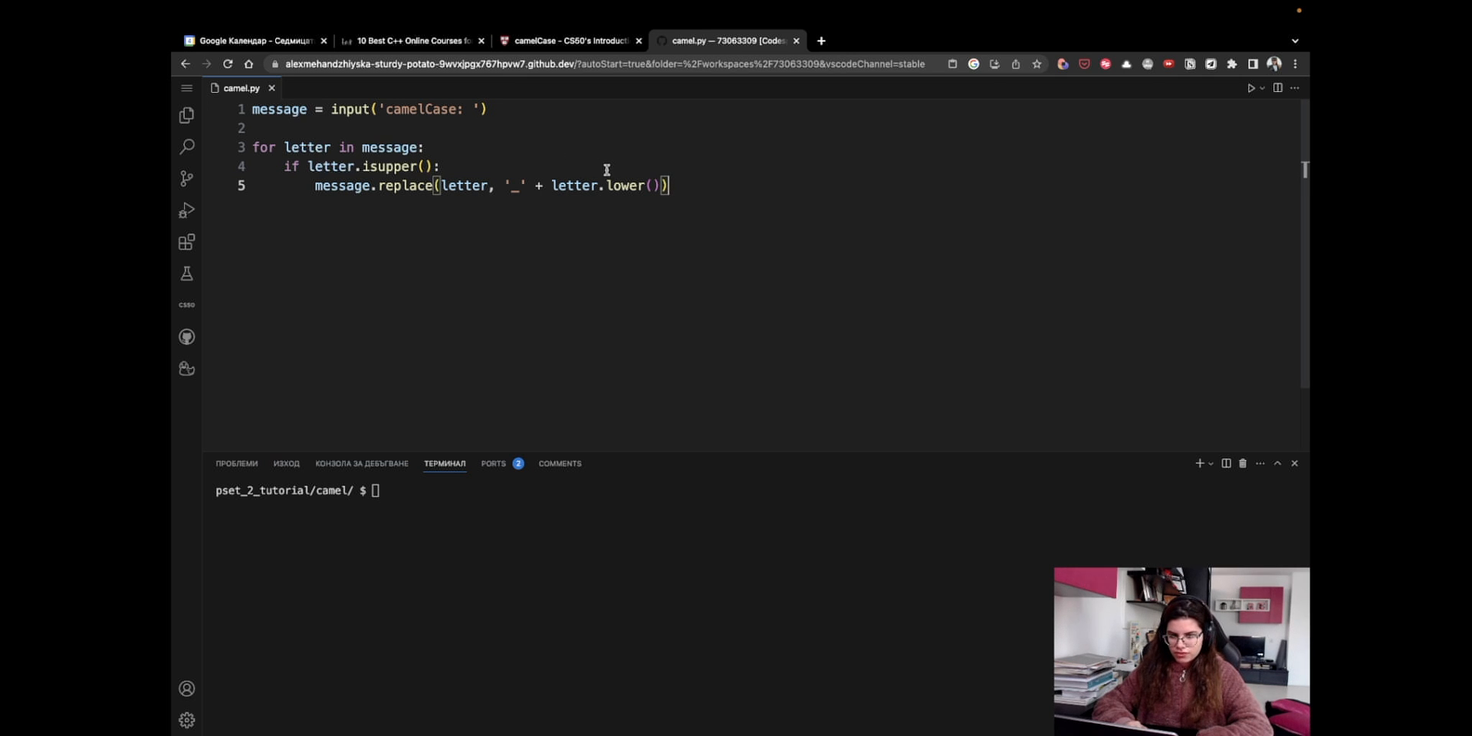
mouse_move(554, 224)
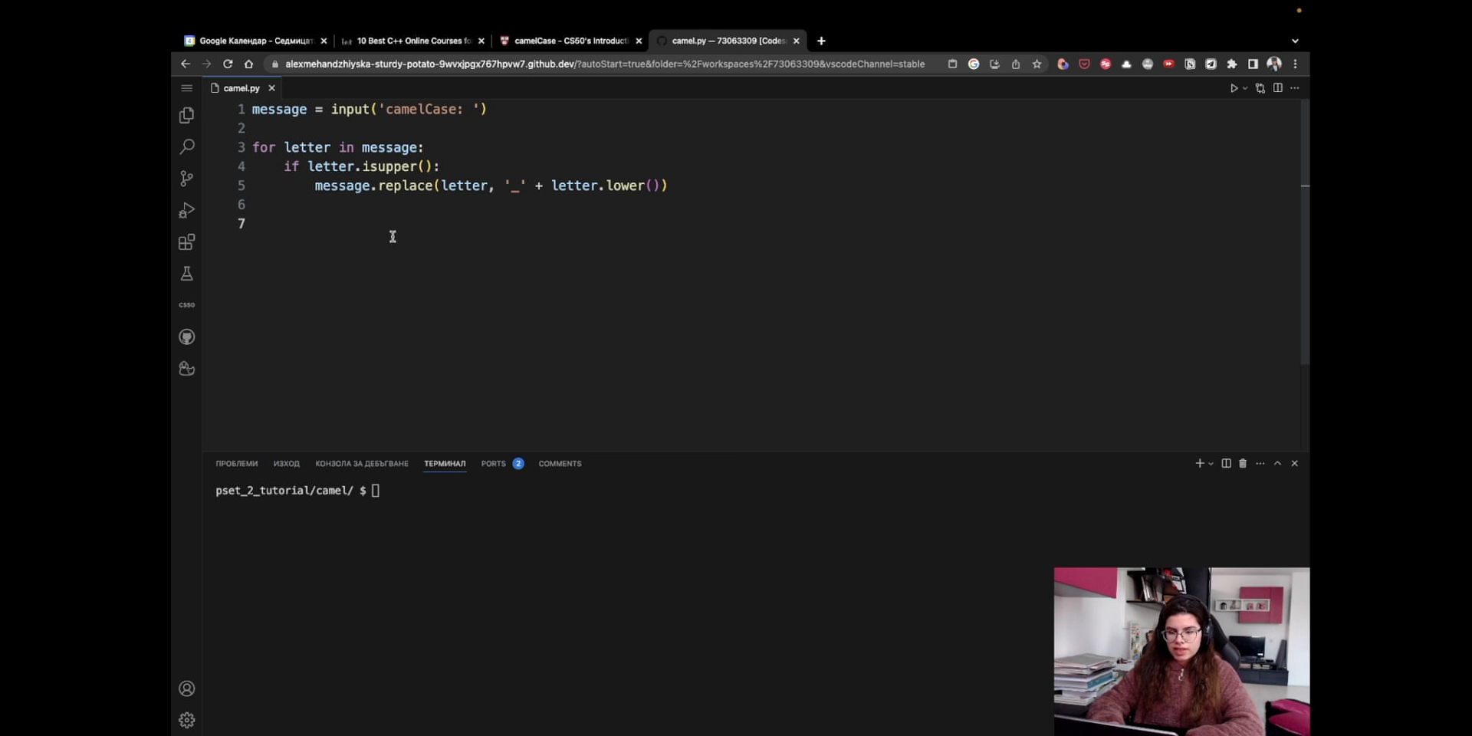
- End camel.py with print(message) and start typing python camel.py in the terminal
text(print())
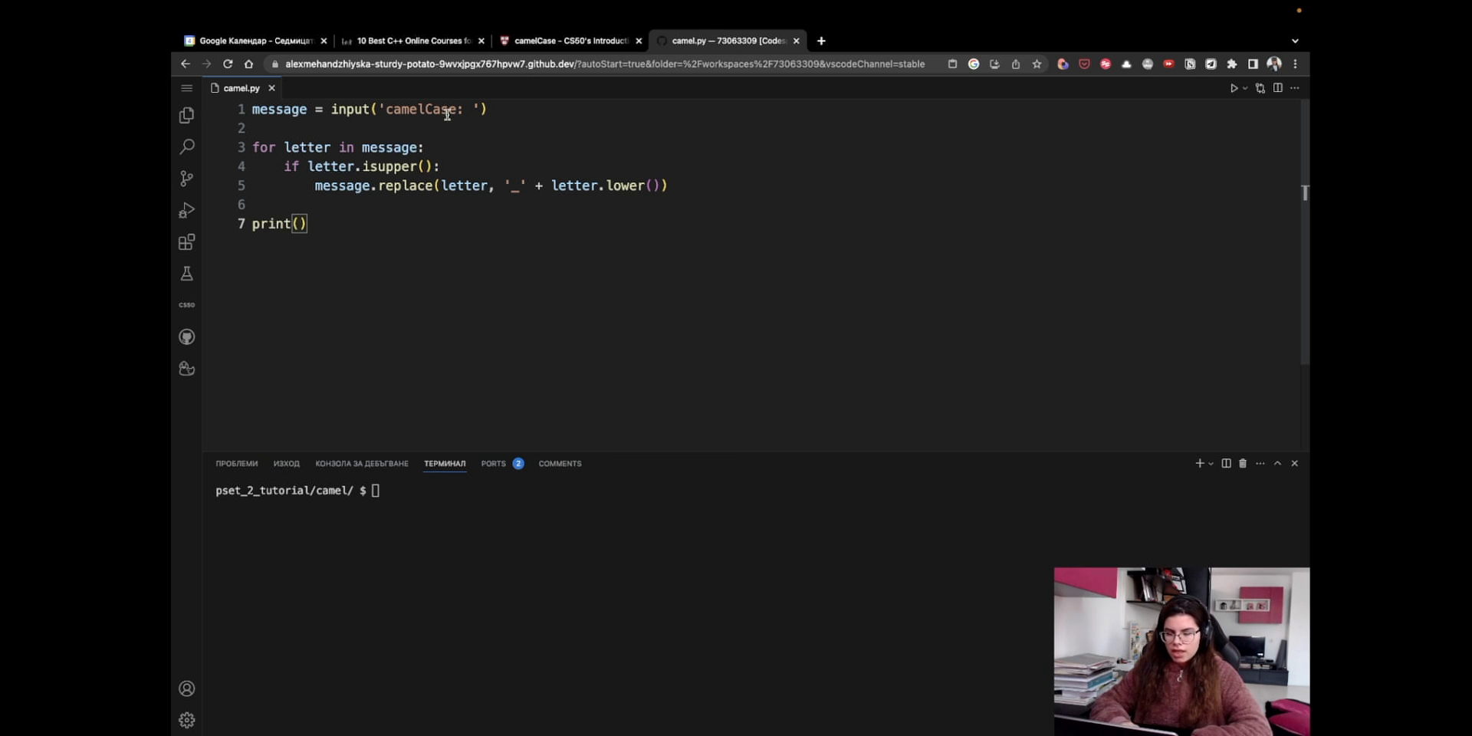
text(message)
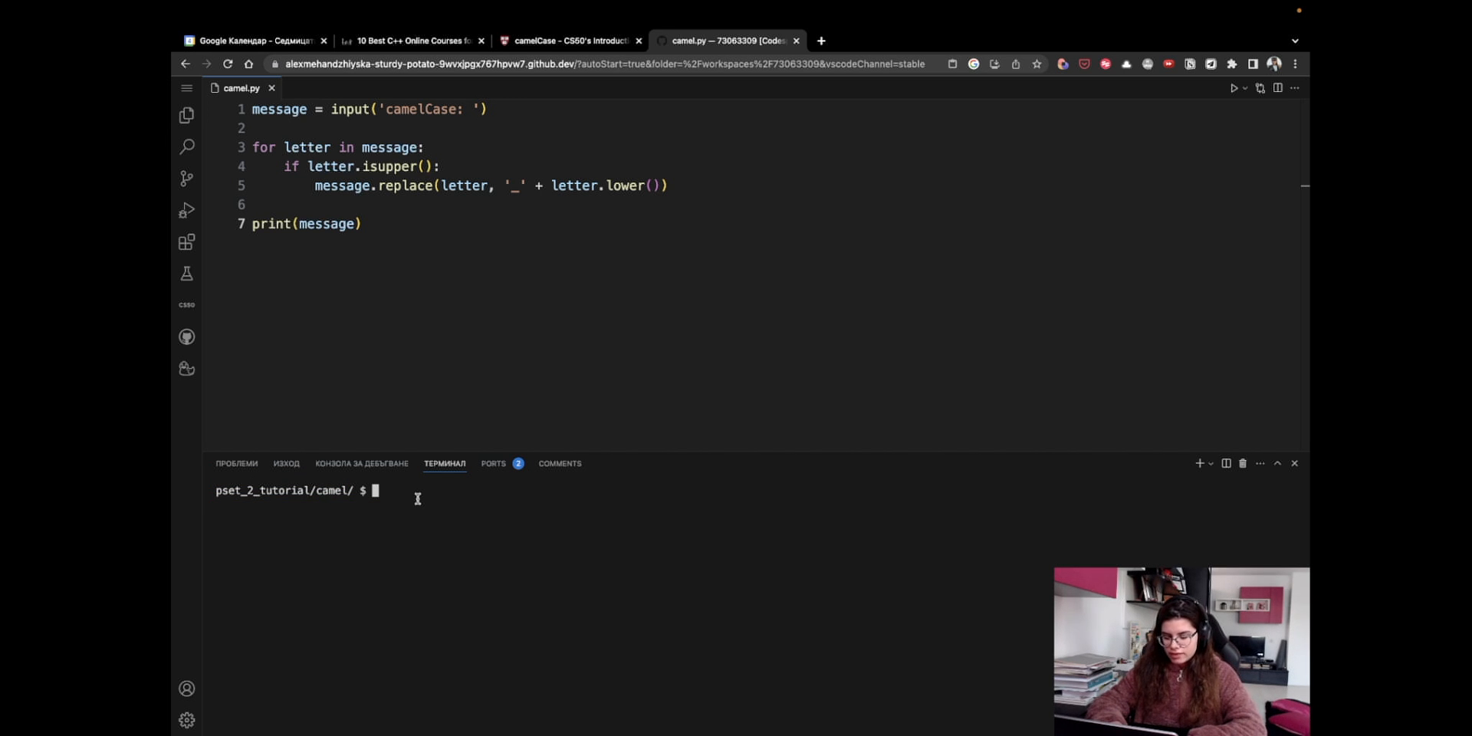
text(python)
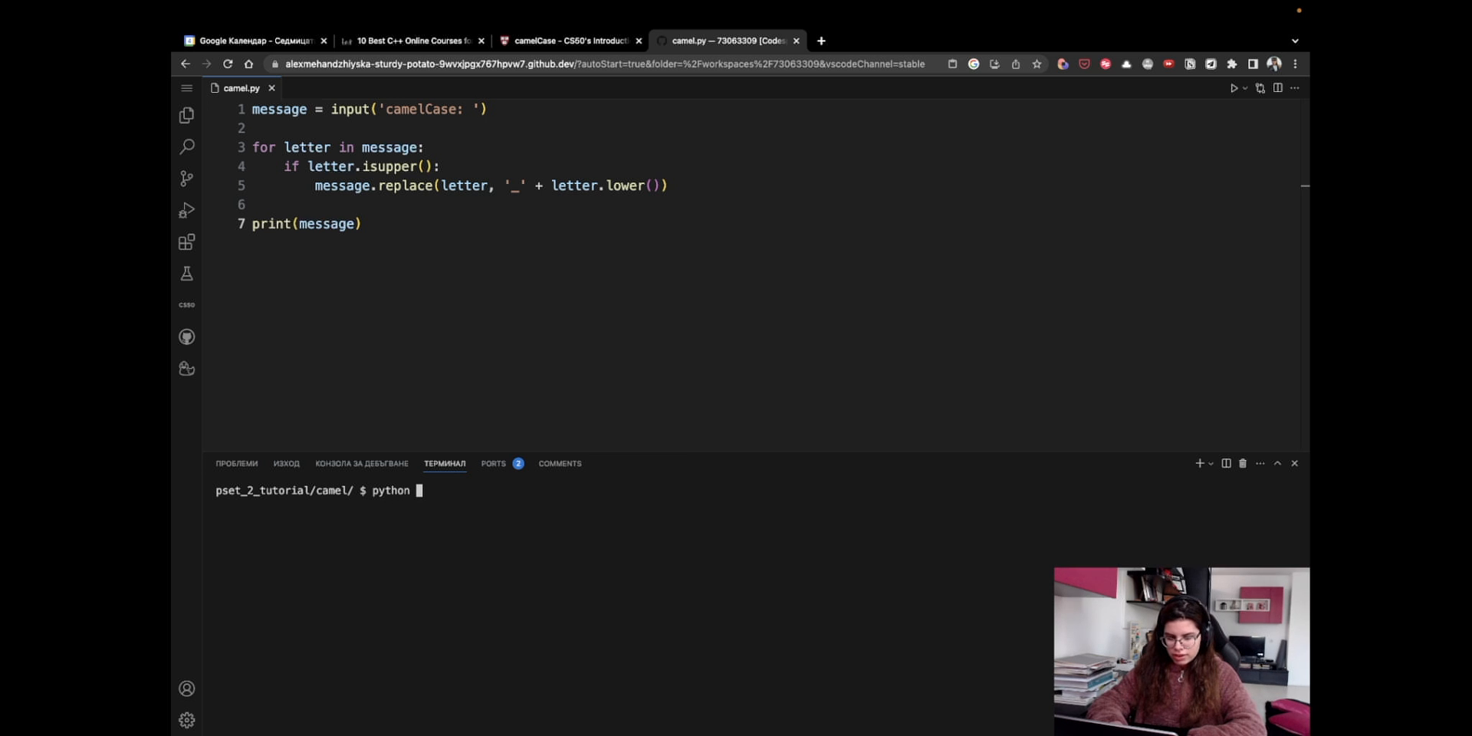
text(camel.p)
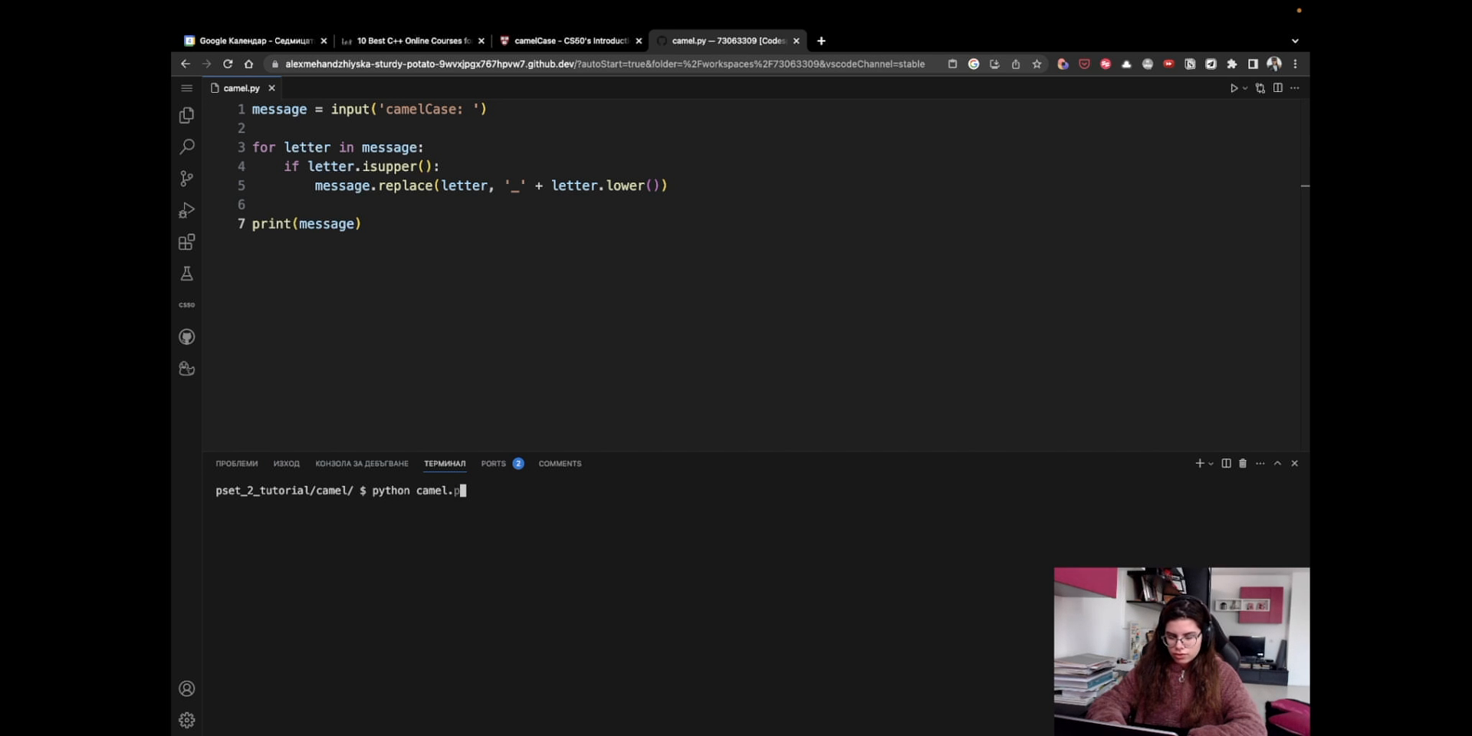
- Pick the firstName test case from How to Test and return to run camel.py with it
click(571, 40)
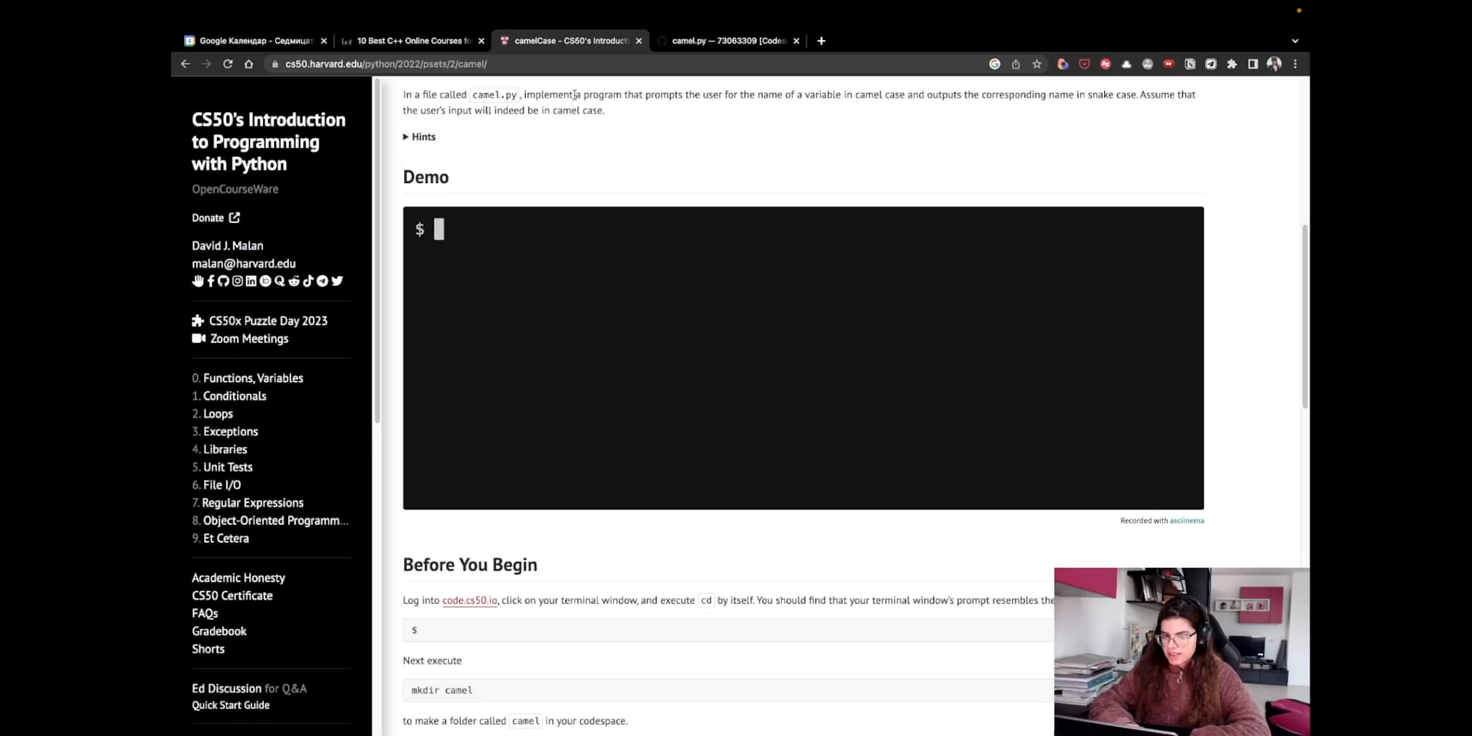
scroll(down, 3)
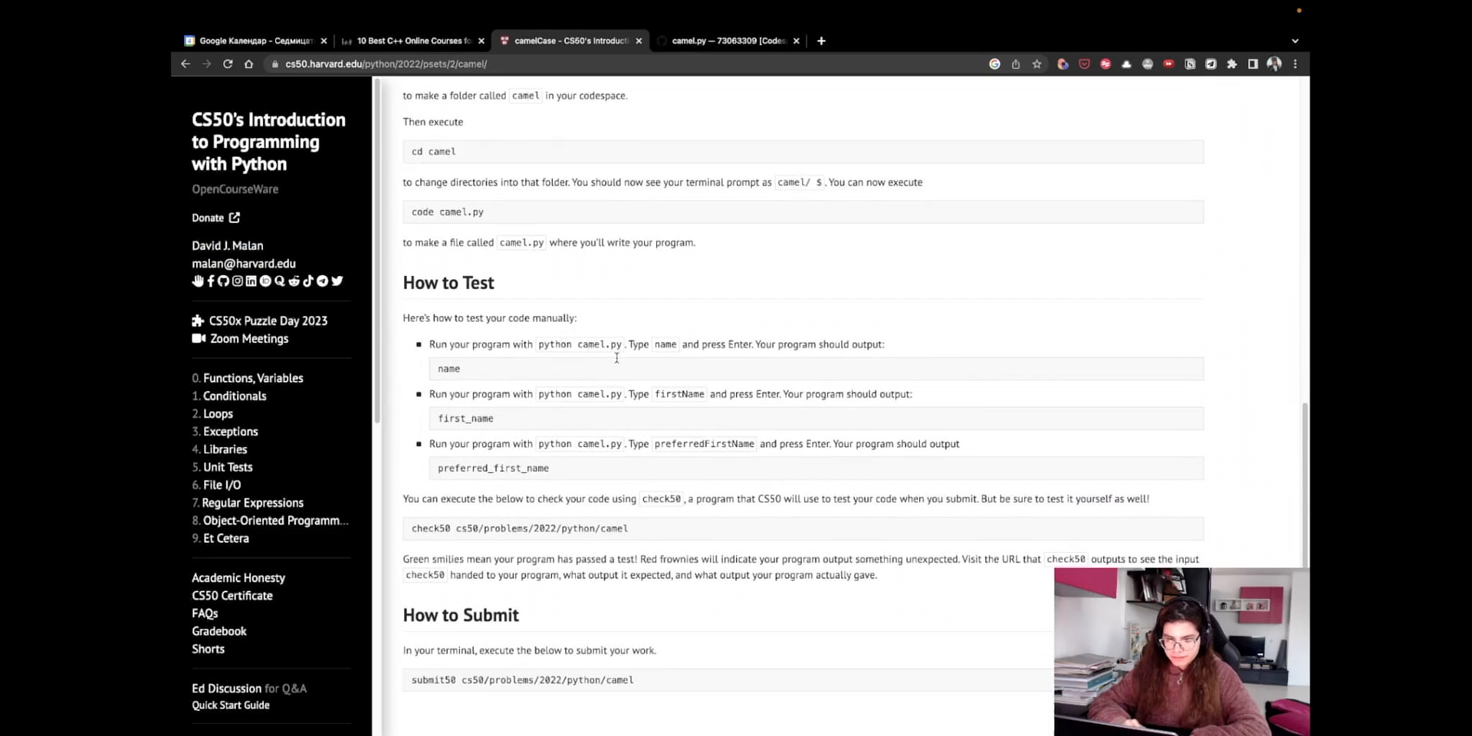
double_click(678, 392)
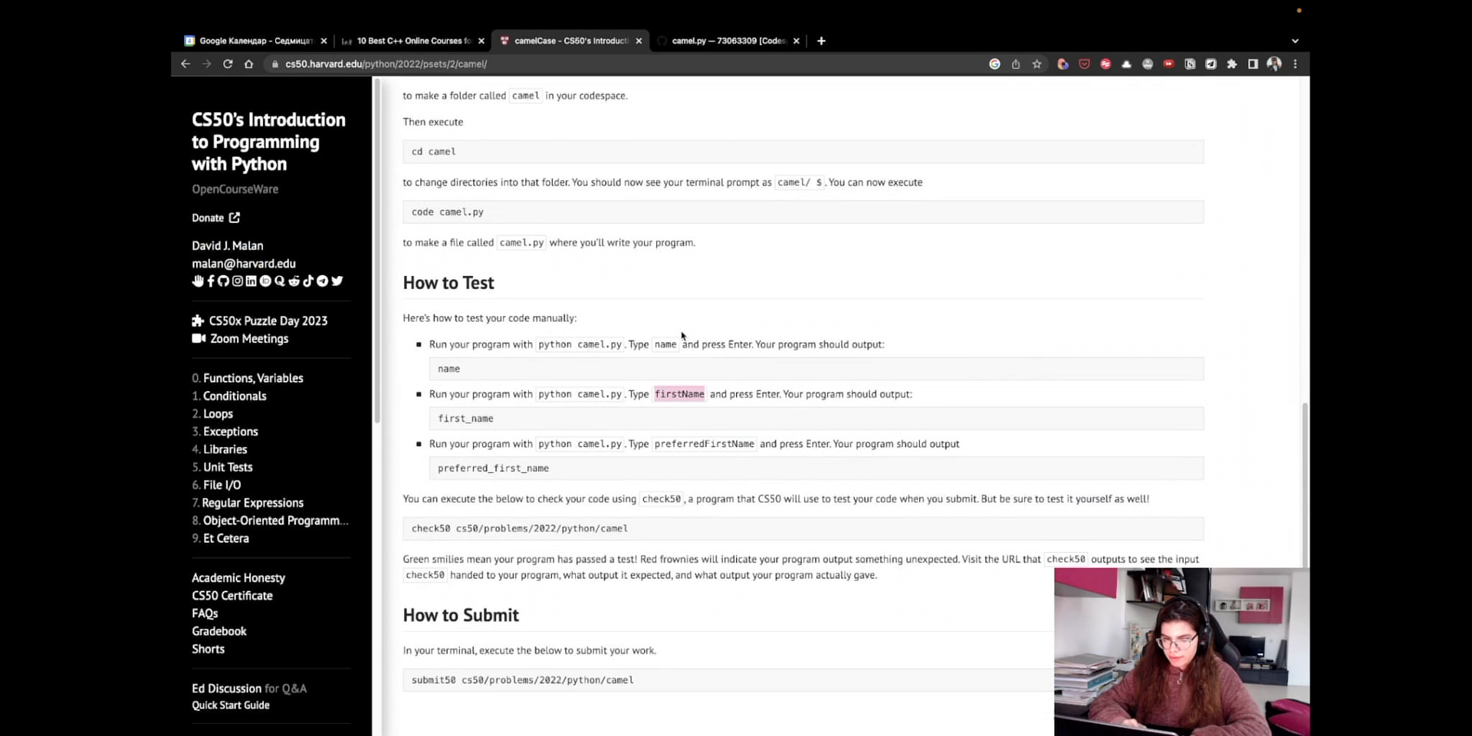
click(727, 39)
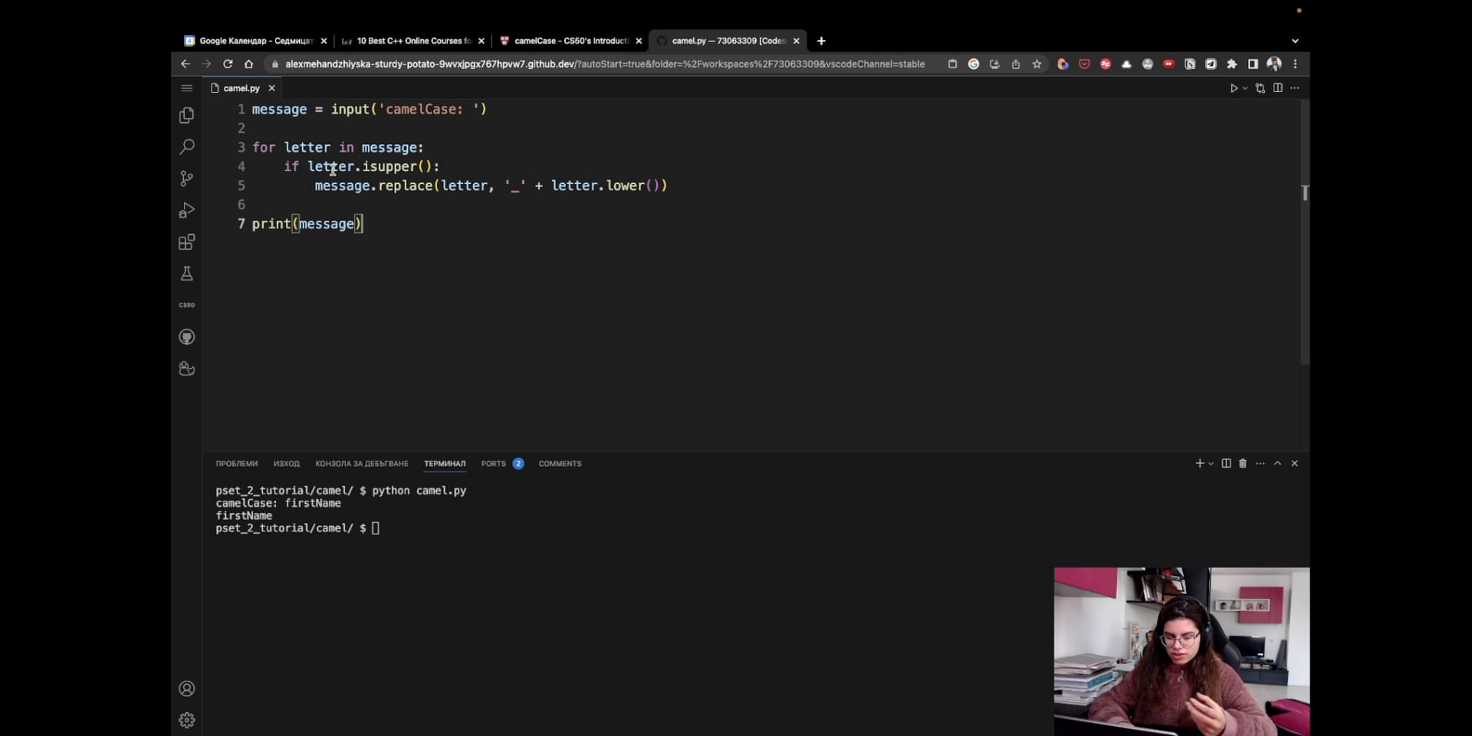
- Assign the replace result back to message on line 5 and point out its two arguments
double_click(276, 107)
text(message = )
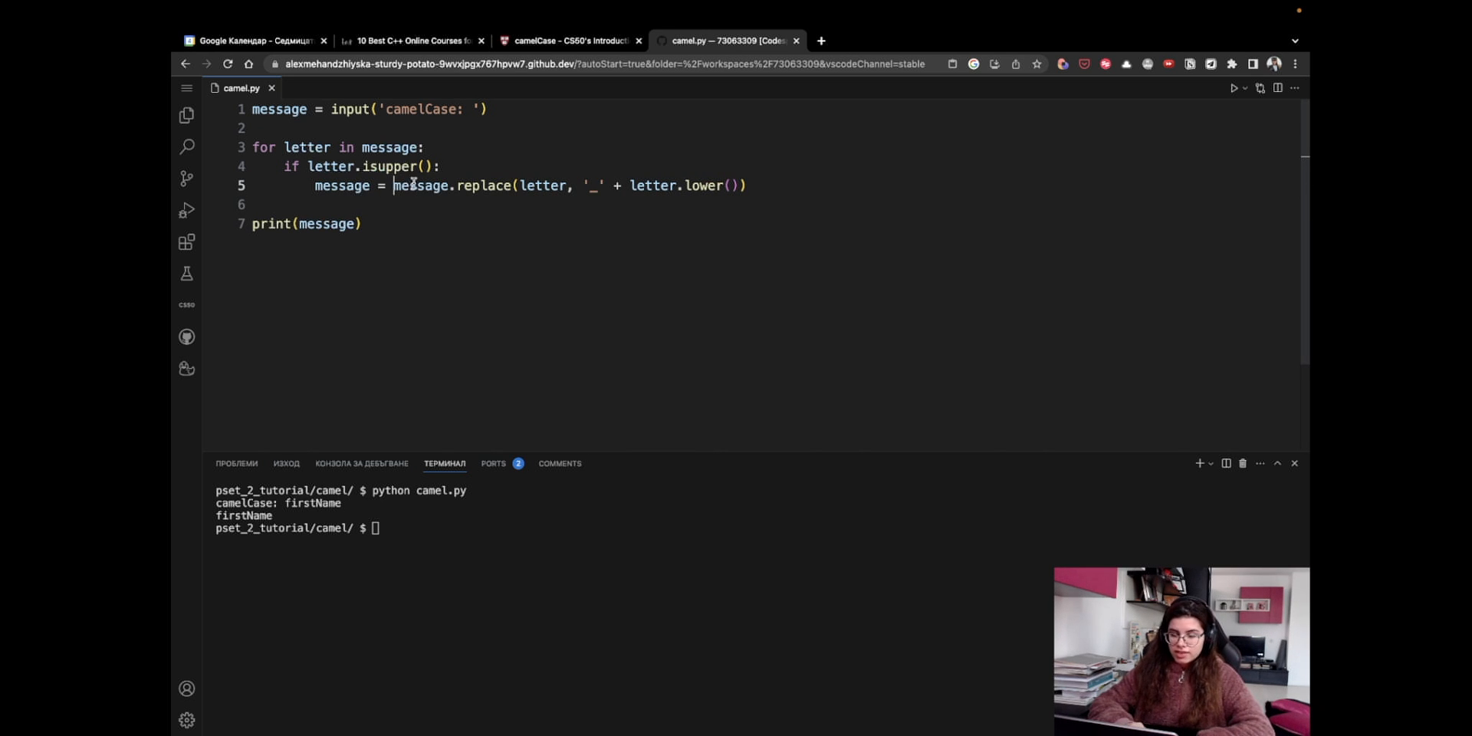
double_click(487, 186)
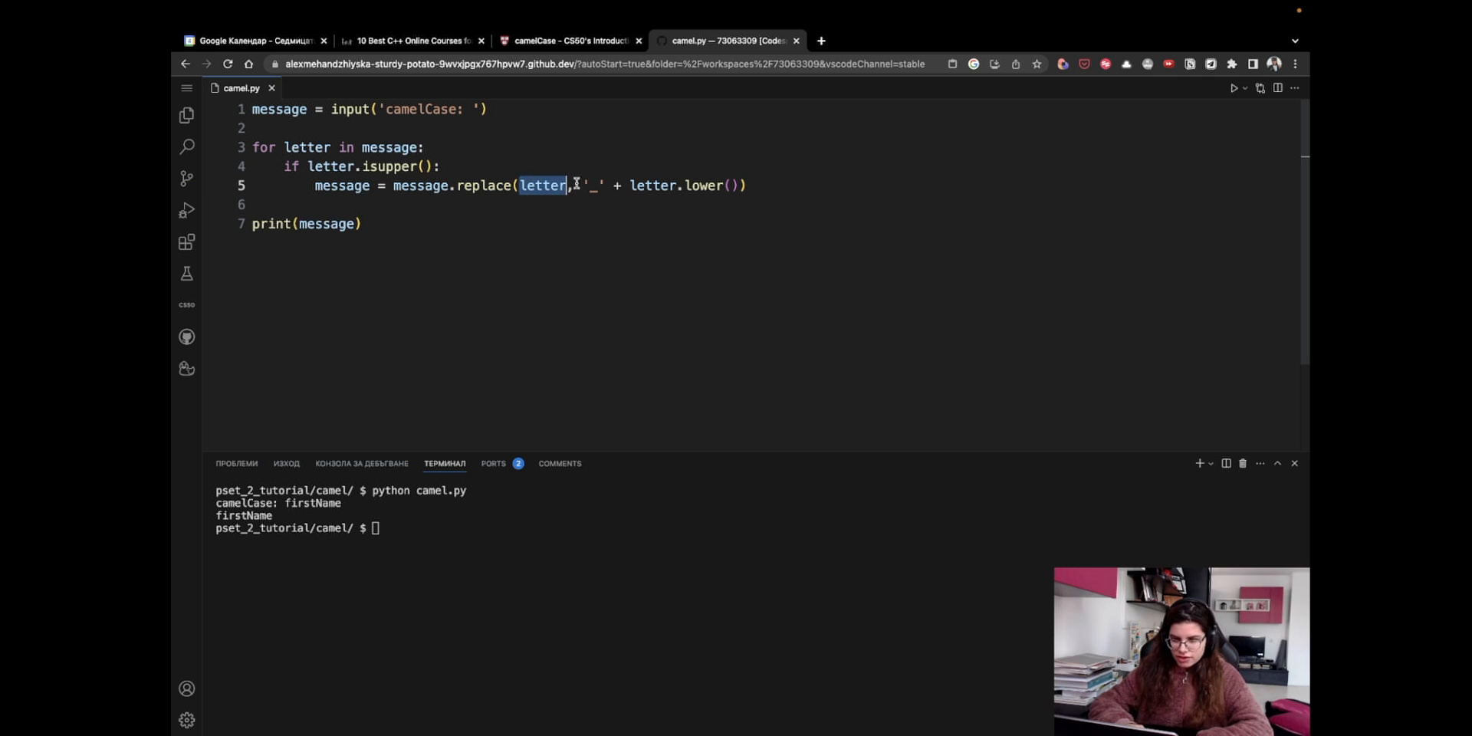
drag(584, 186, 741, 185)
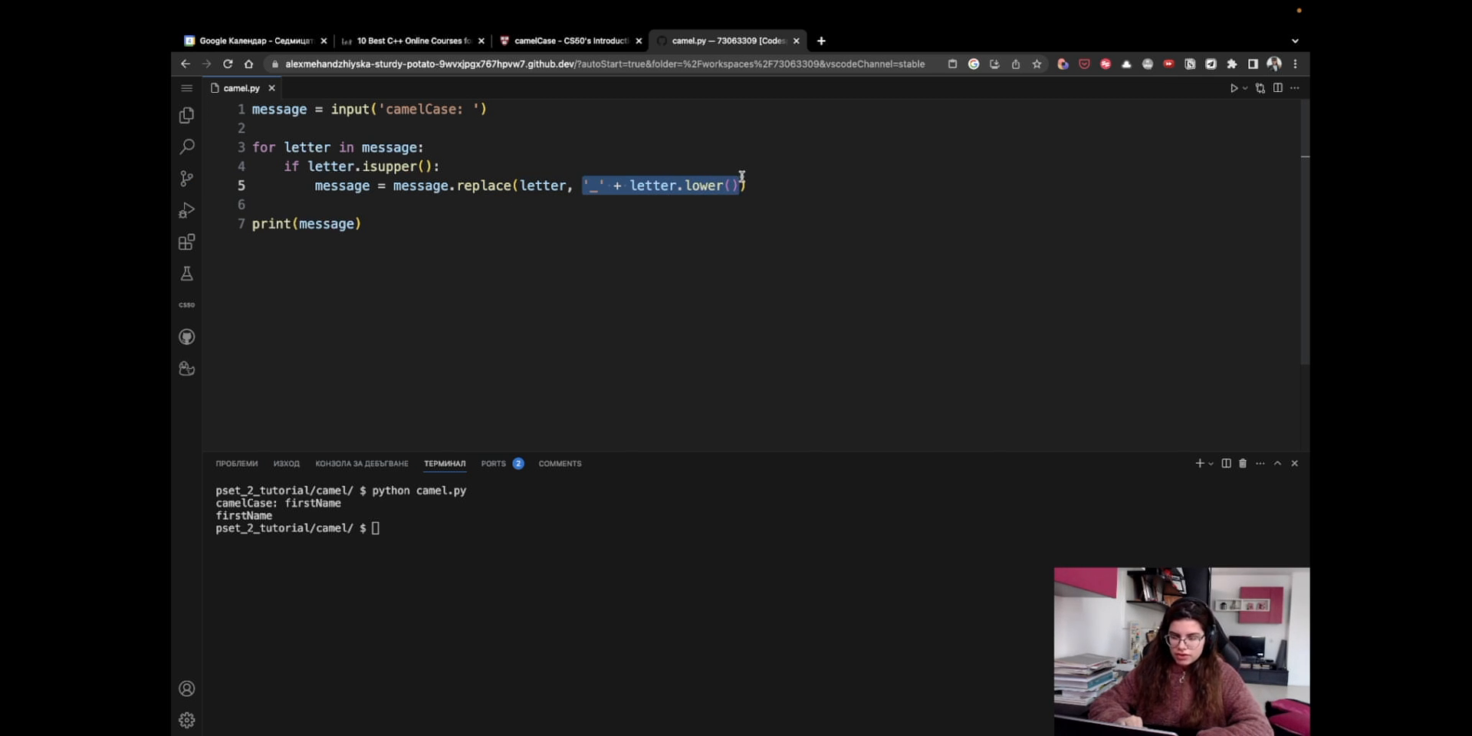
mouse_move(669, 190)
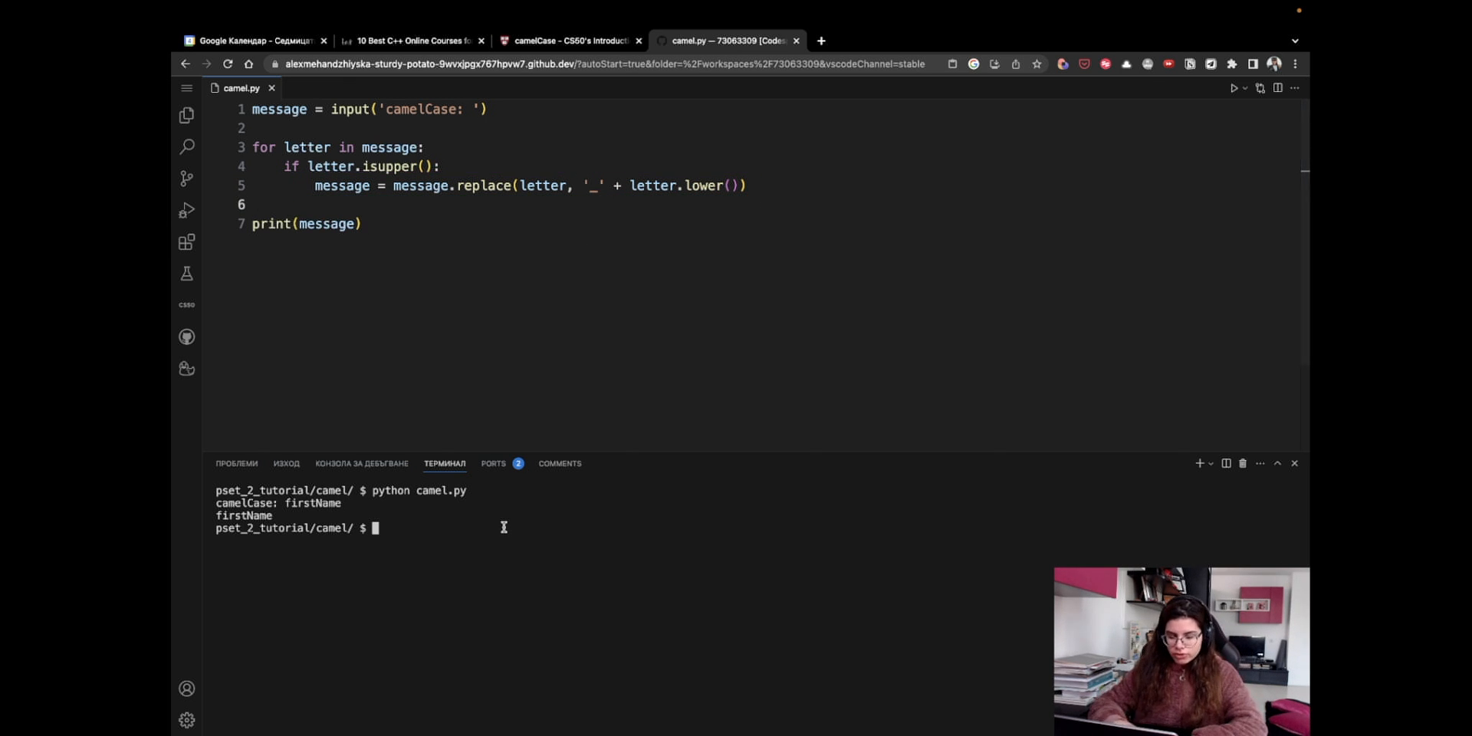
- Rerun python camel.py with firstName, getting first_name, and reopen the problem instructions
text(python camel.py)
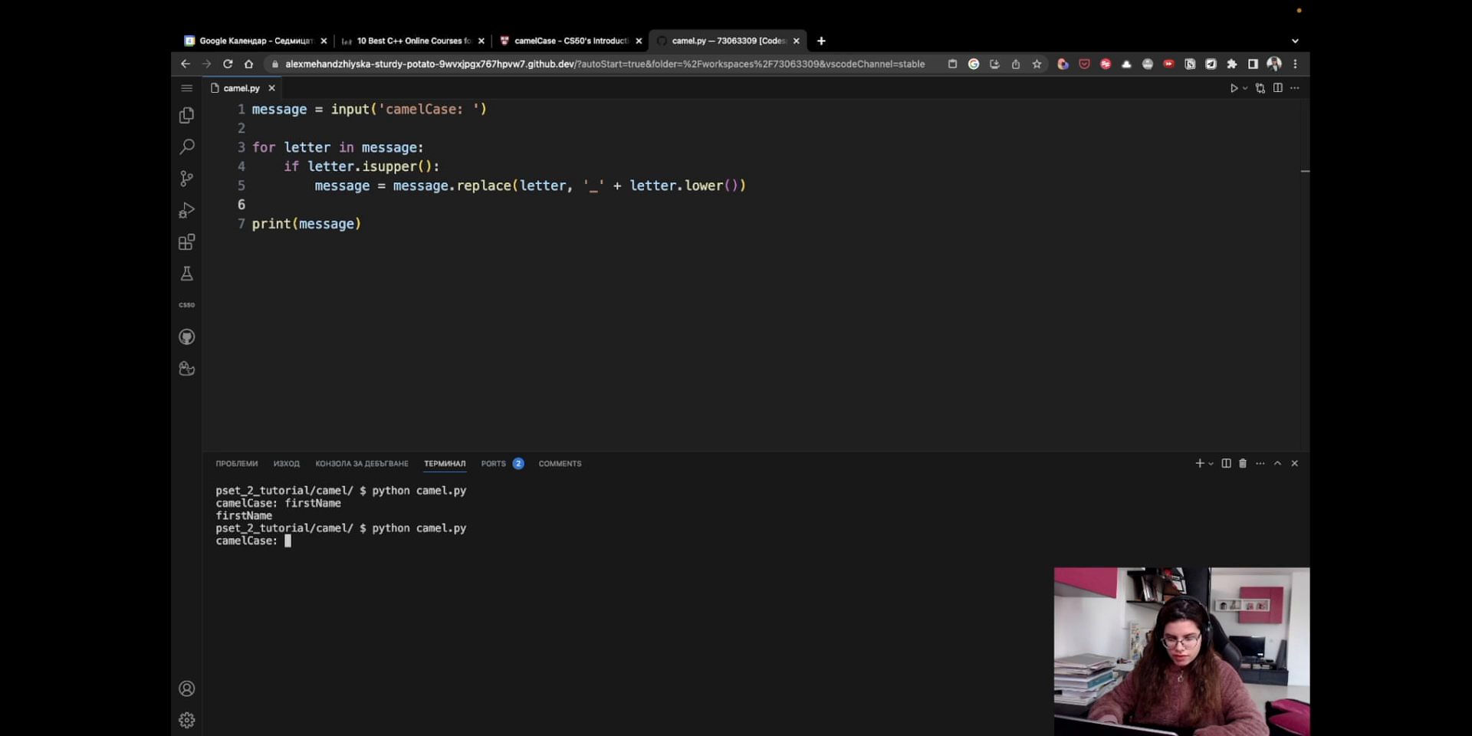
text(firstName)
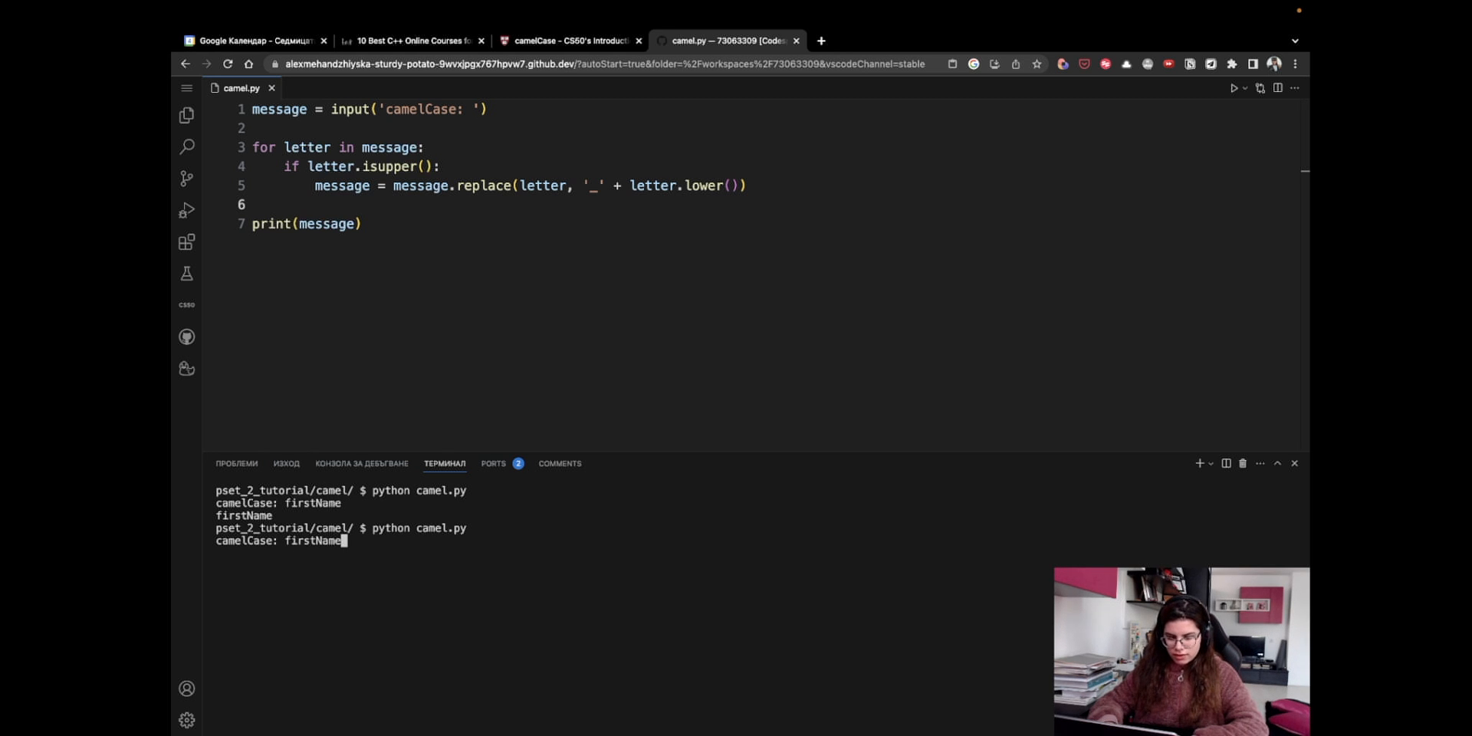
key(Enter)
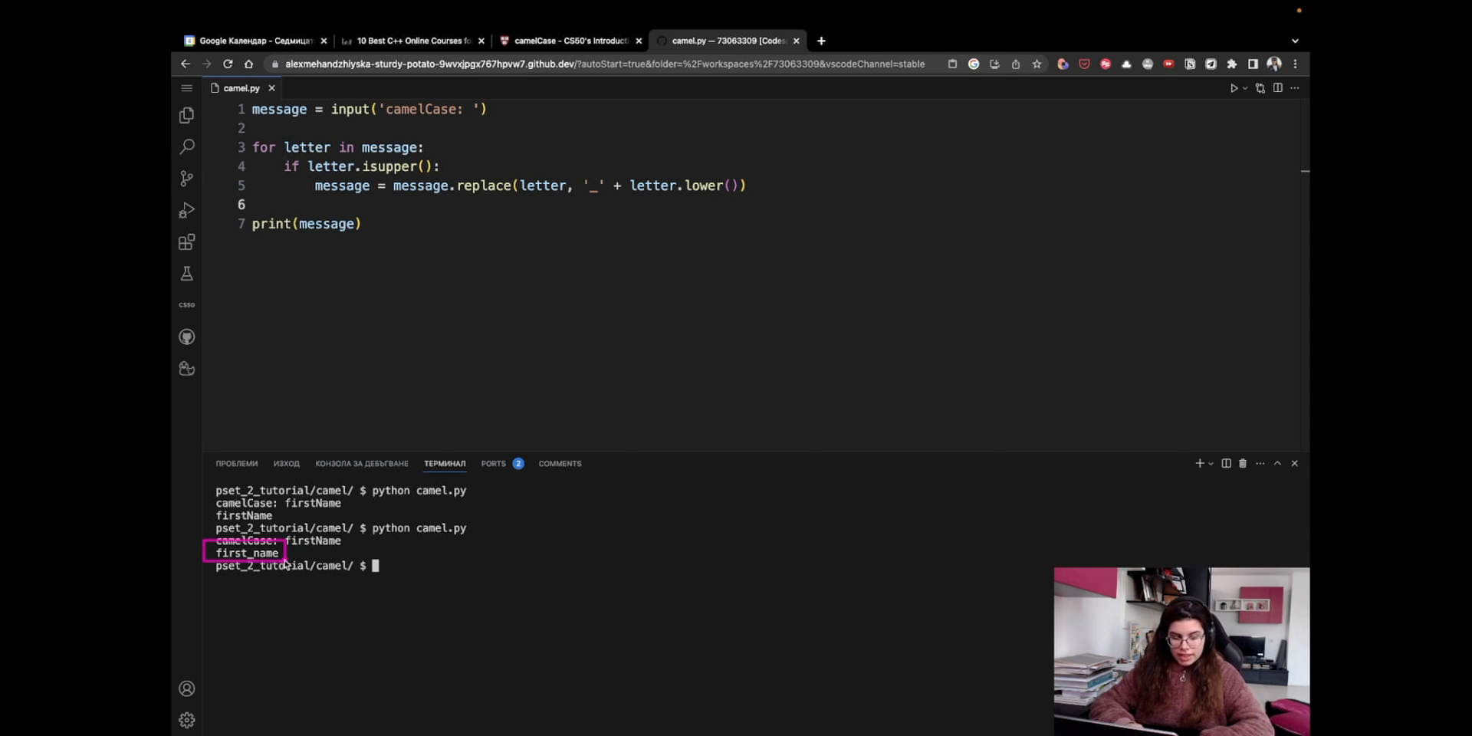
mouse_move(419, 580)
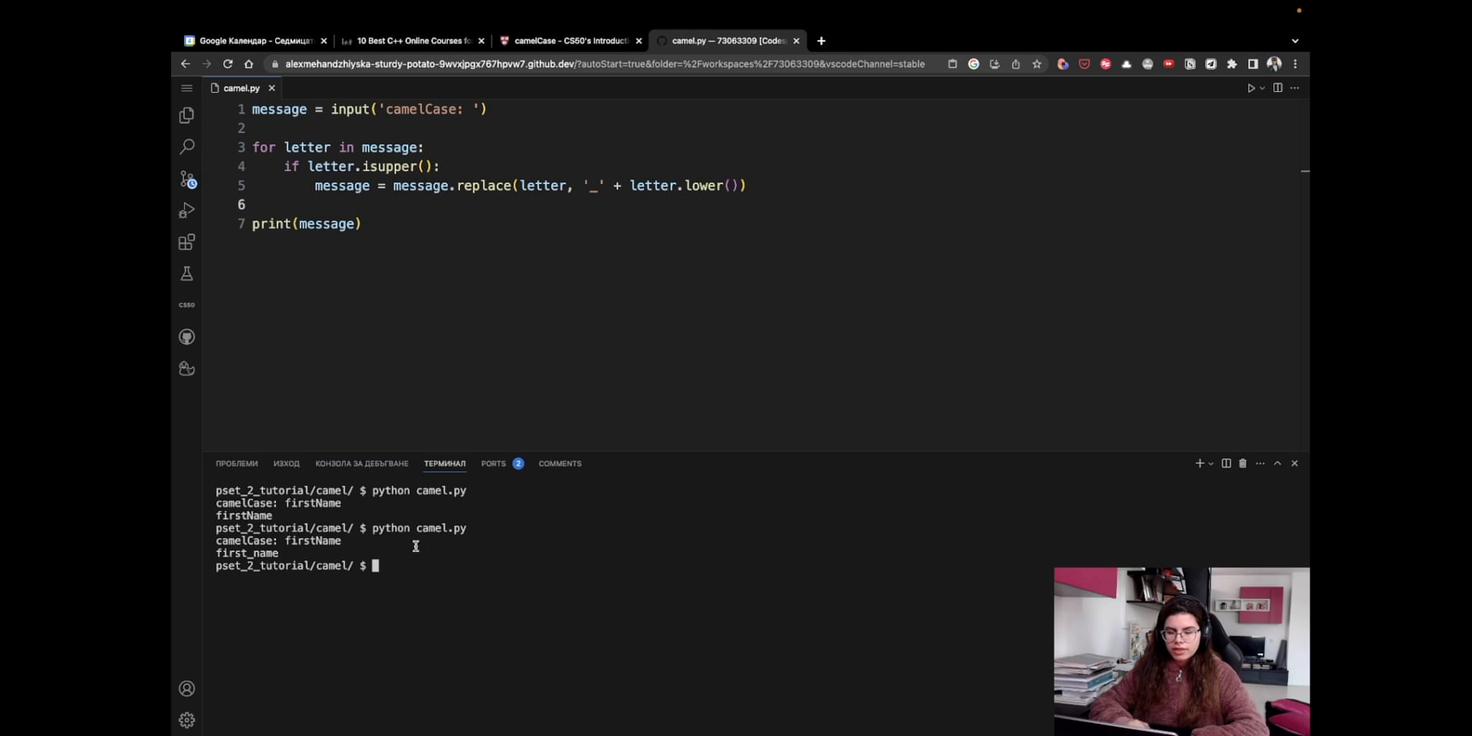
click(575, 40)
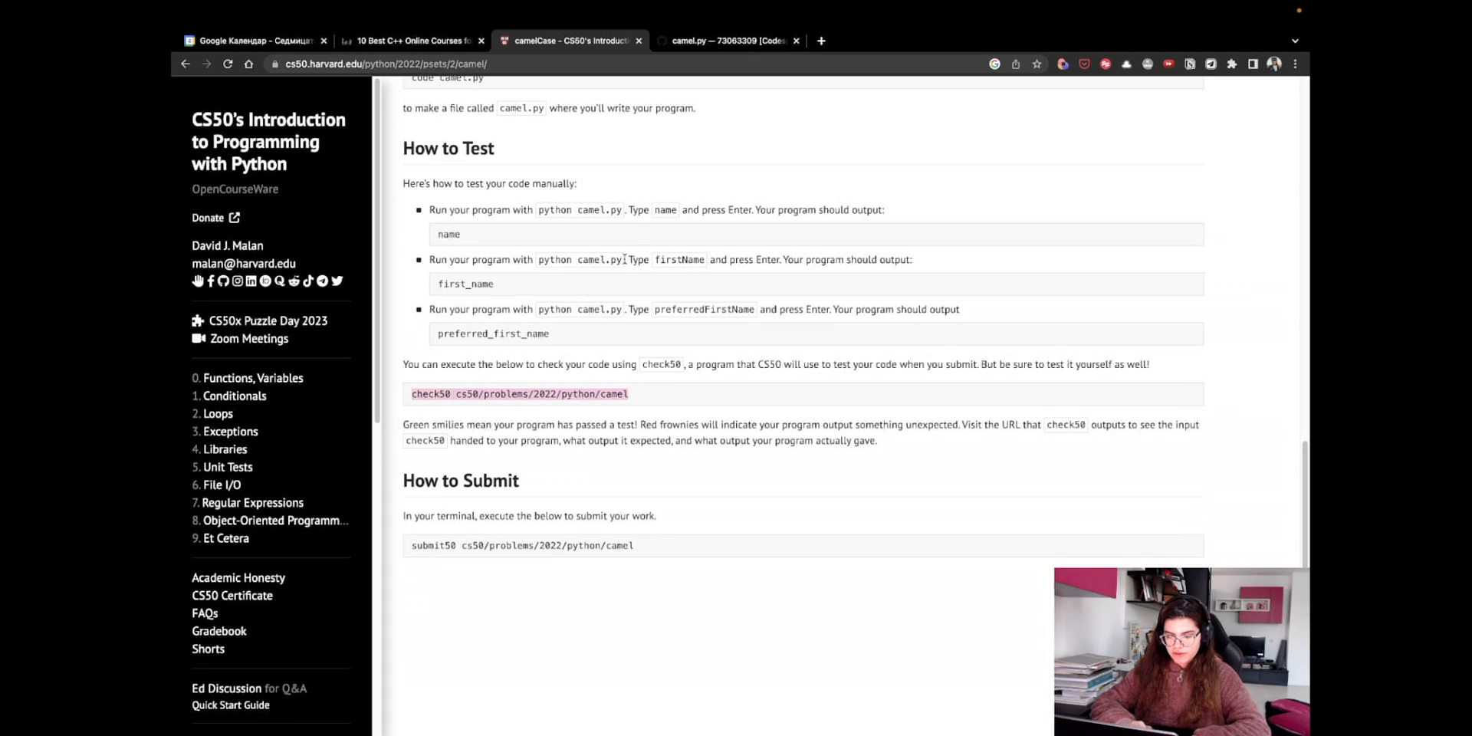
- Run check50 cs50/problems/2022/python/camel in the terminal
click(734, 41)
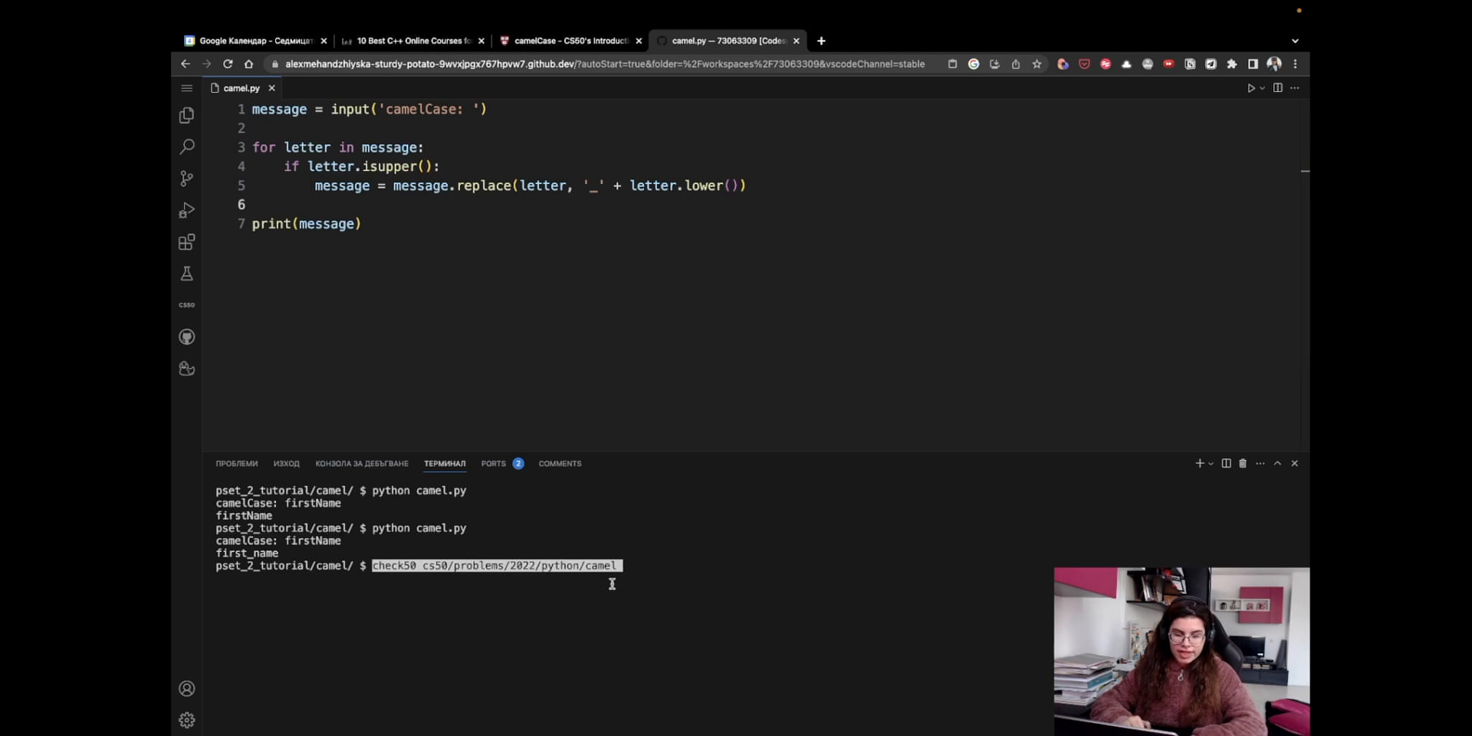
key(Enter)
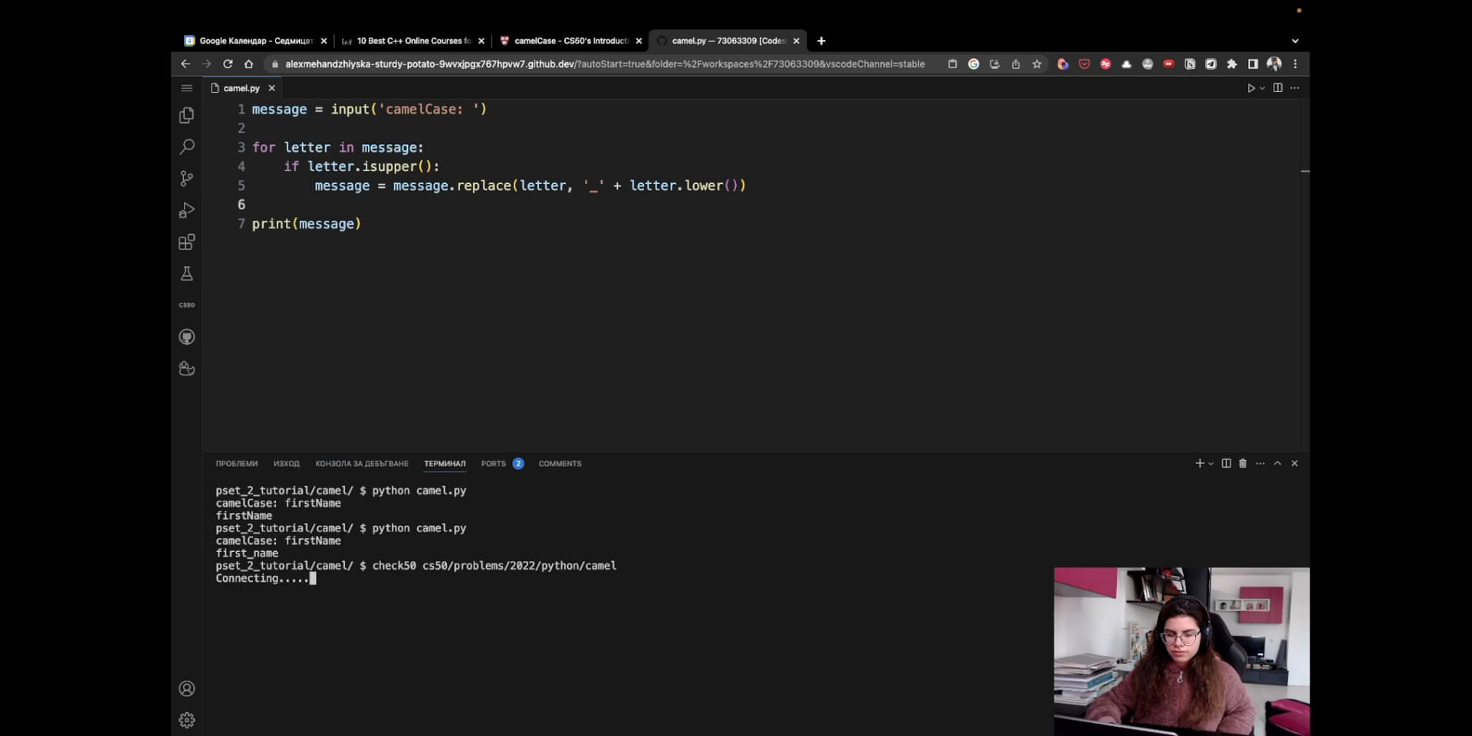